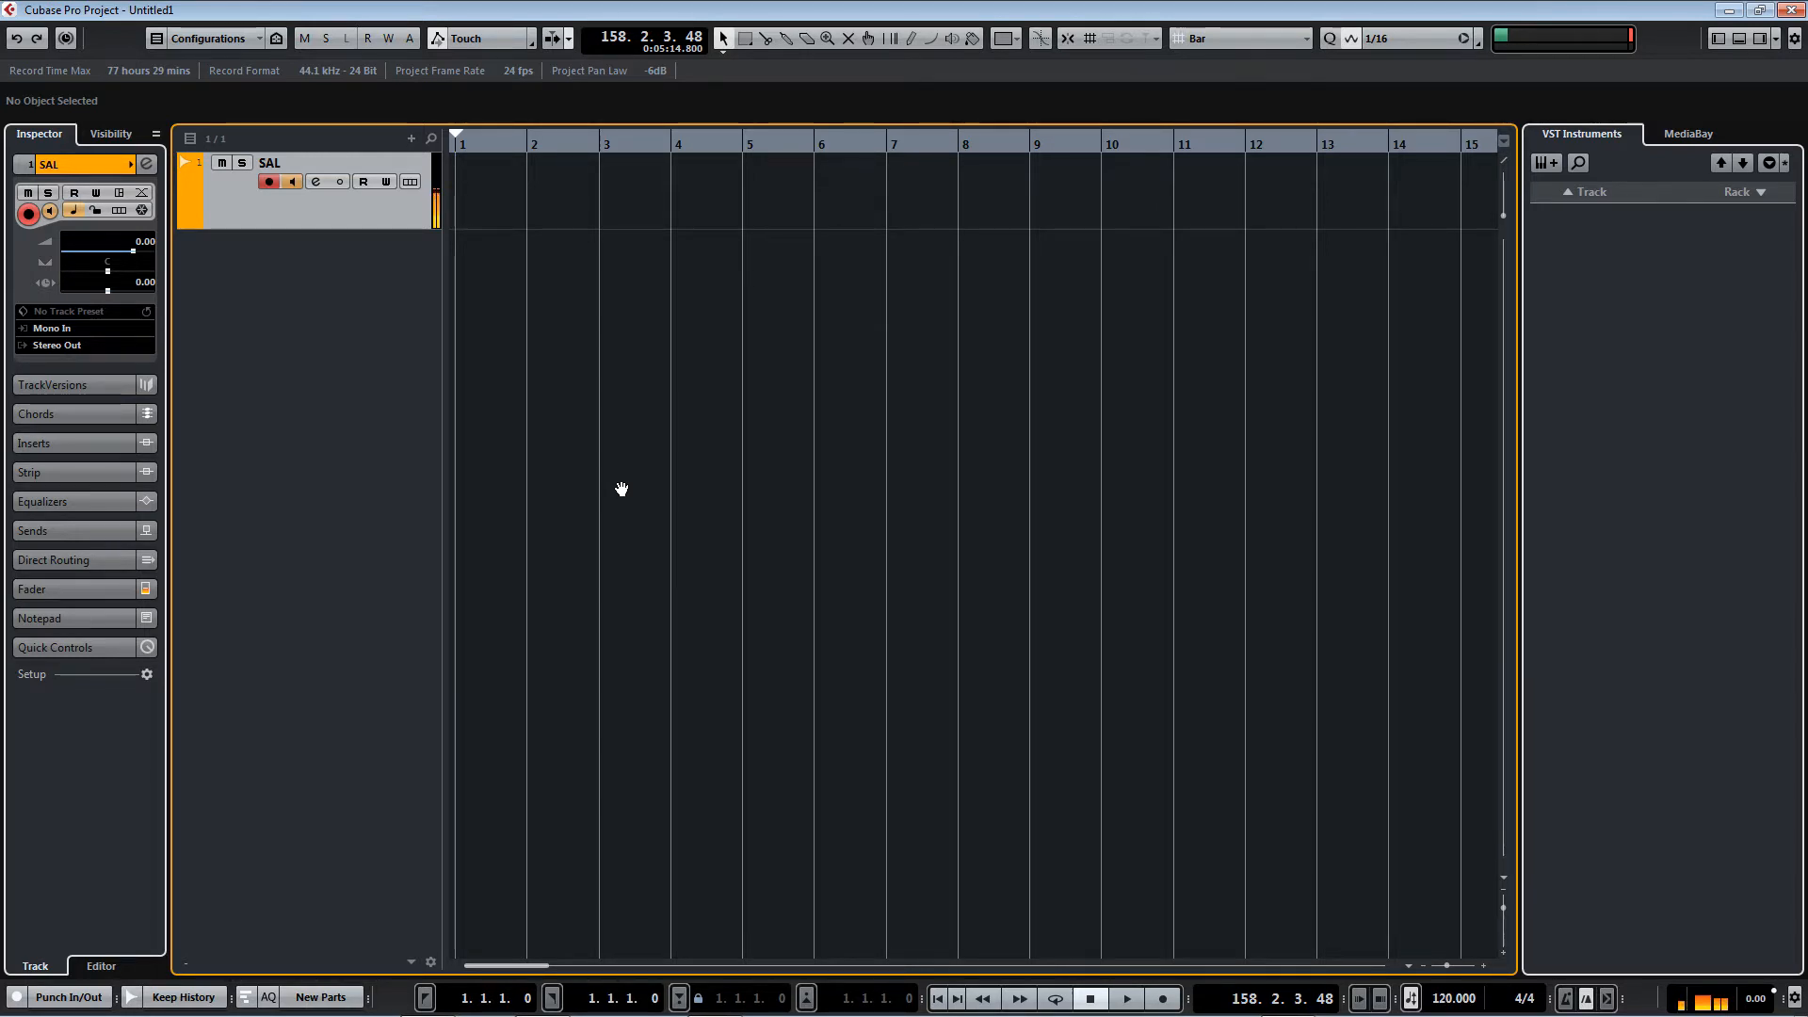
mouse_move(661, 467)
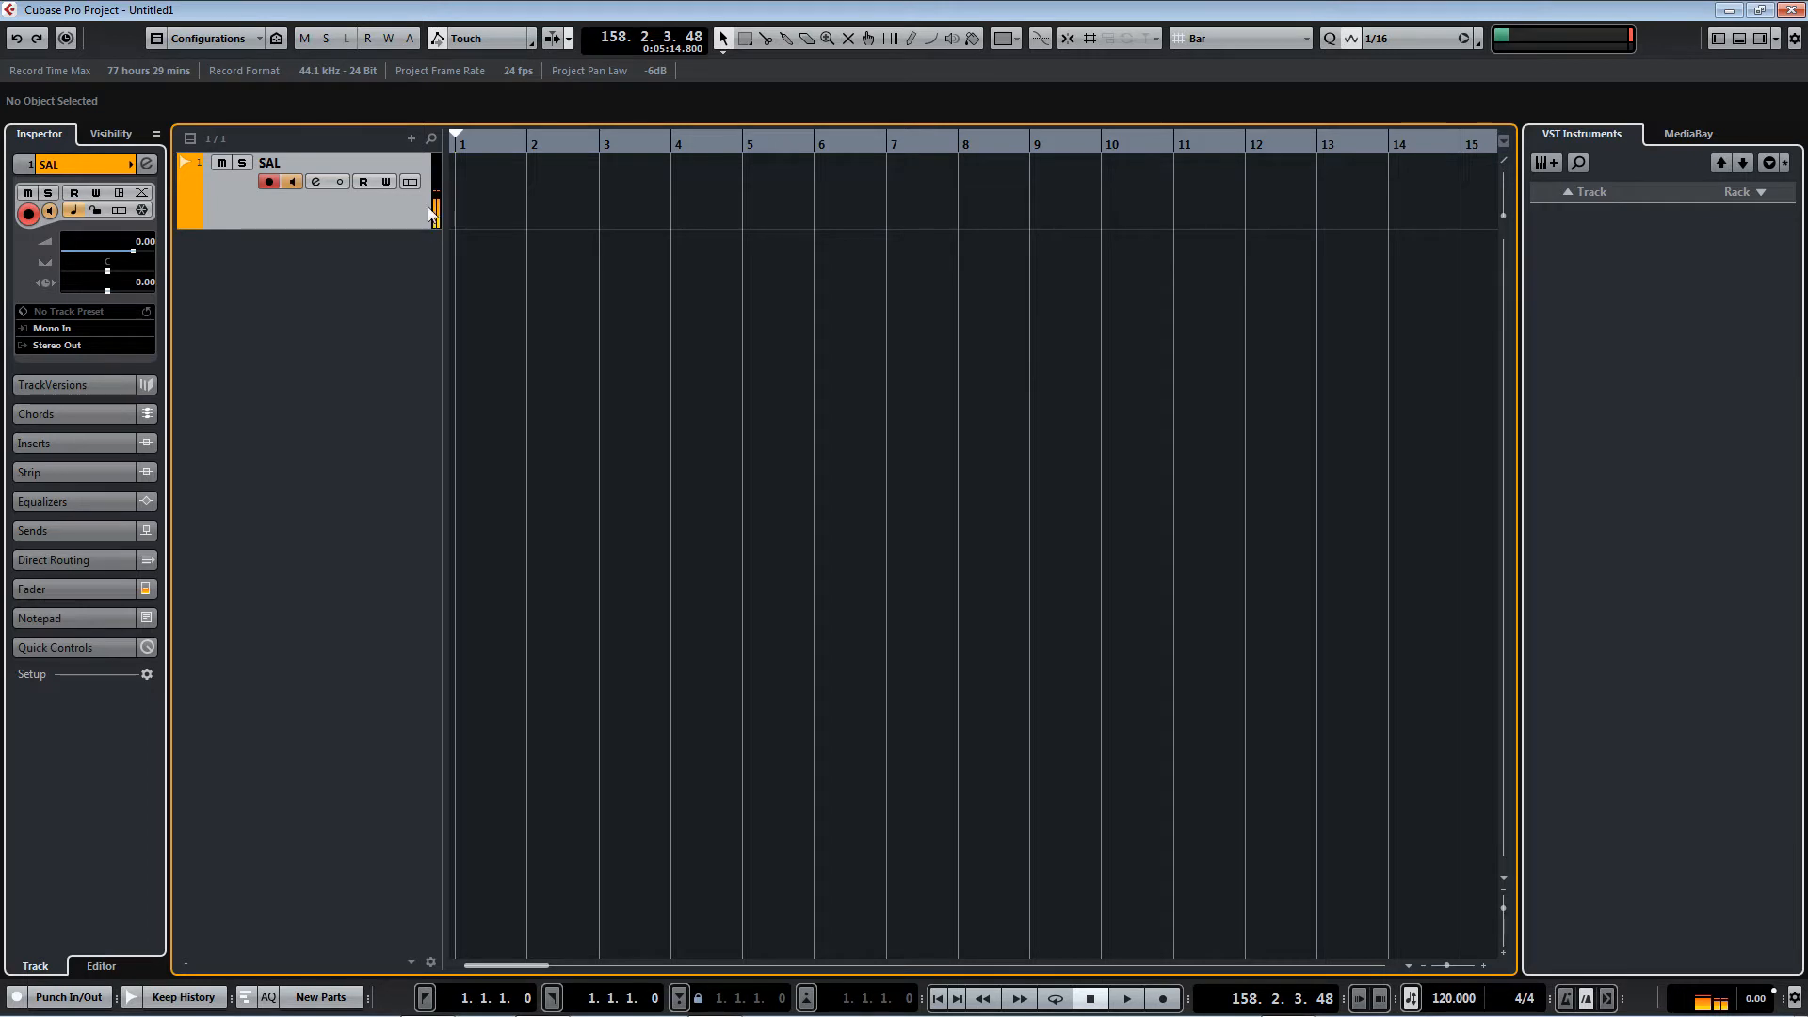
Check the Yamaha Steinberg FW ASIO buffer size in Studio Setup, leaving it at 64 samples.
click(439, 12)
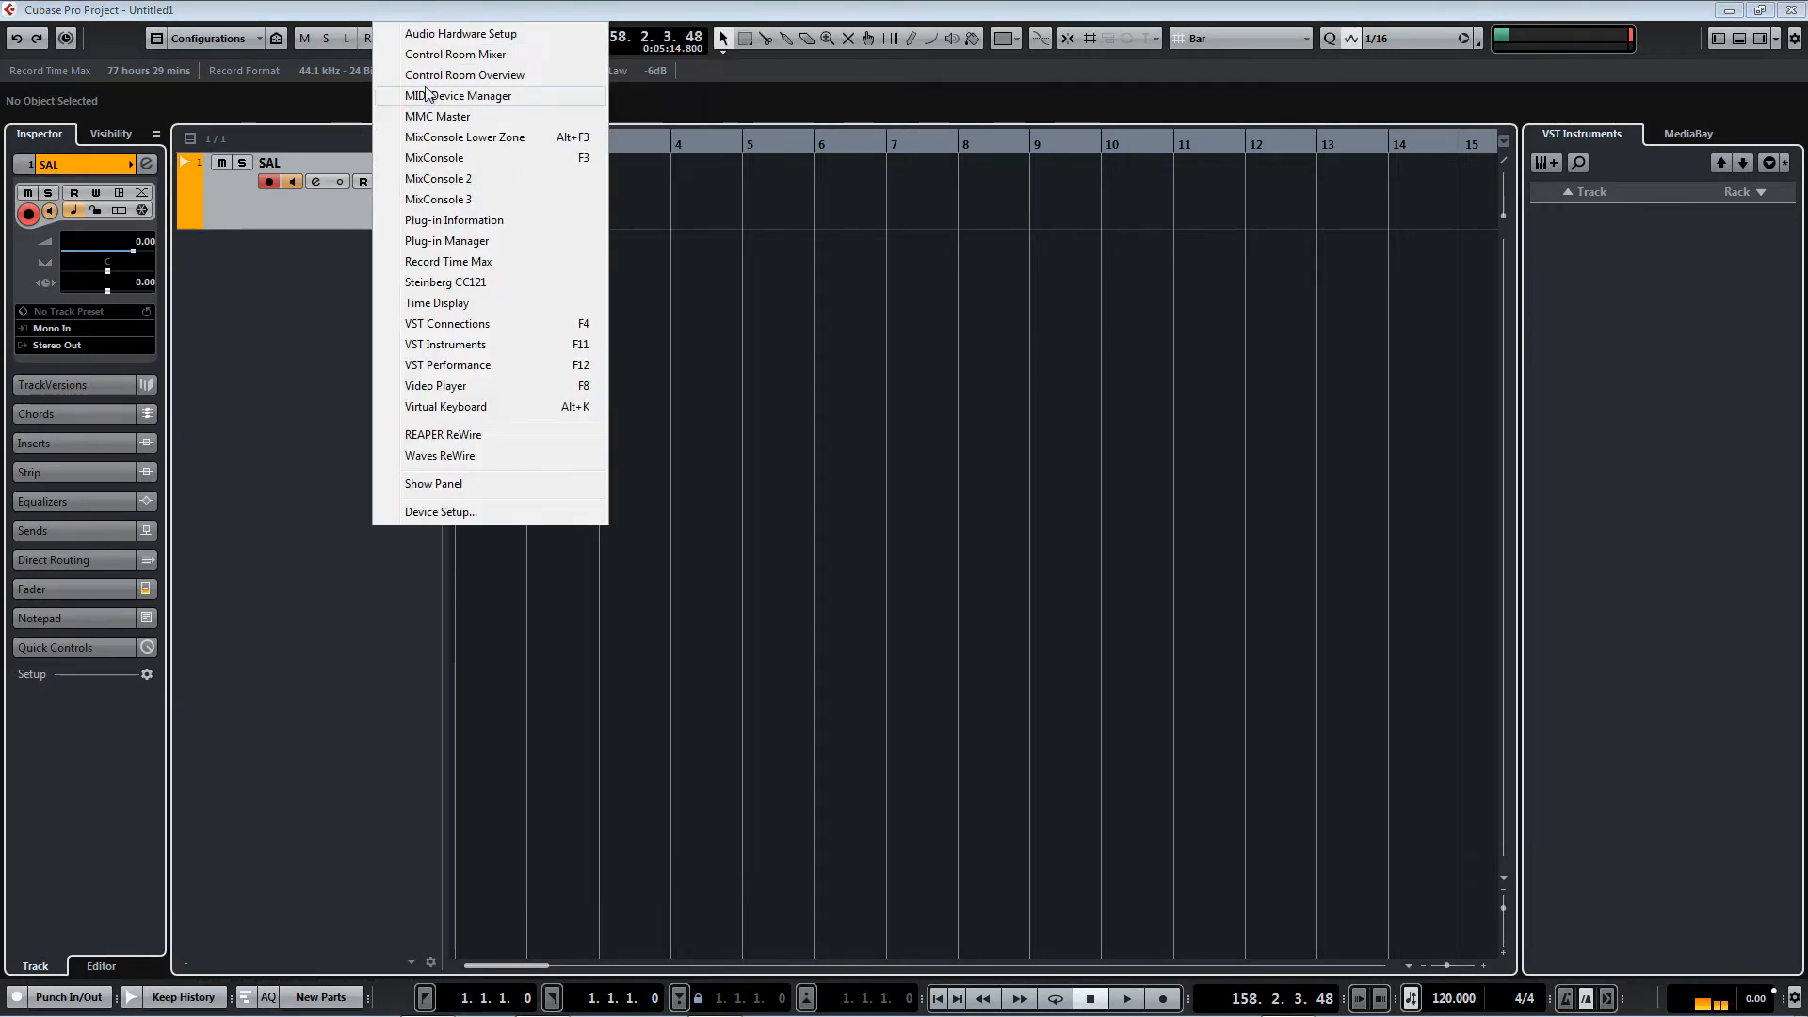
click(441, 512)
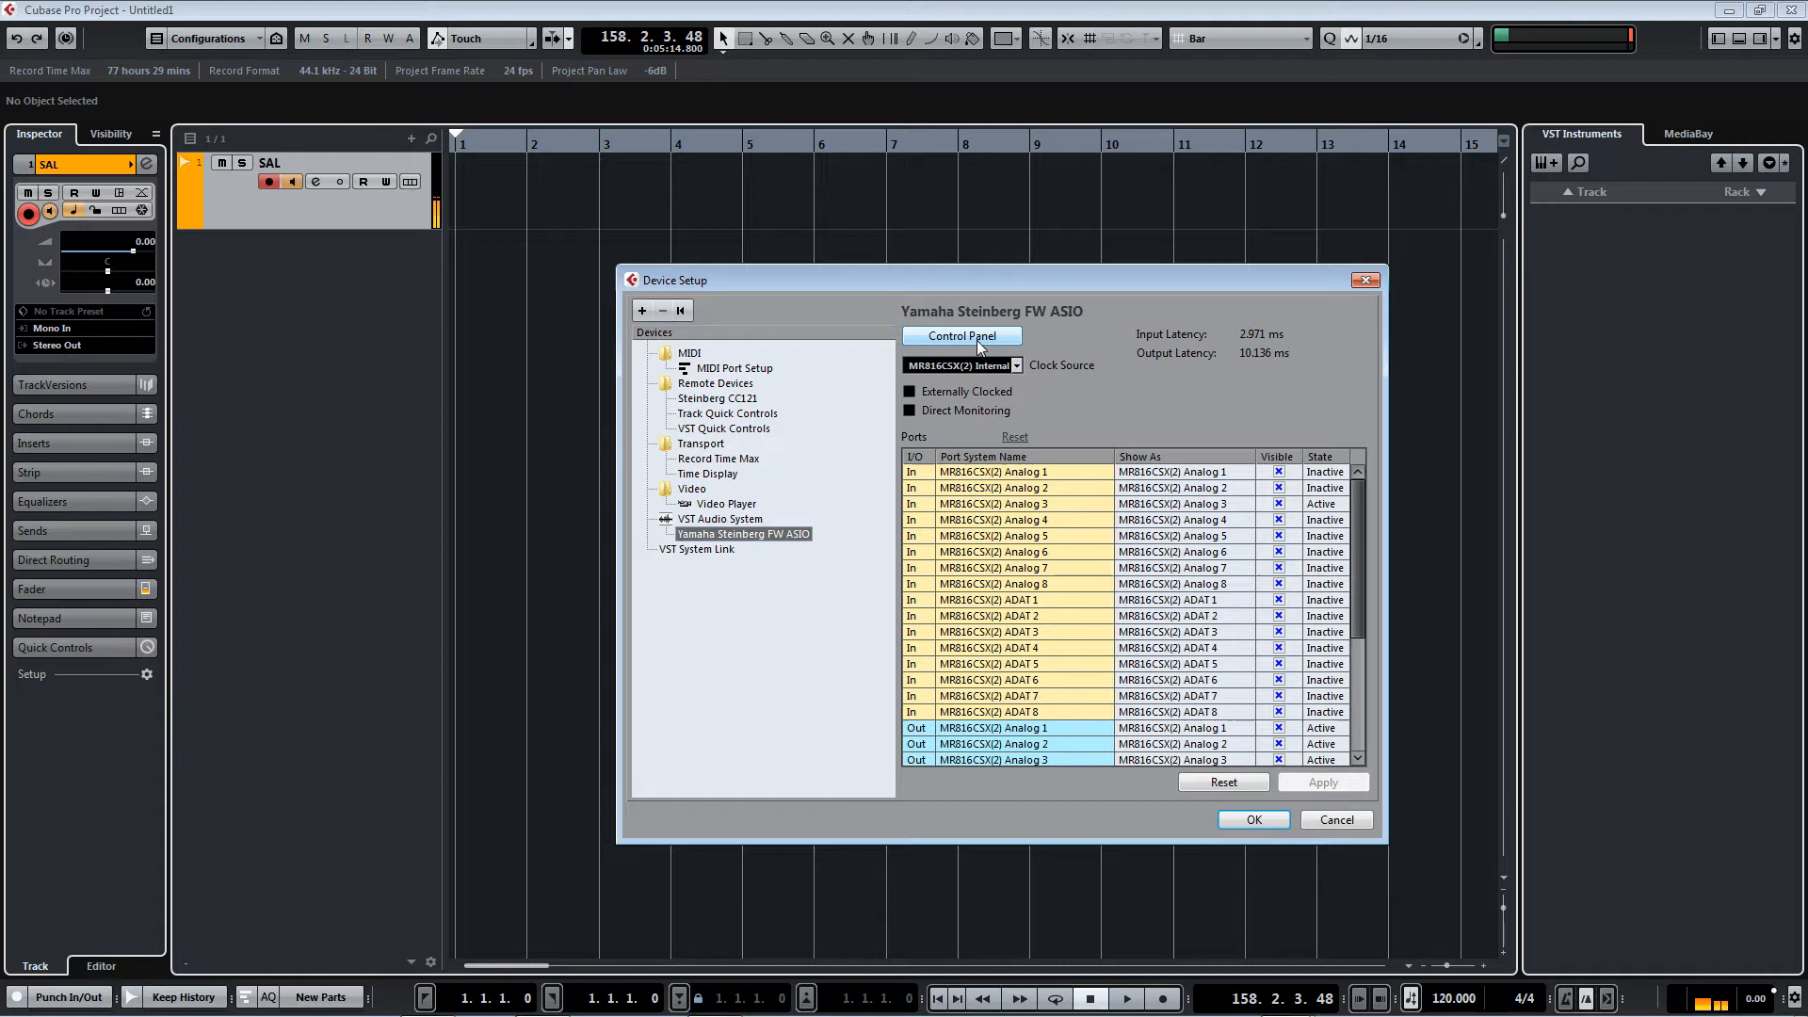
click(963, 336)
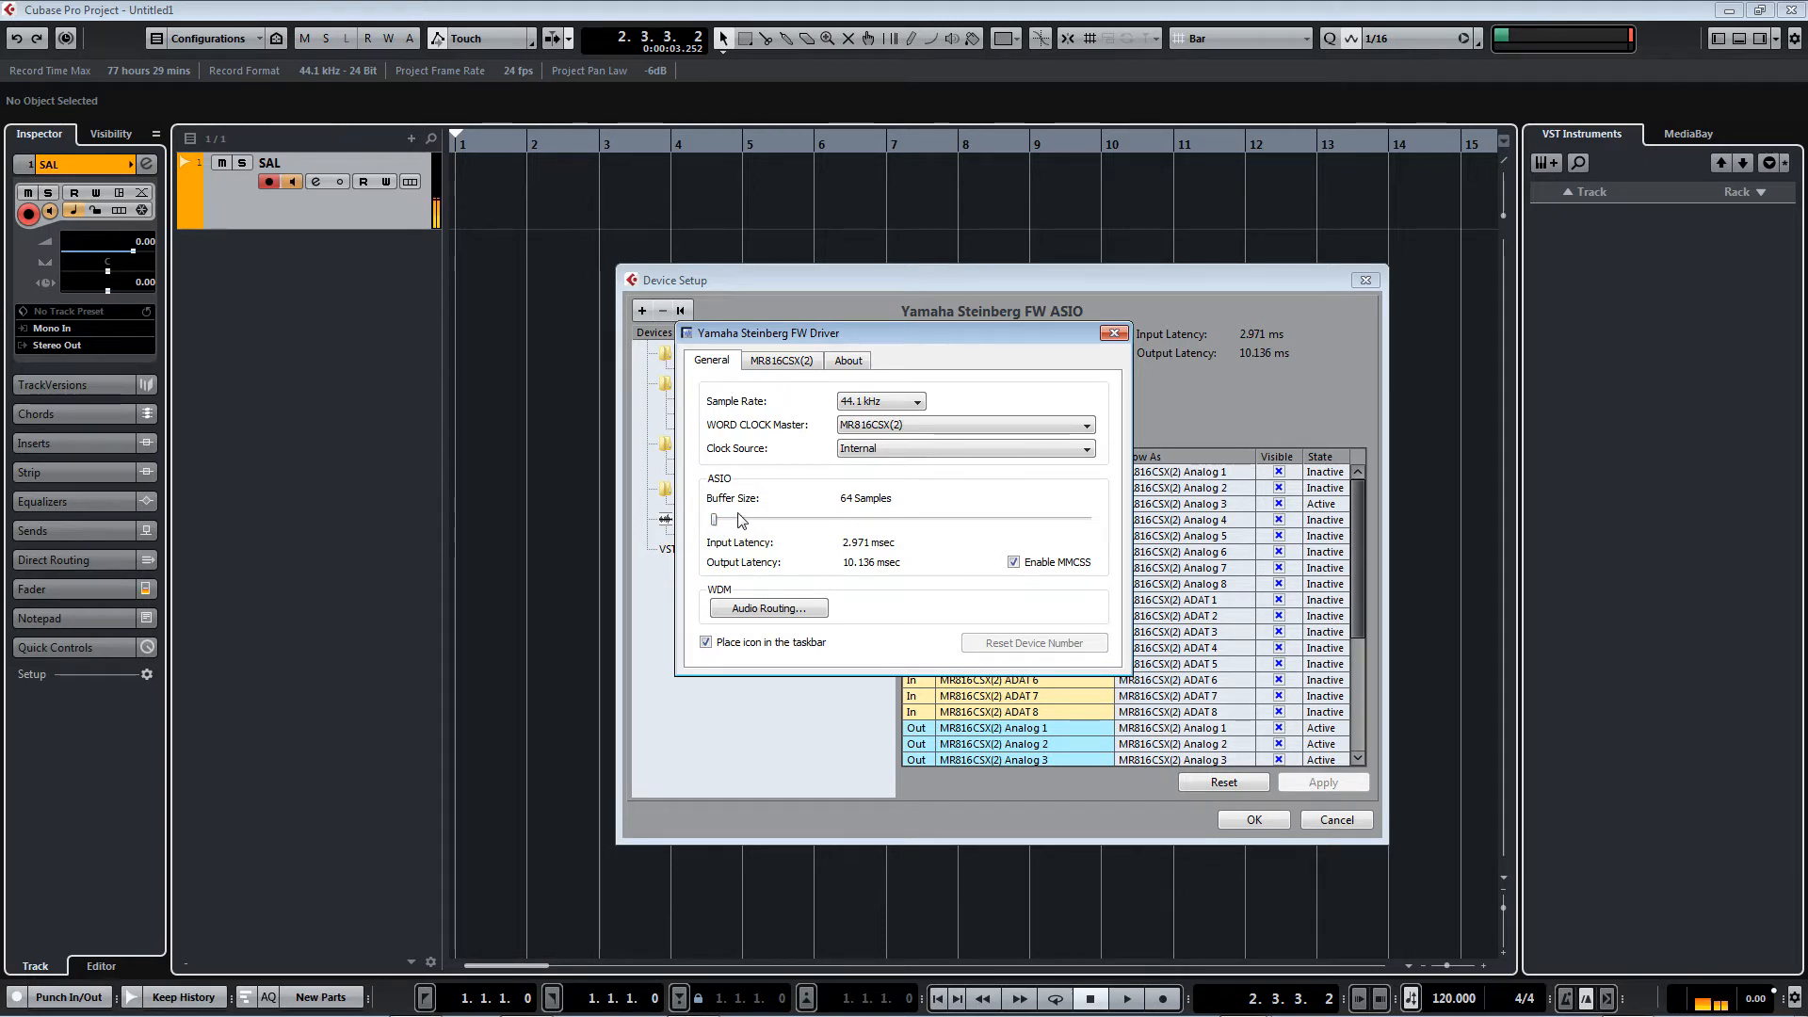
mouse_move(782, 528)
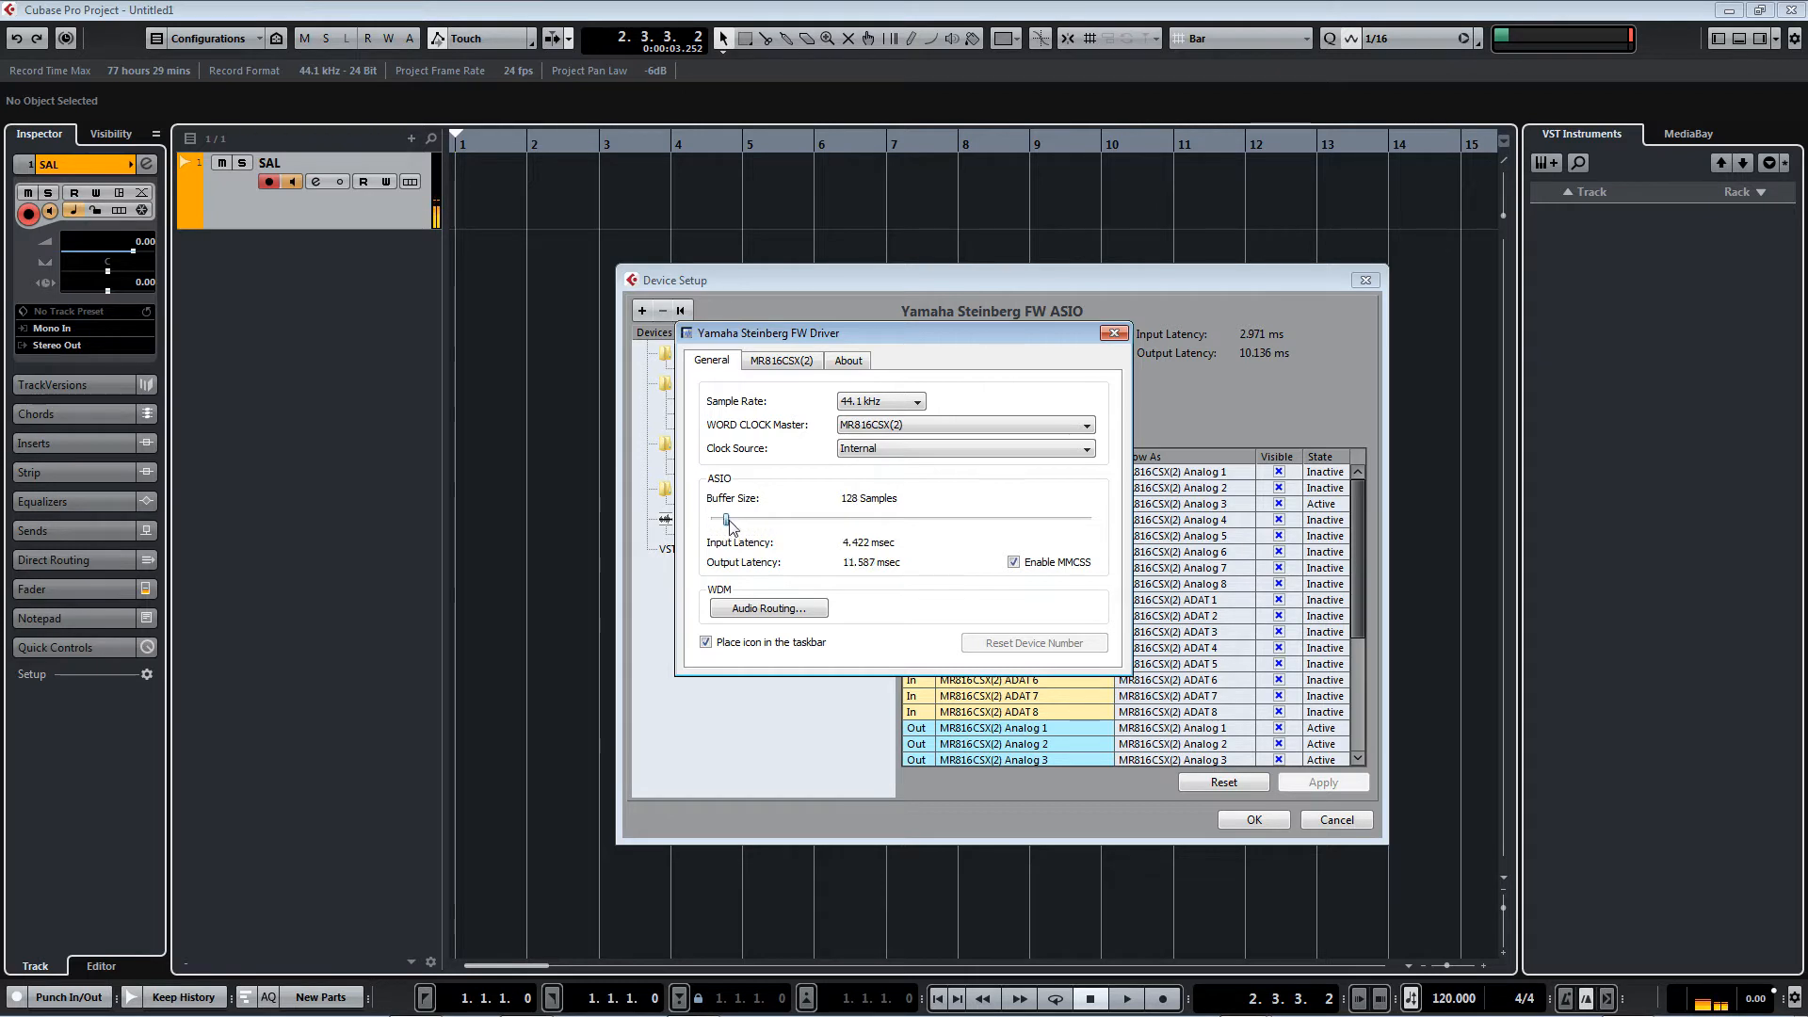
drag(724, 520, 739, 520)
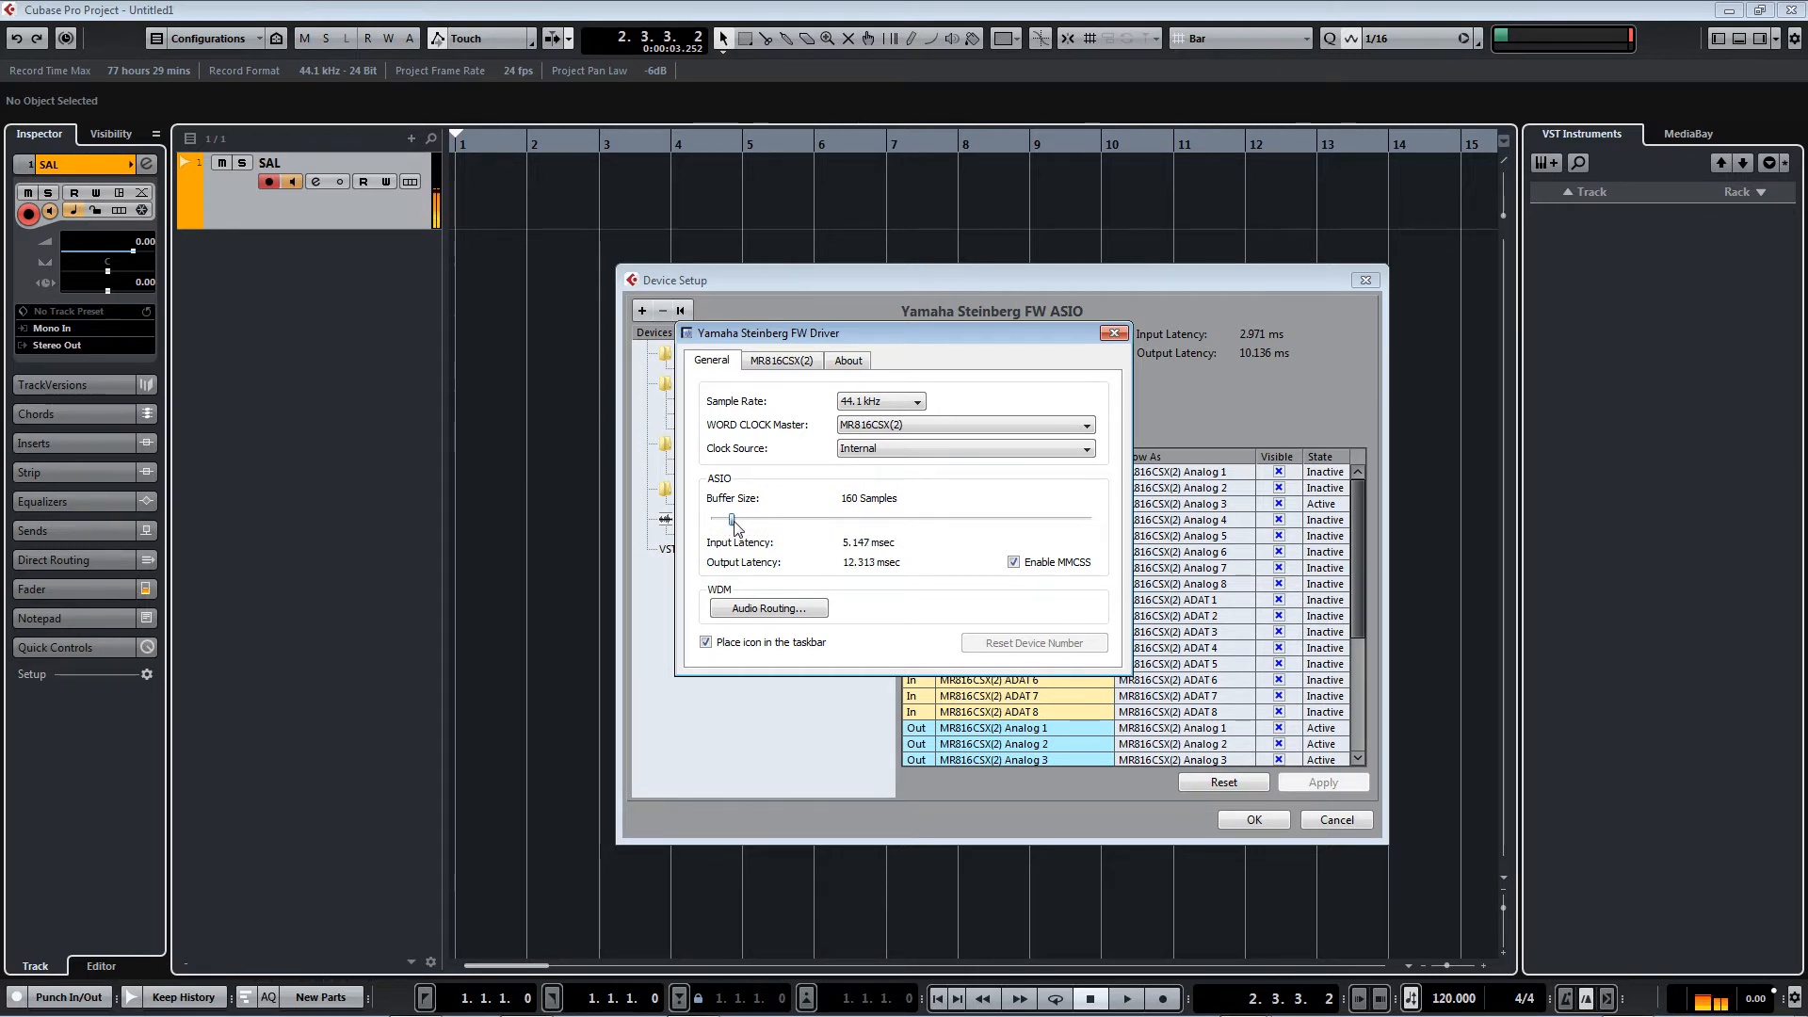
drag(729, 519, 712, 520)
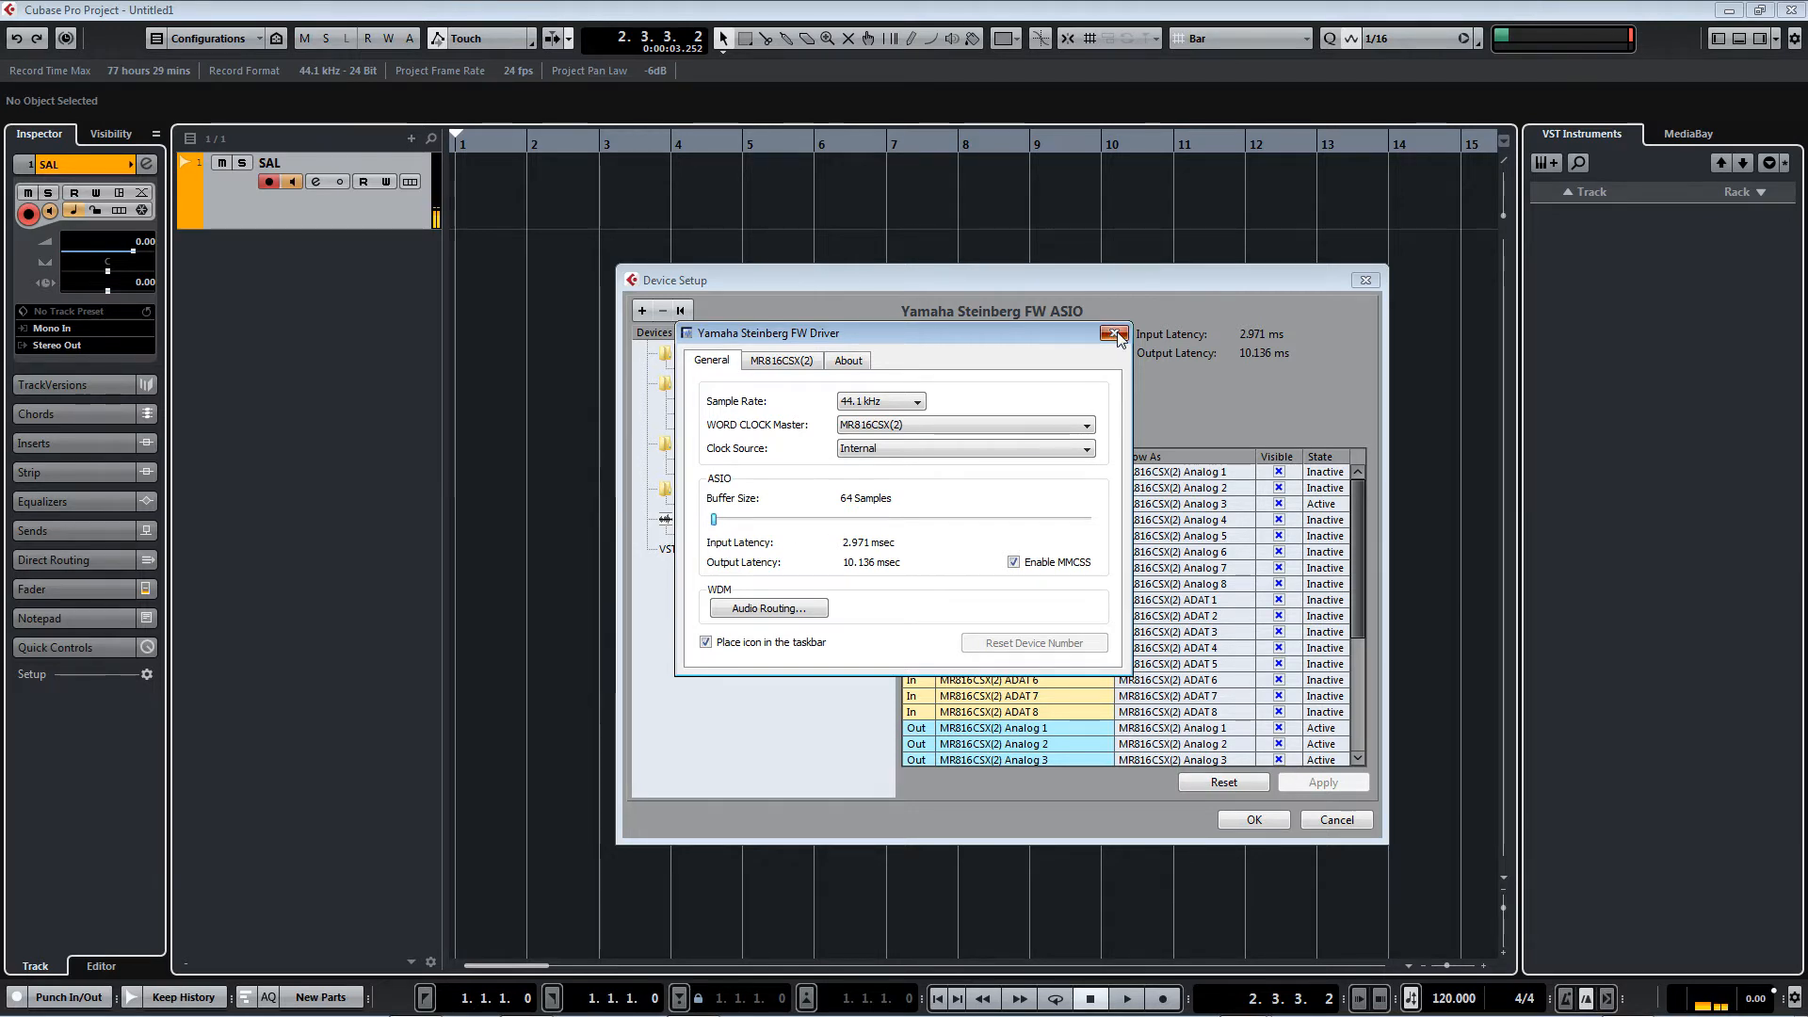
Close the Yamaha Steinberg FW Driver window to return to the ASIO port list.
click(1114, 333)
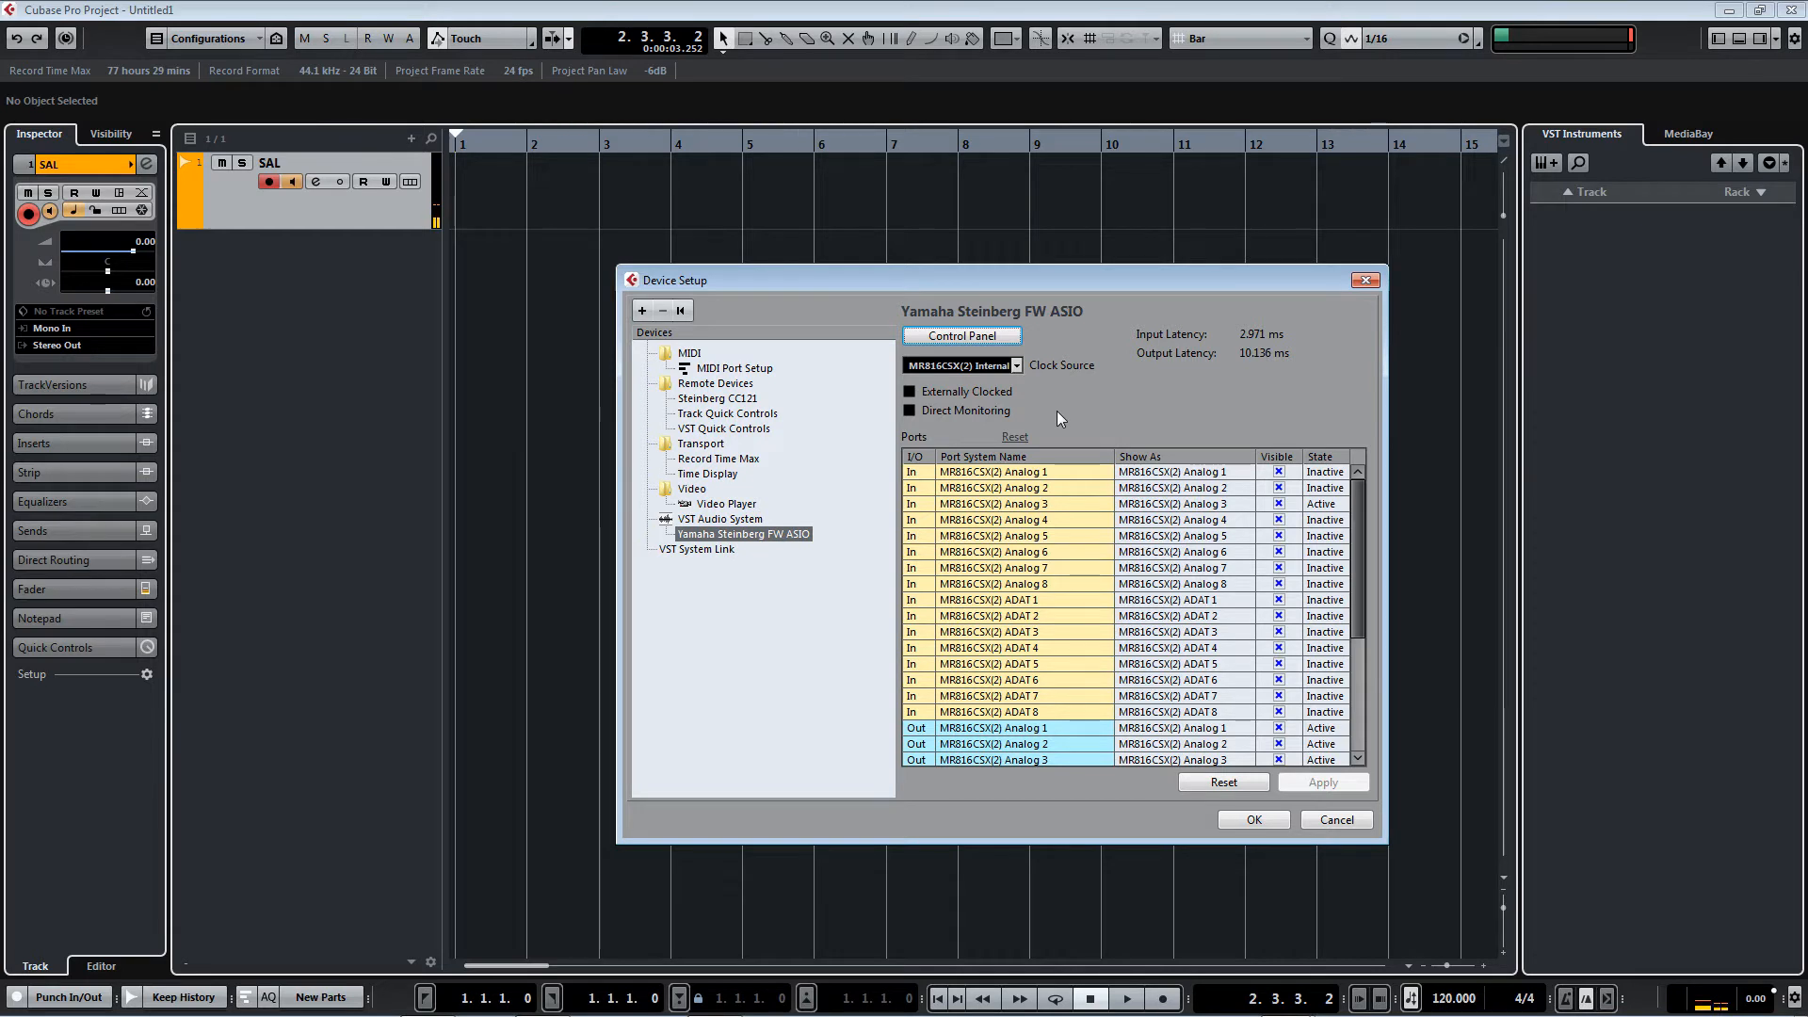
mouse_move(1039, 399)
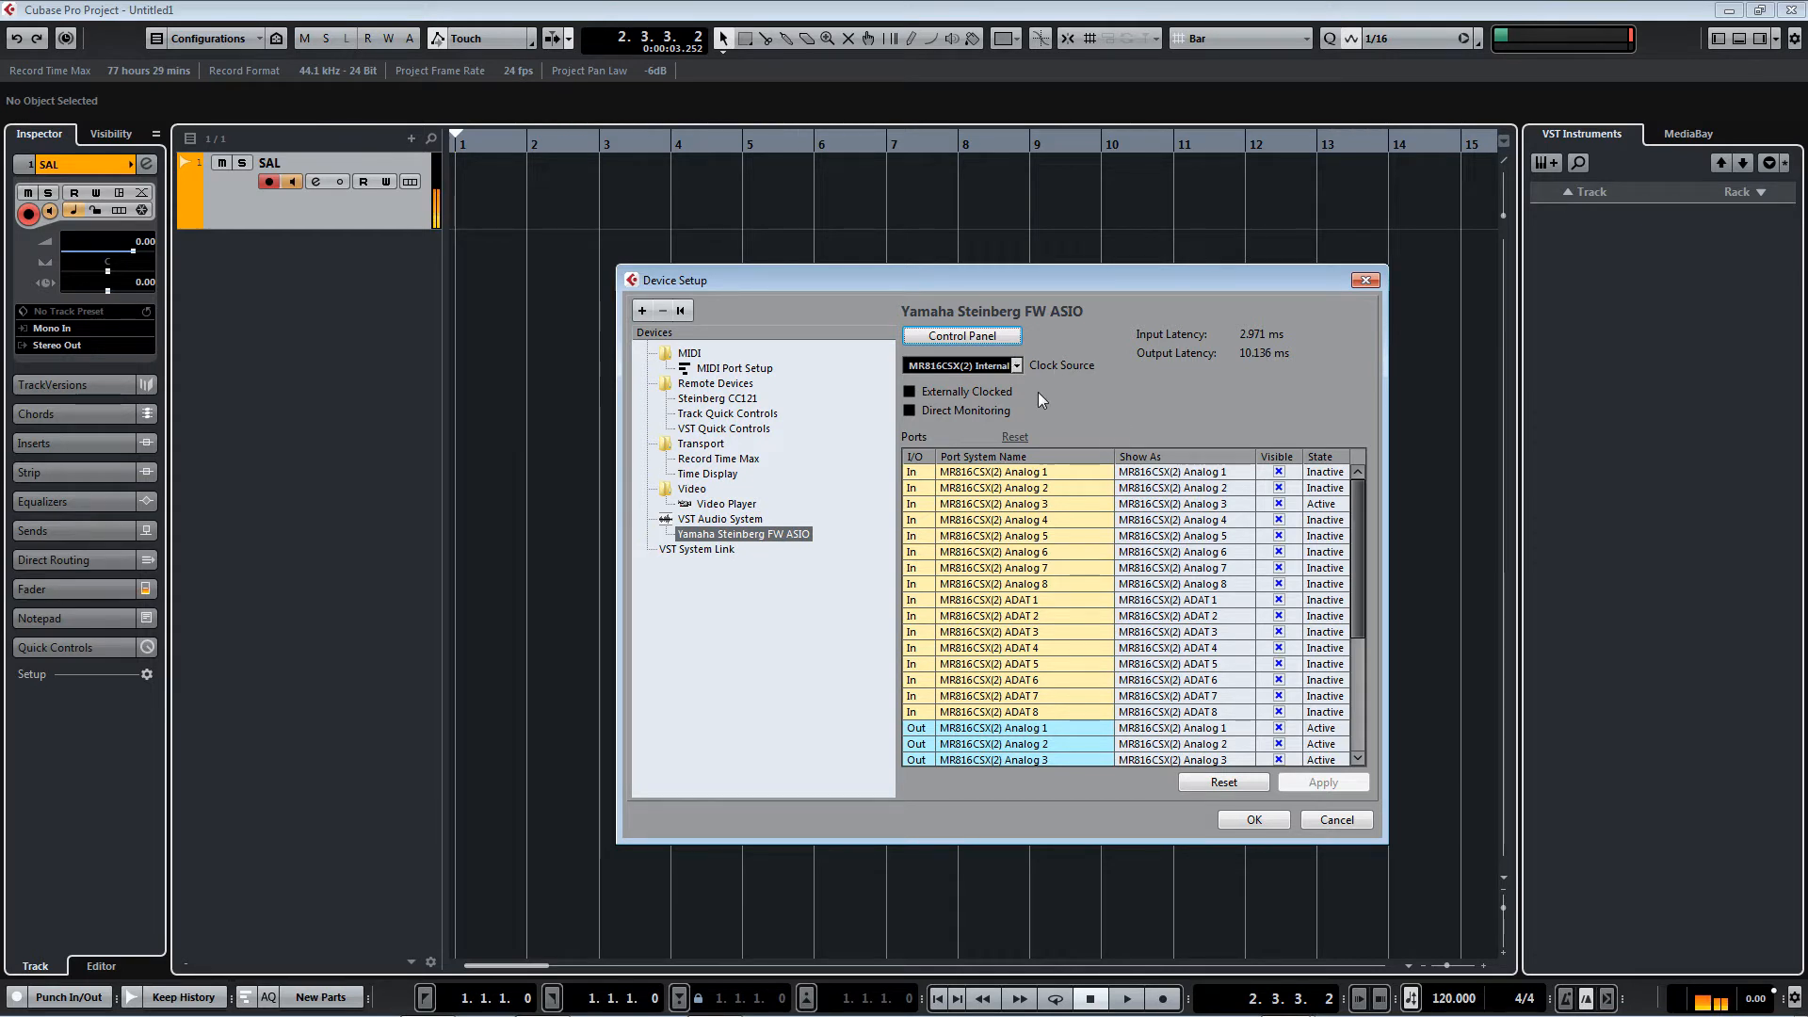
mouse_move(1091, 370)
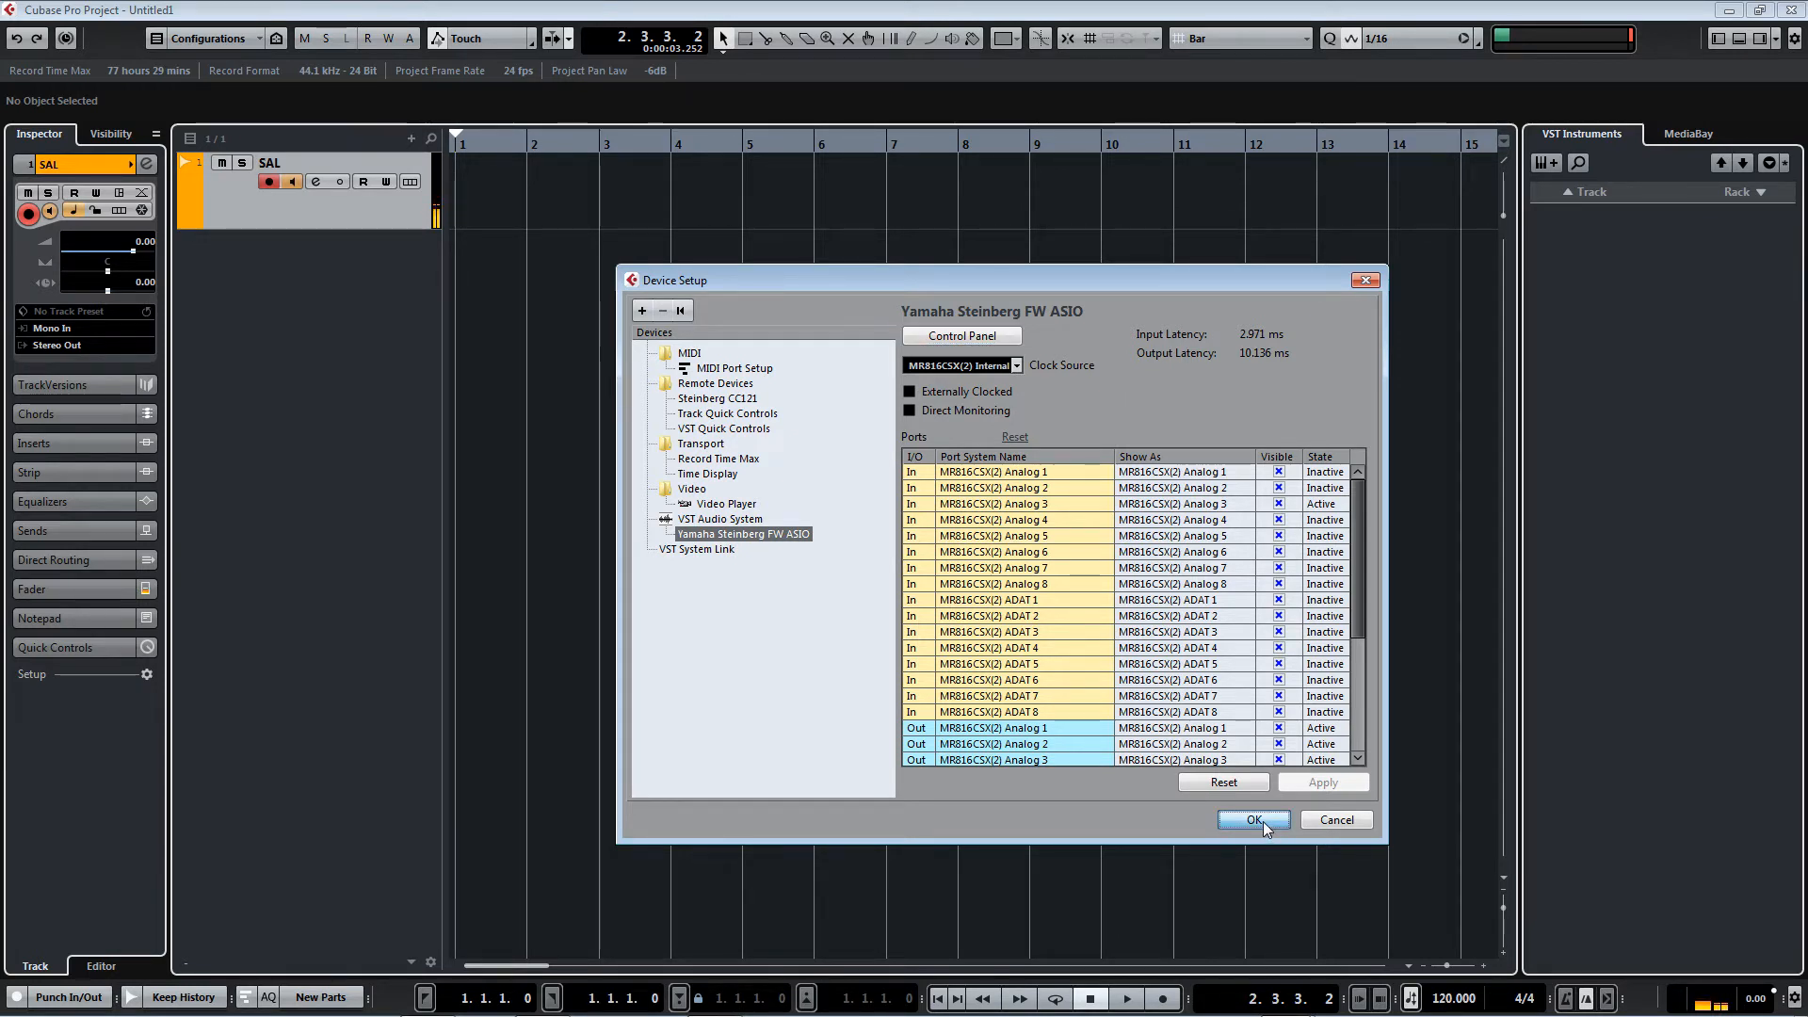
Confirm the device setup and add a mono audio track named VOX below SAL.
click(1256, 820)
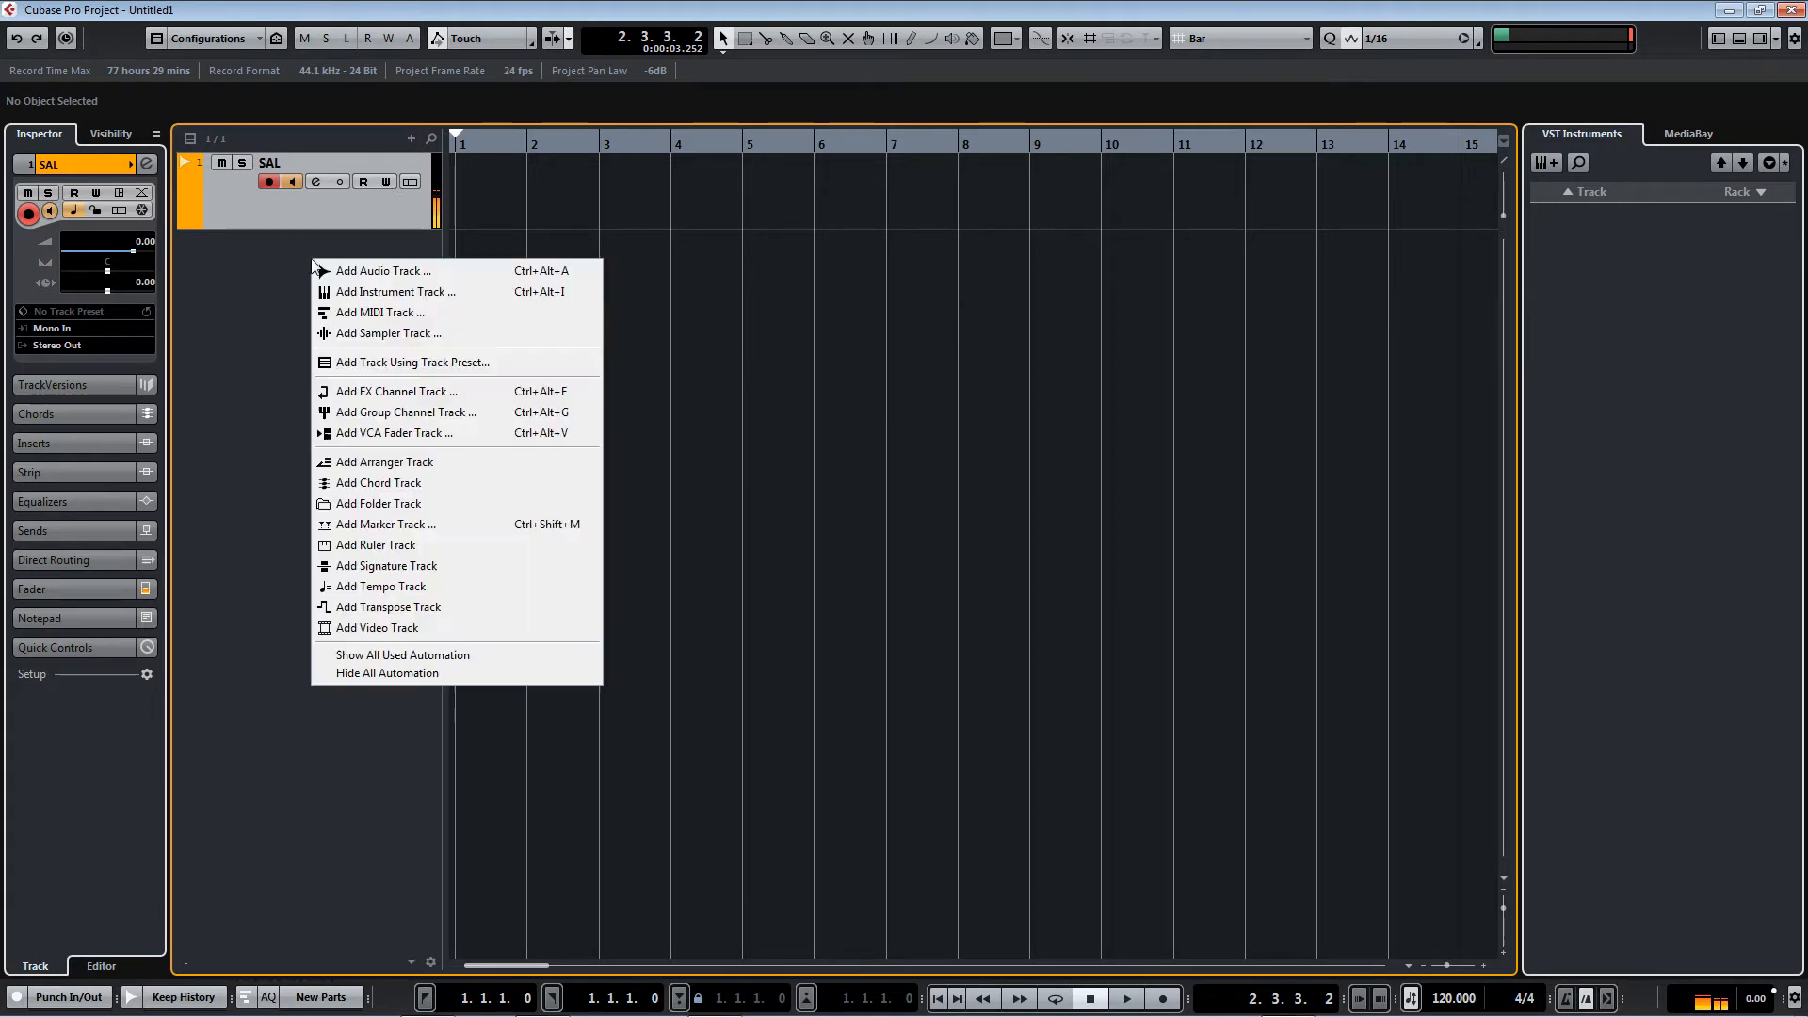
mouse_move(392, 271)
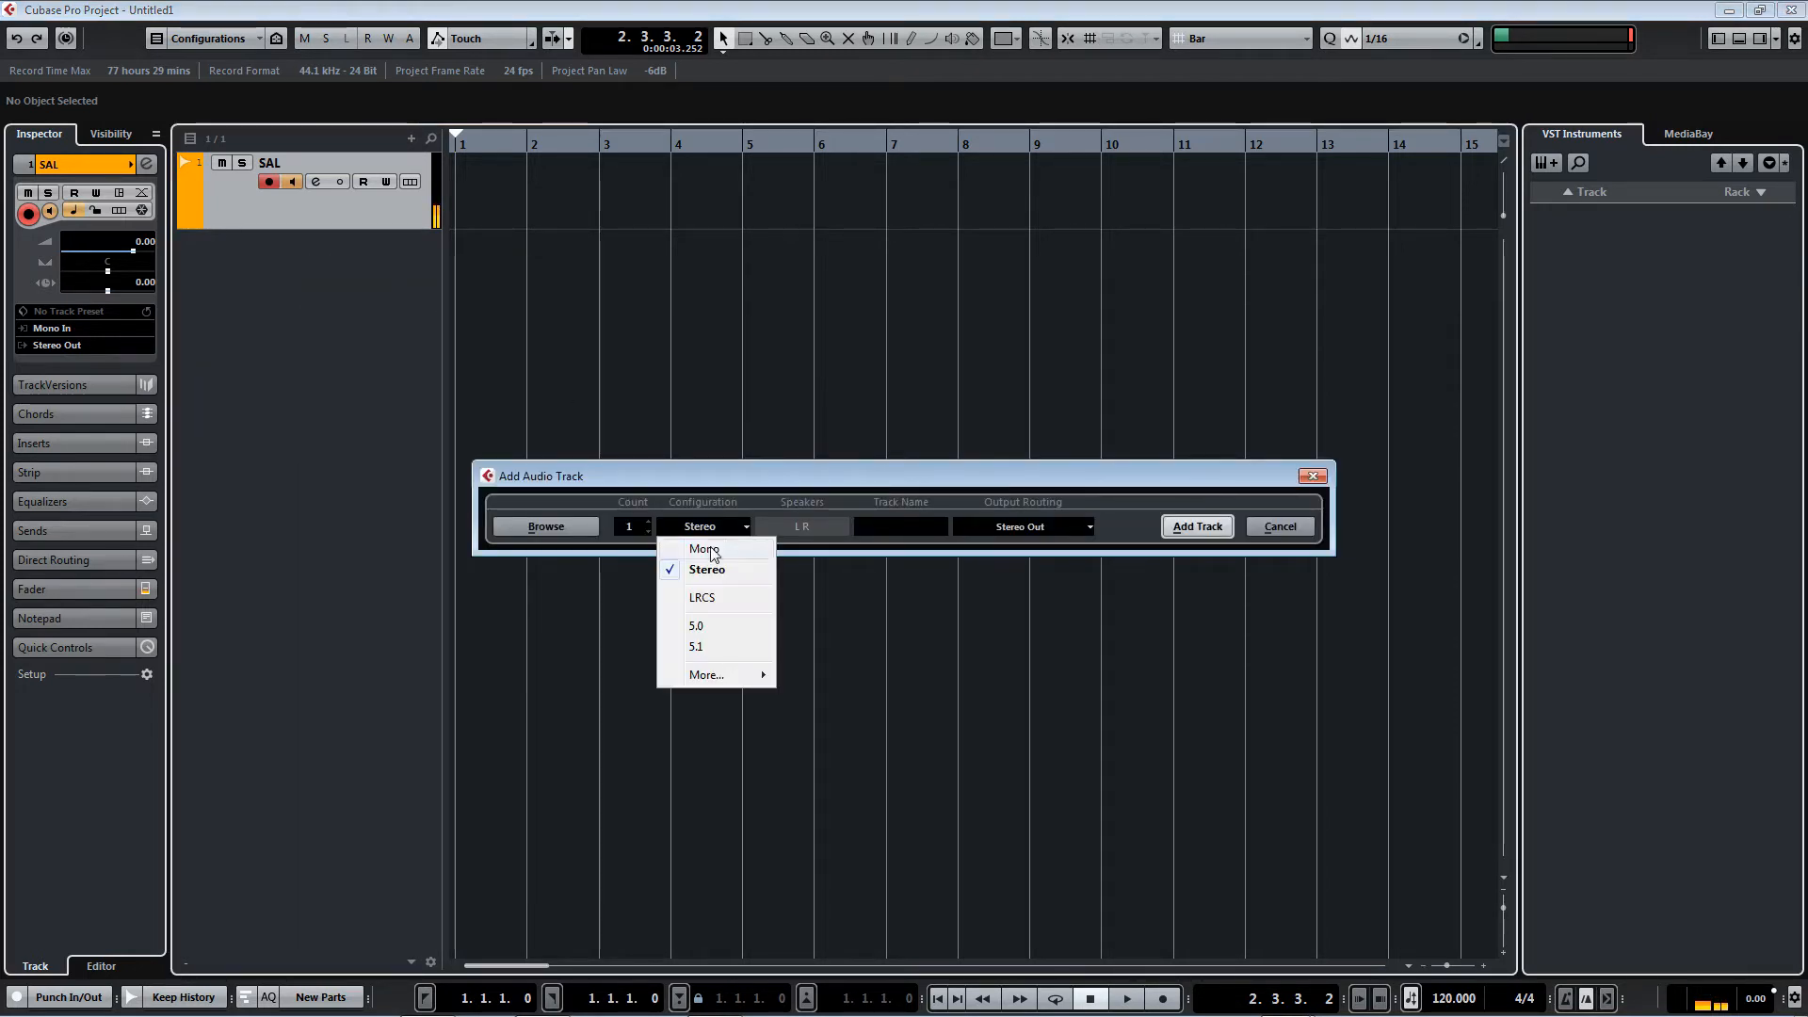
click(703, 548)
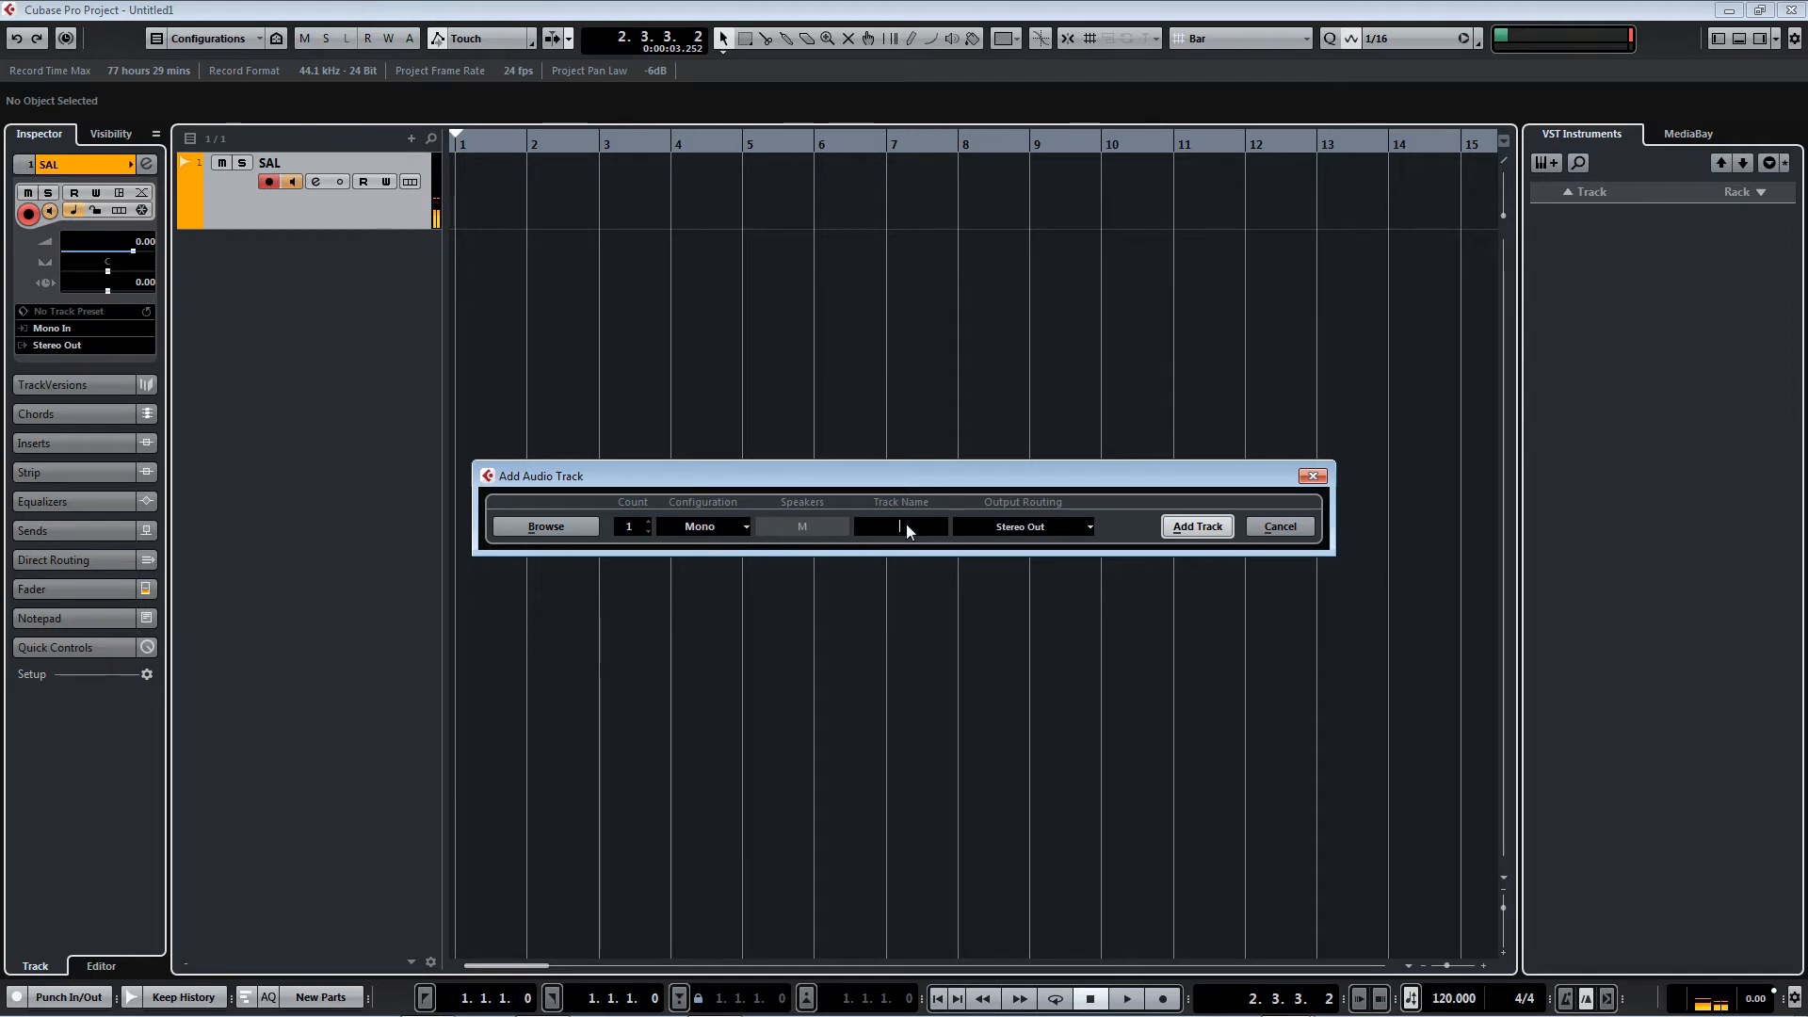
text(VOX)
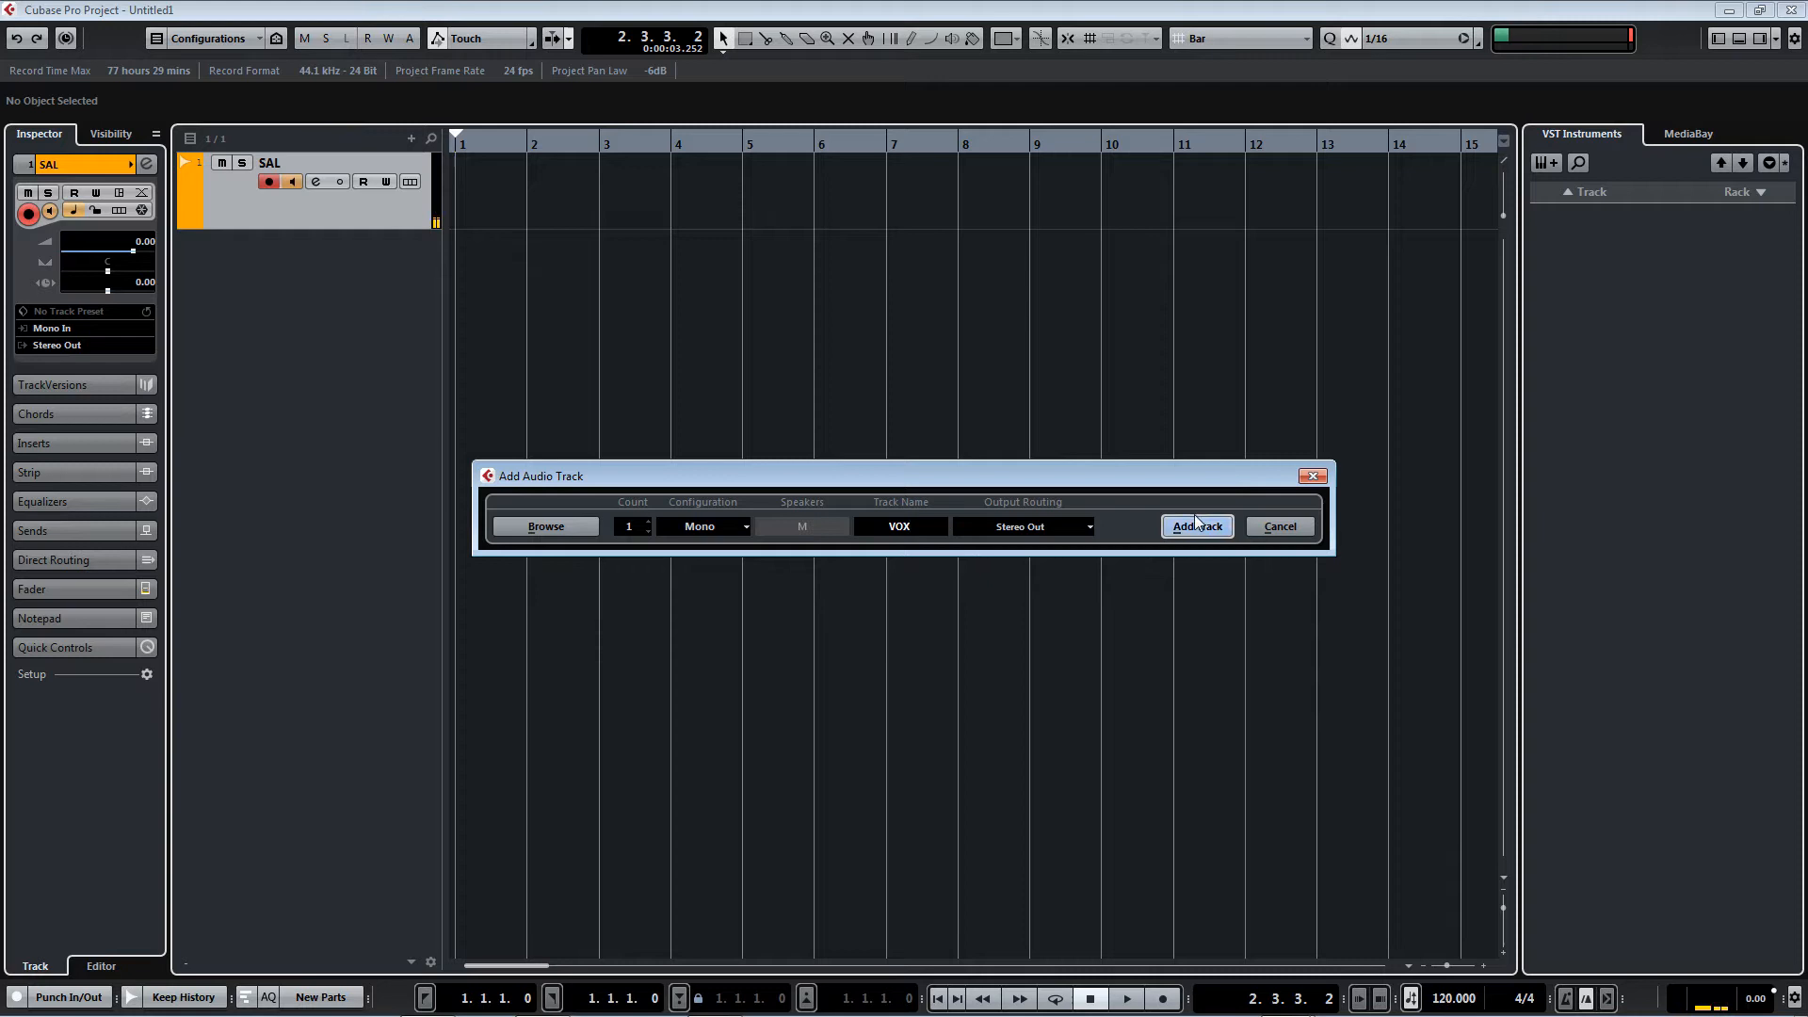
click(1196, 525)
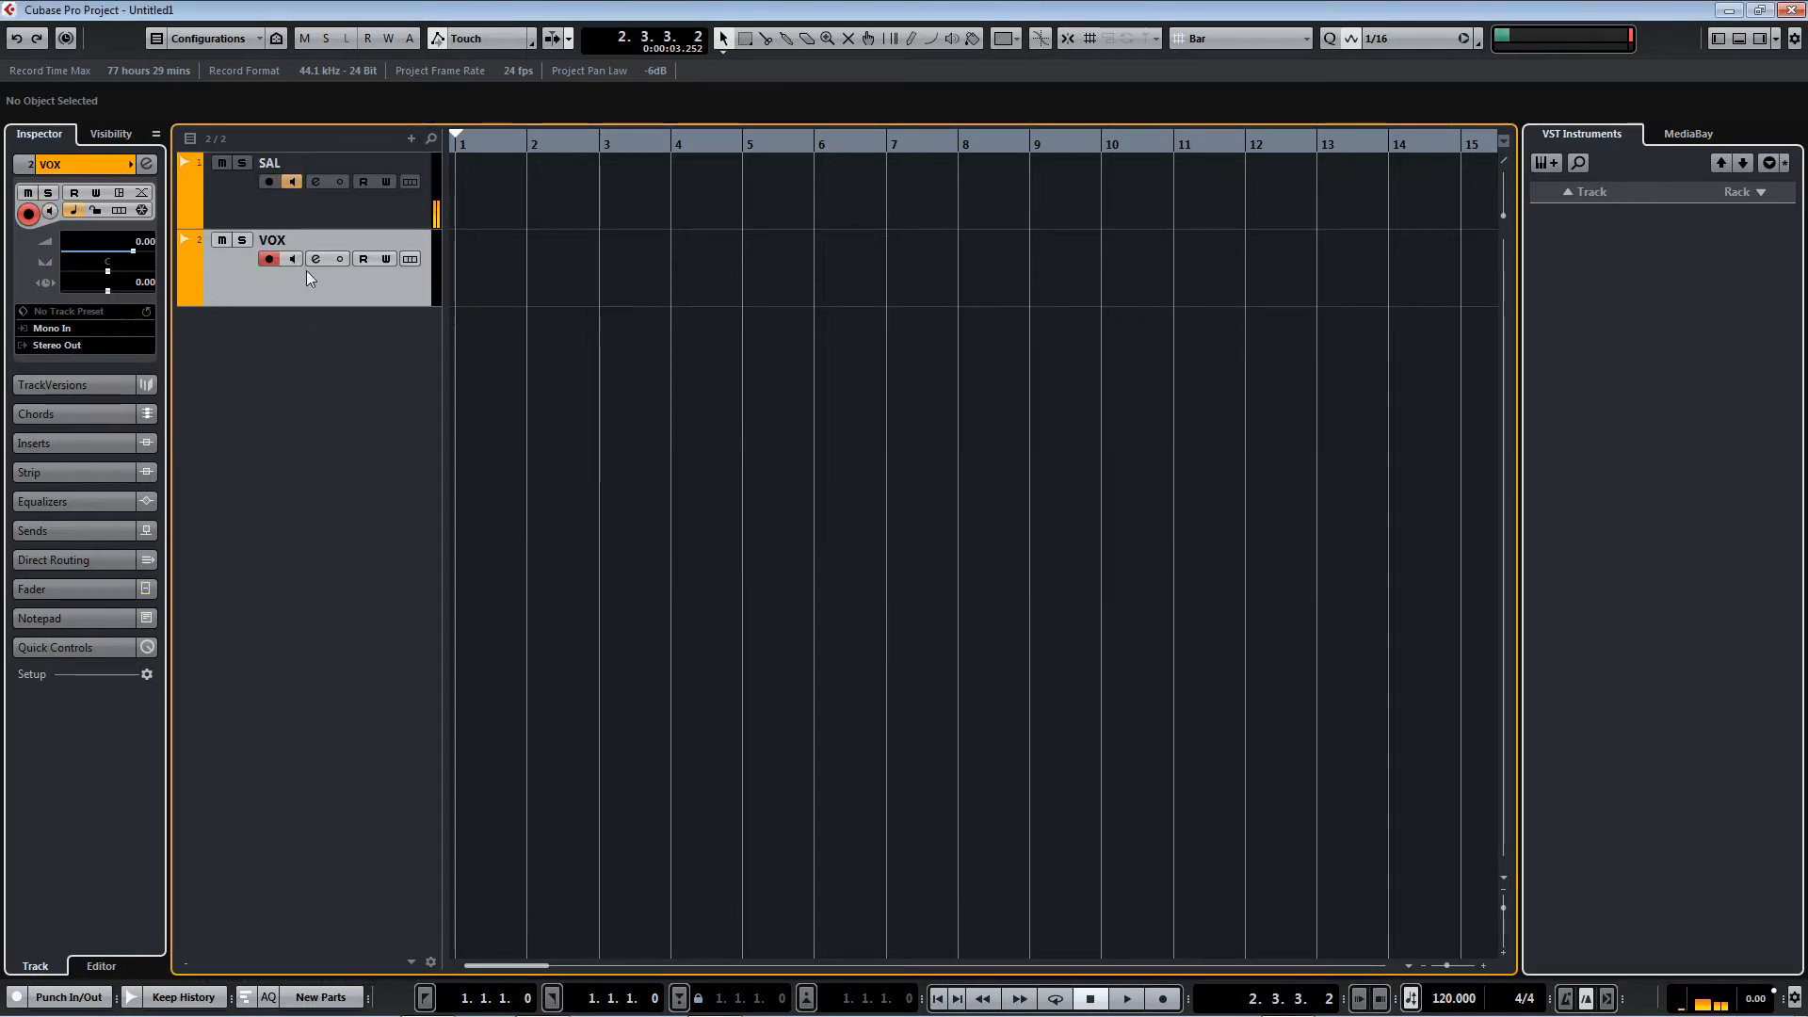
click(292, 258)
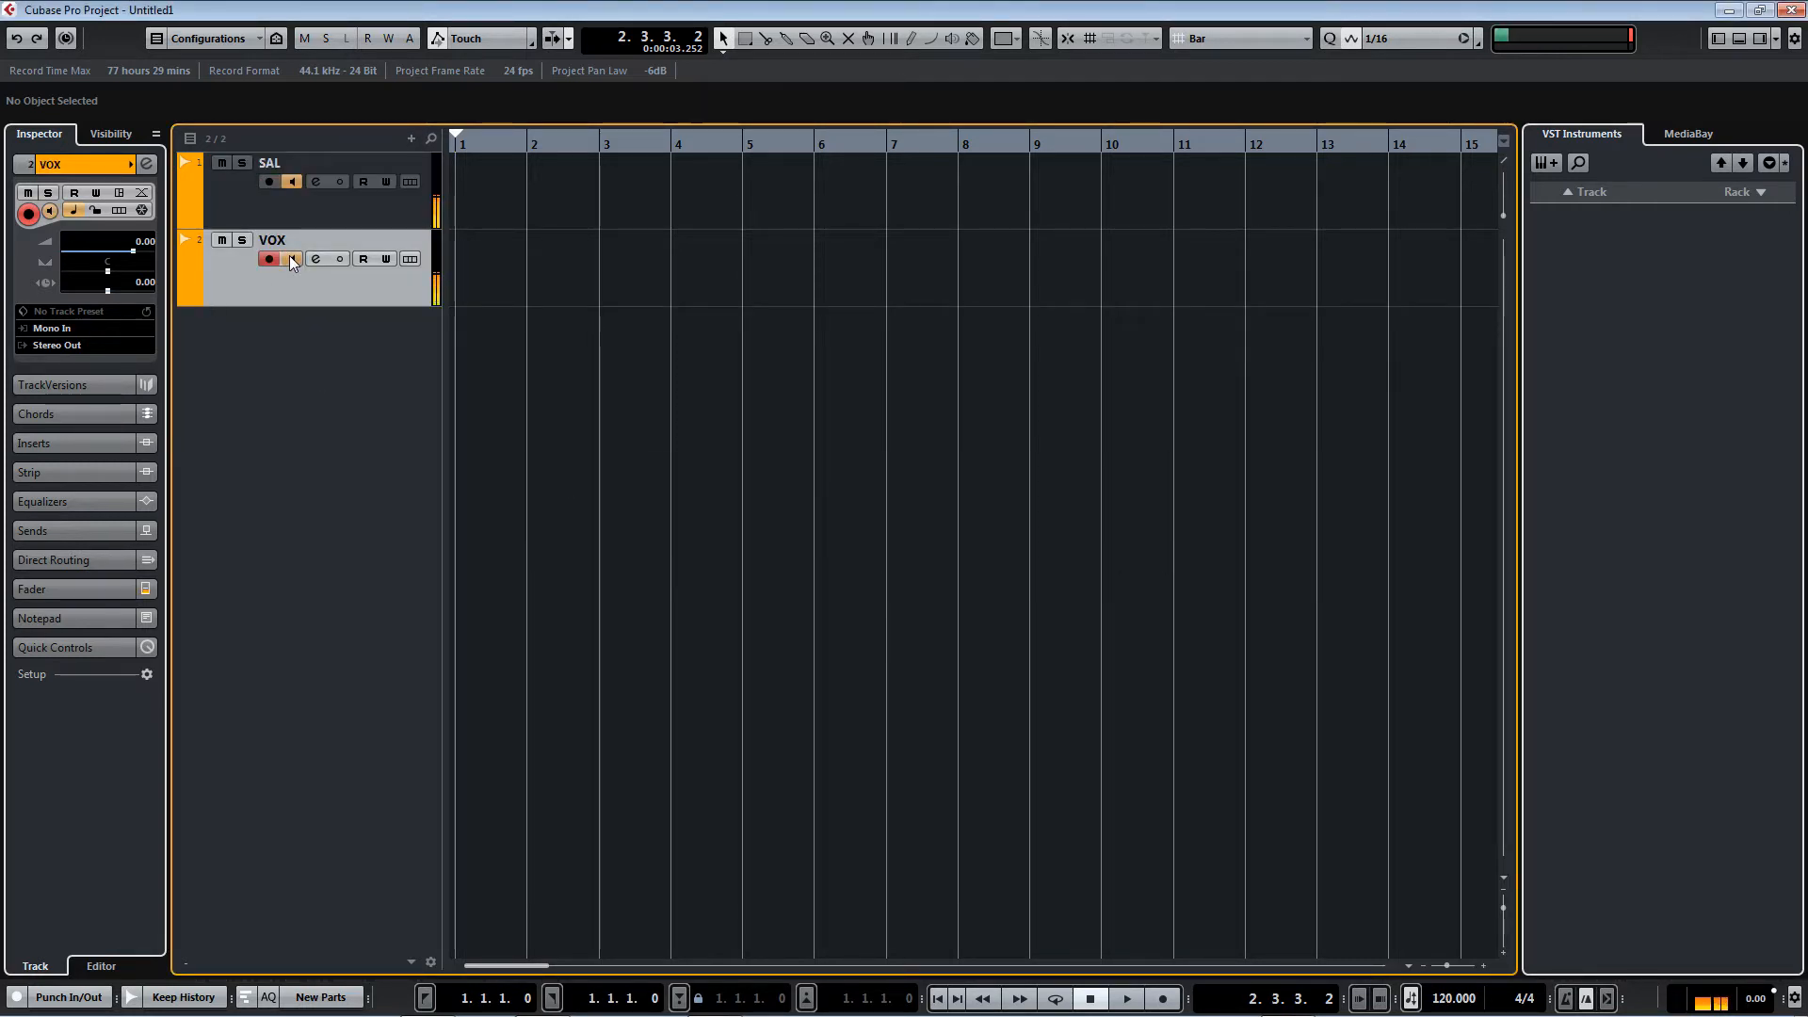
Add an FX channel track named REV with the Steinberg RoomWorks SE reverb.
right_click(299, 260)
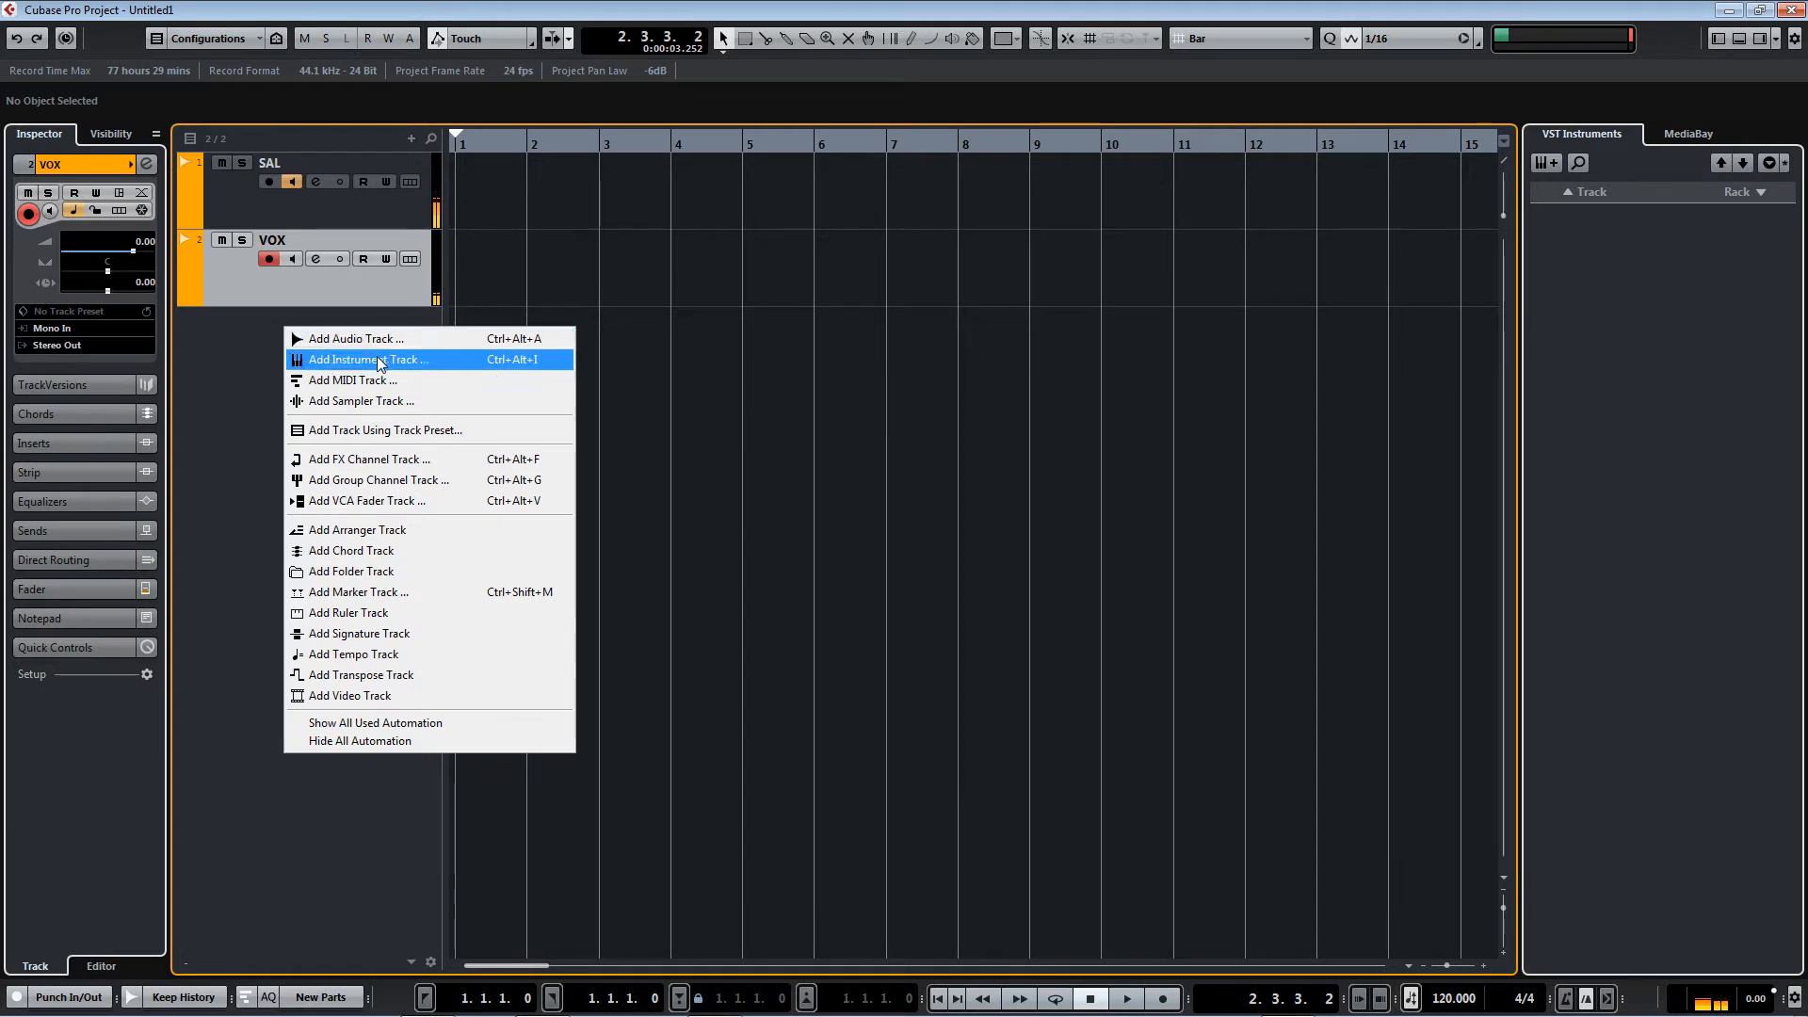
mouse_move(398, 380)
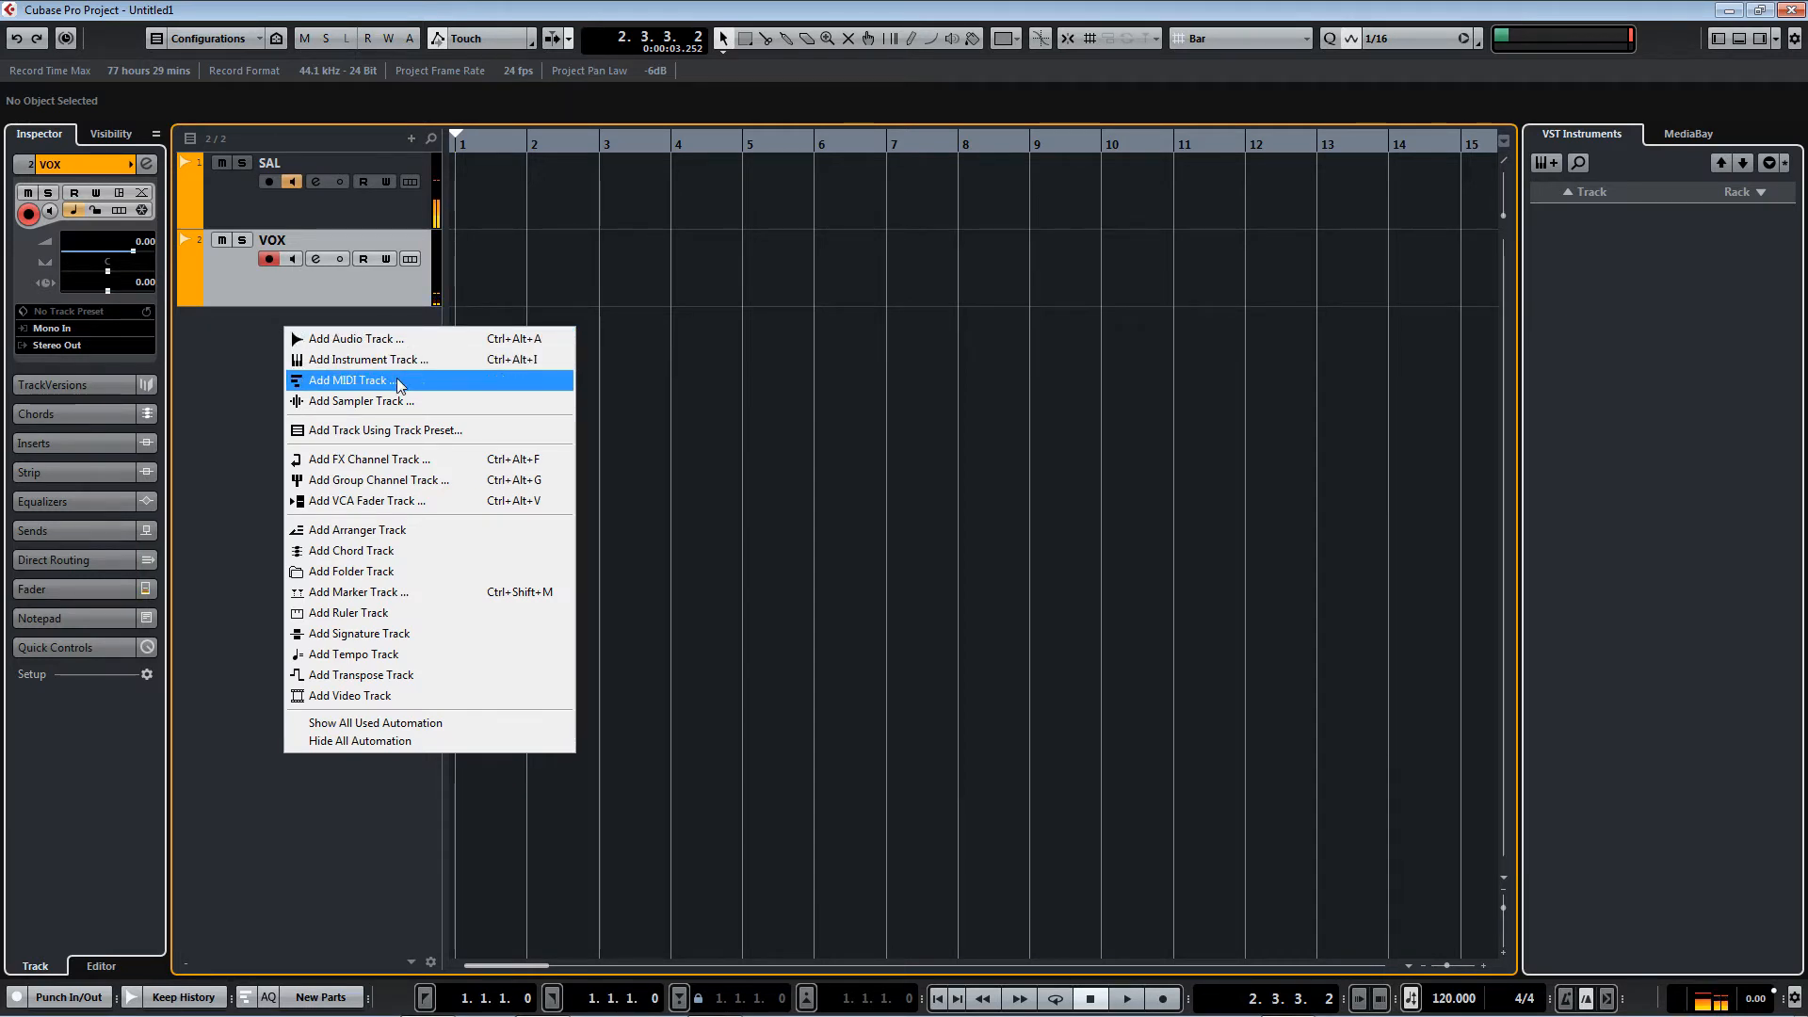
mouse_move(385, 467)
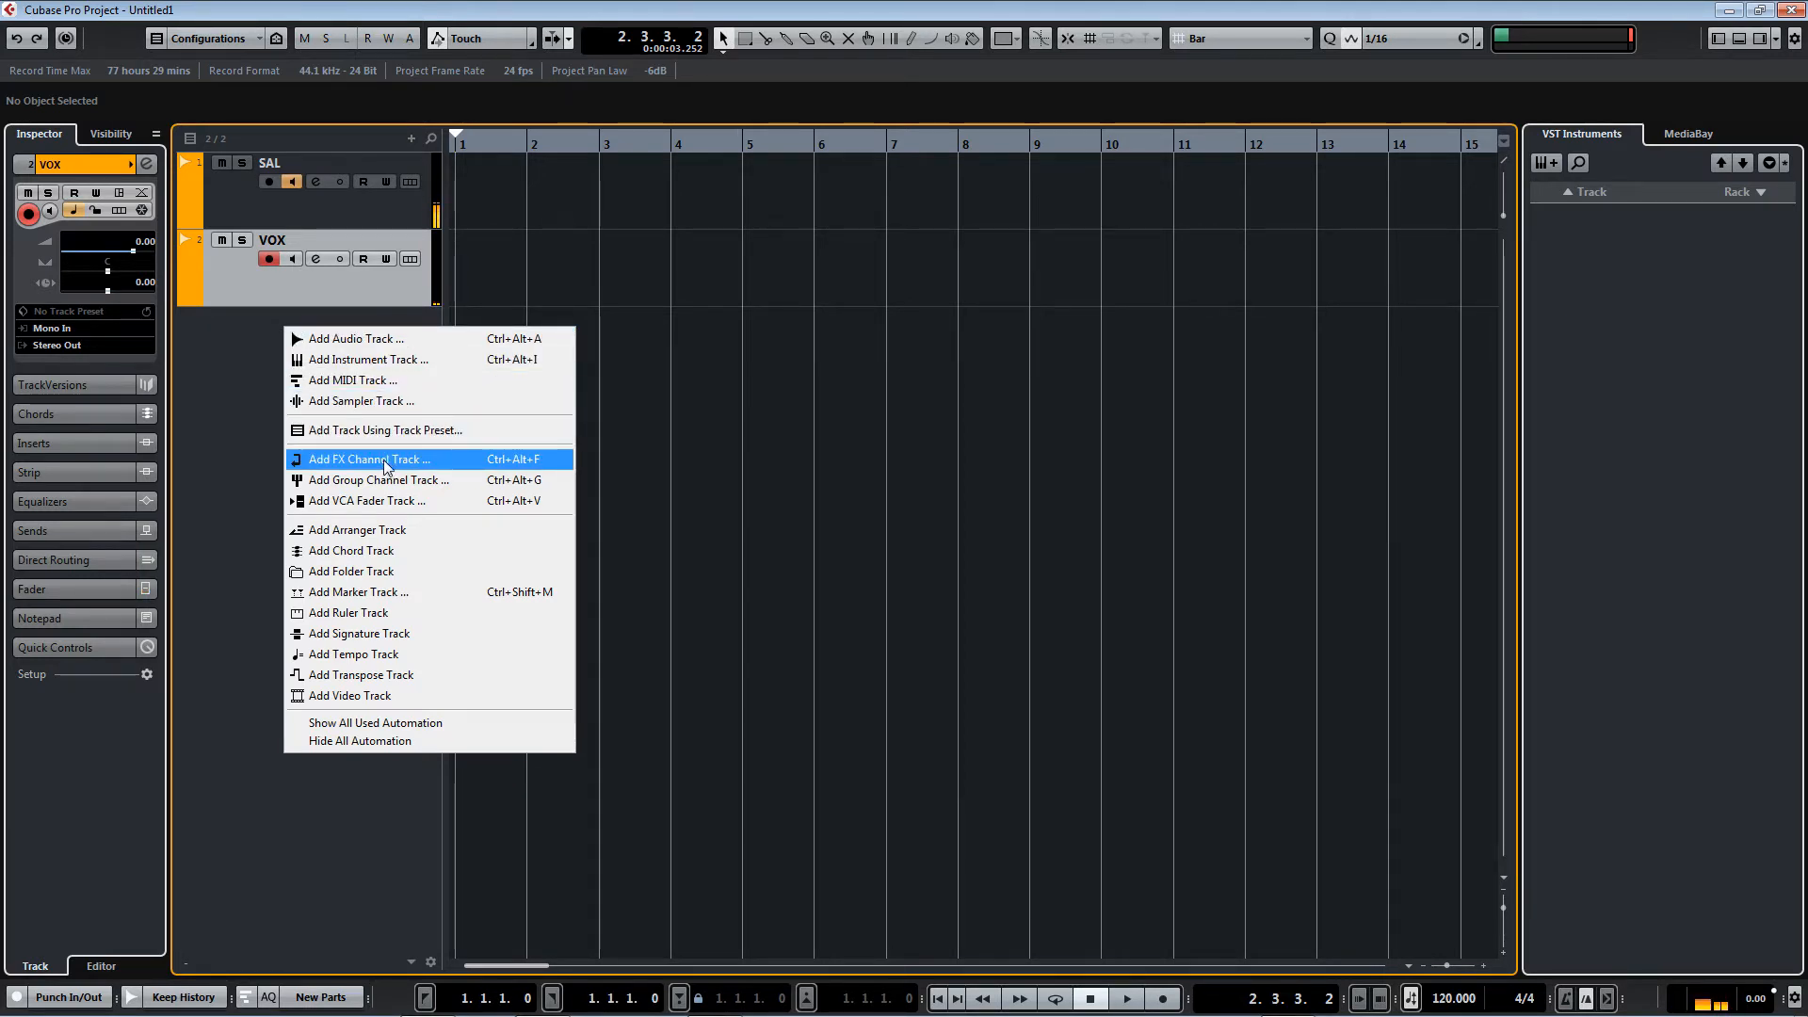
click(364, 460)
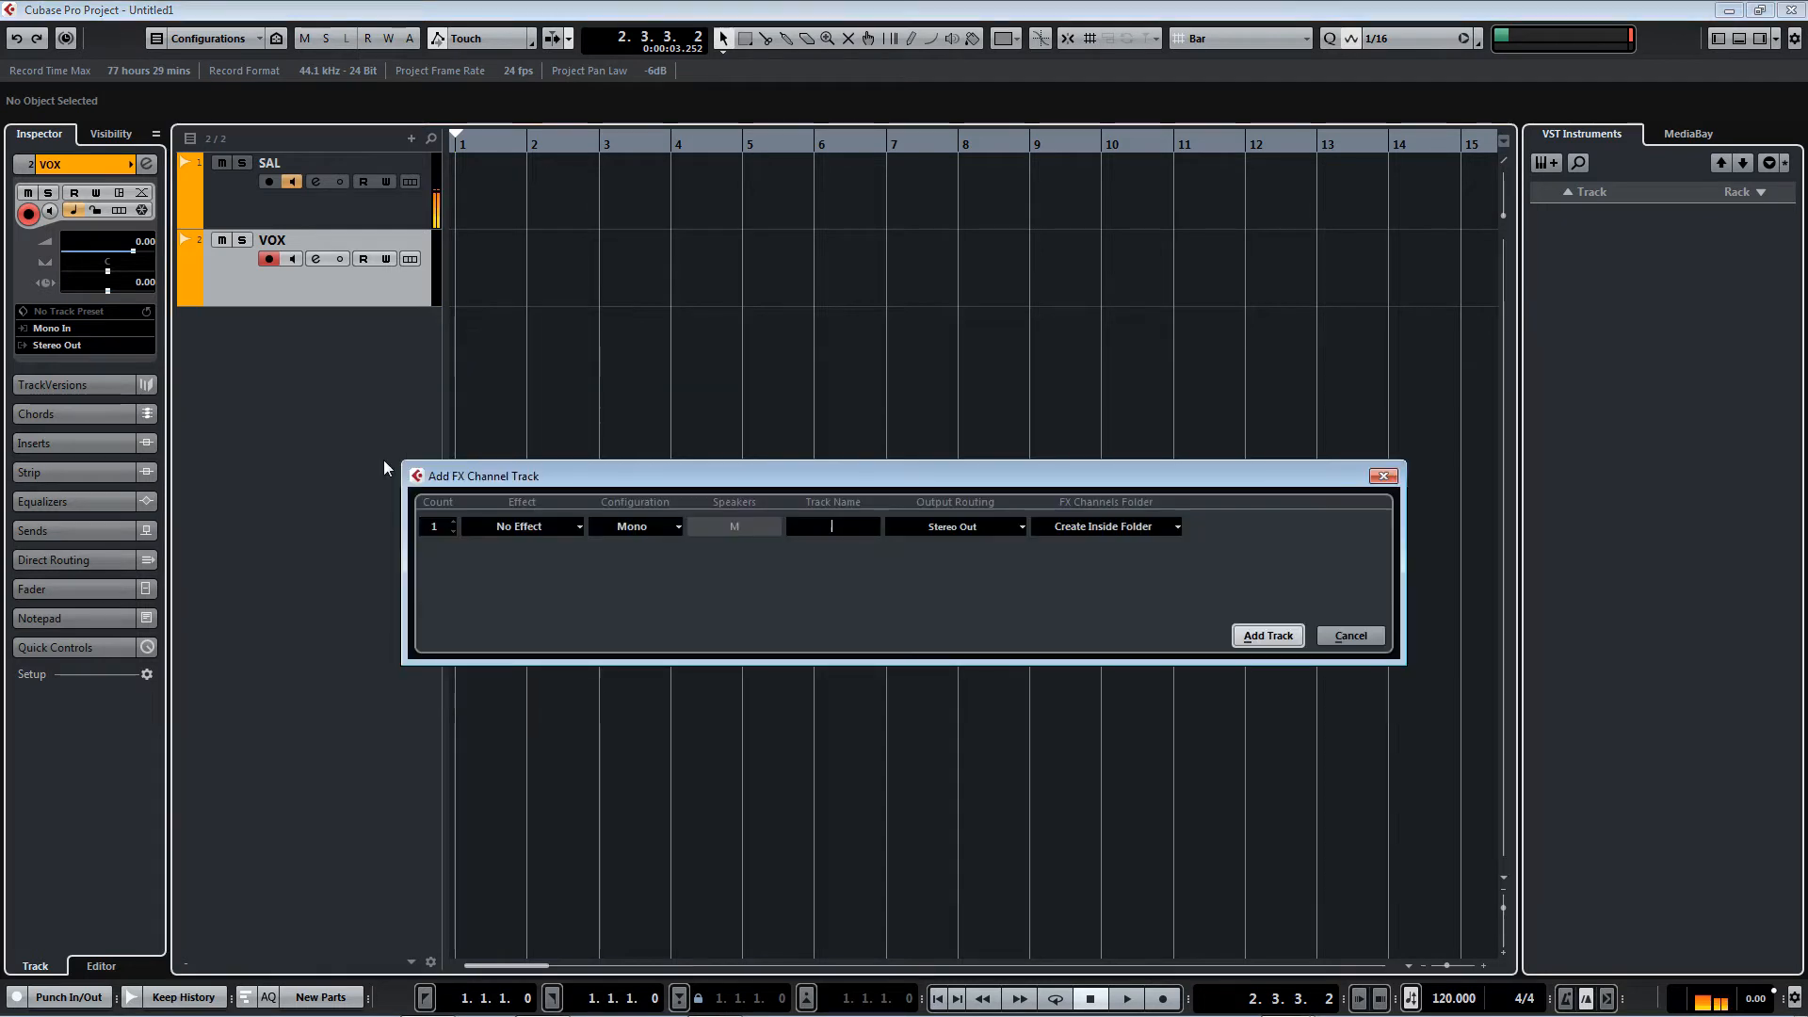
click(522, 525)
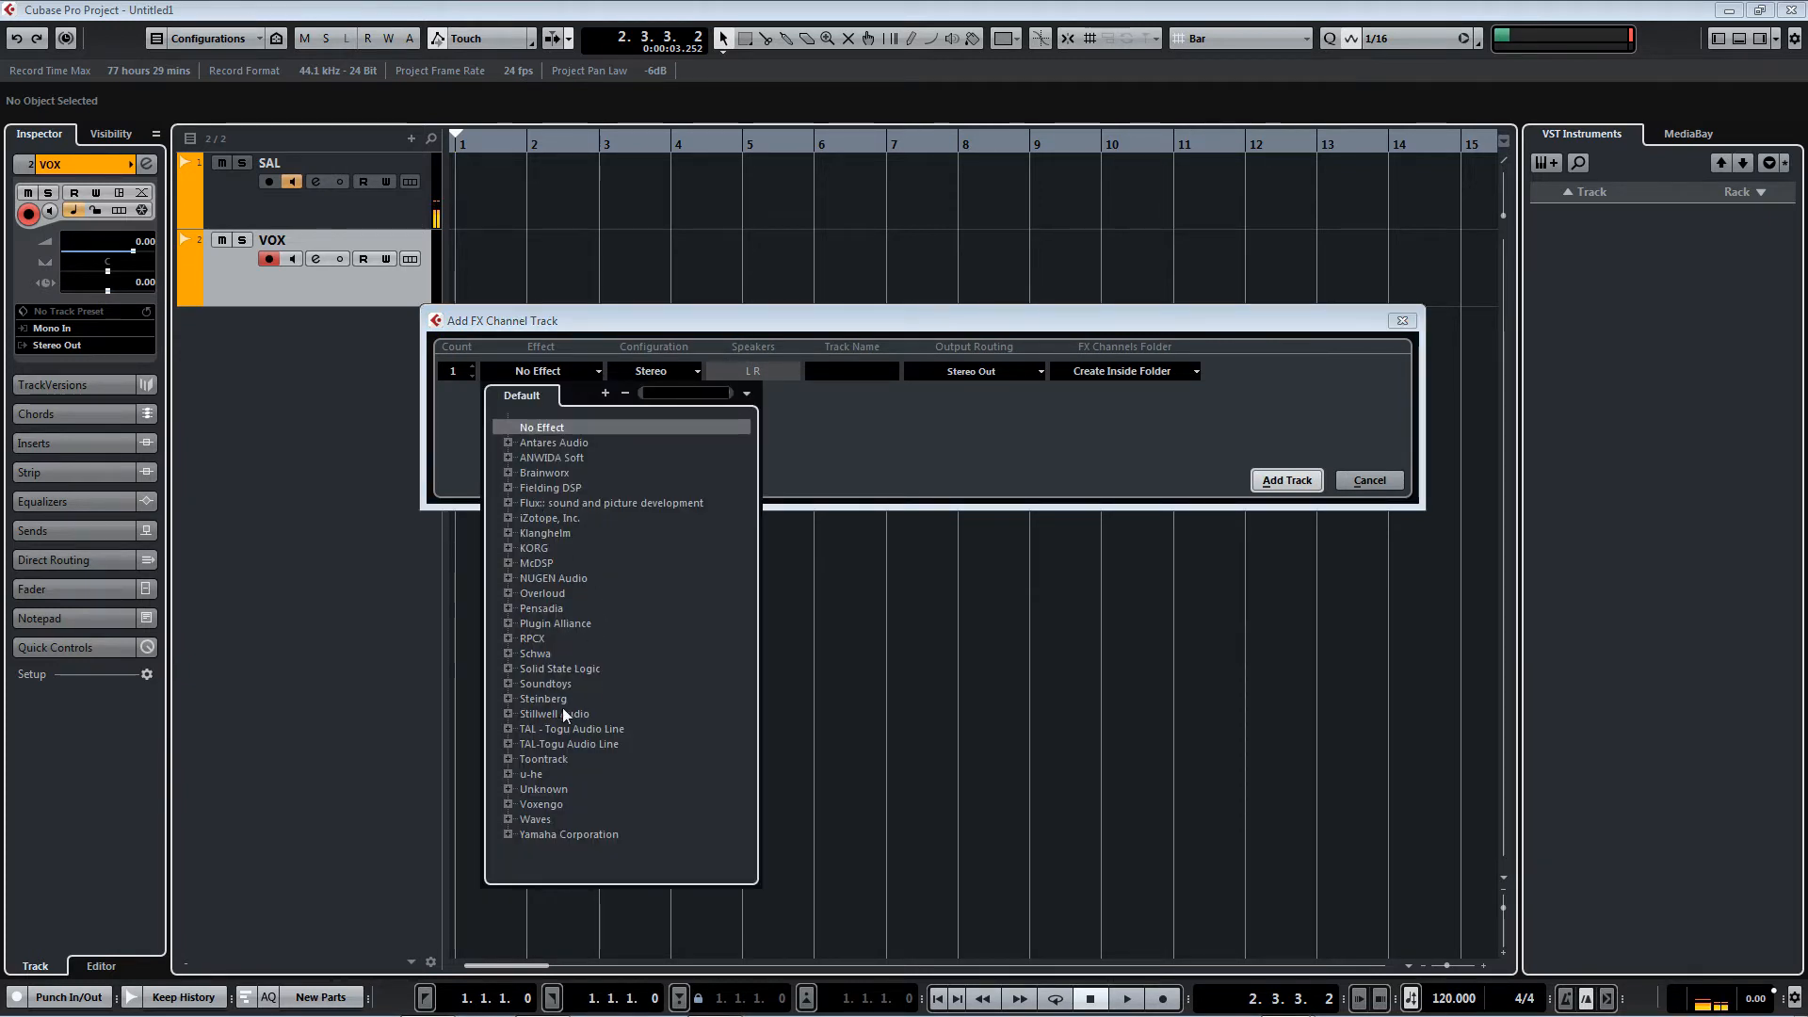
click(510, 697)
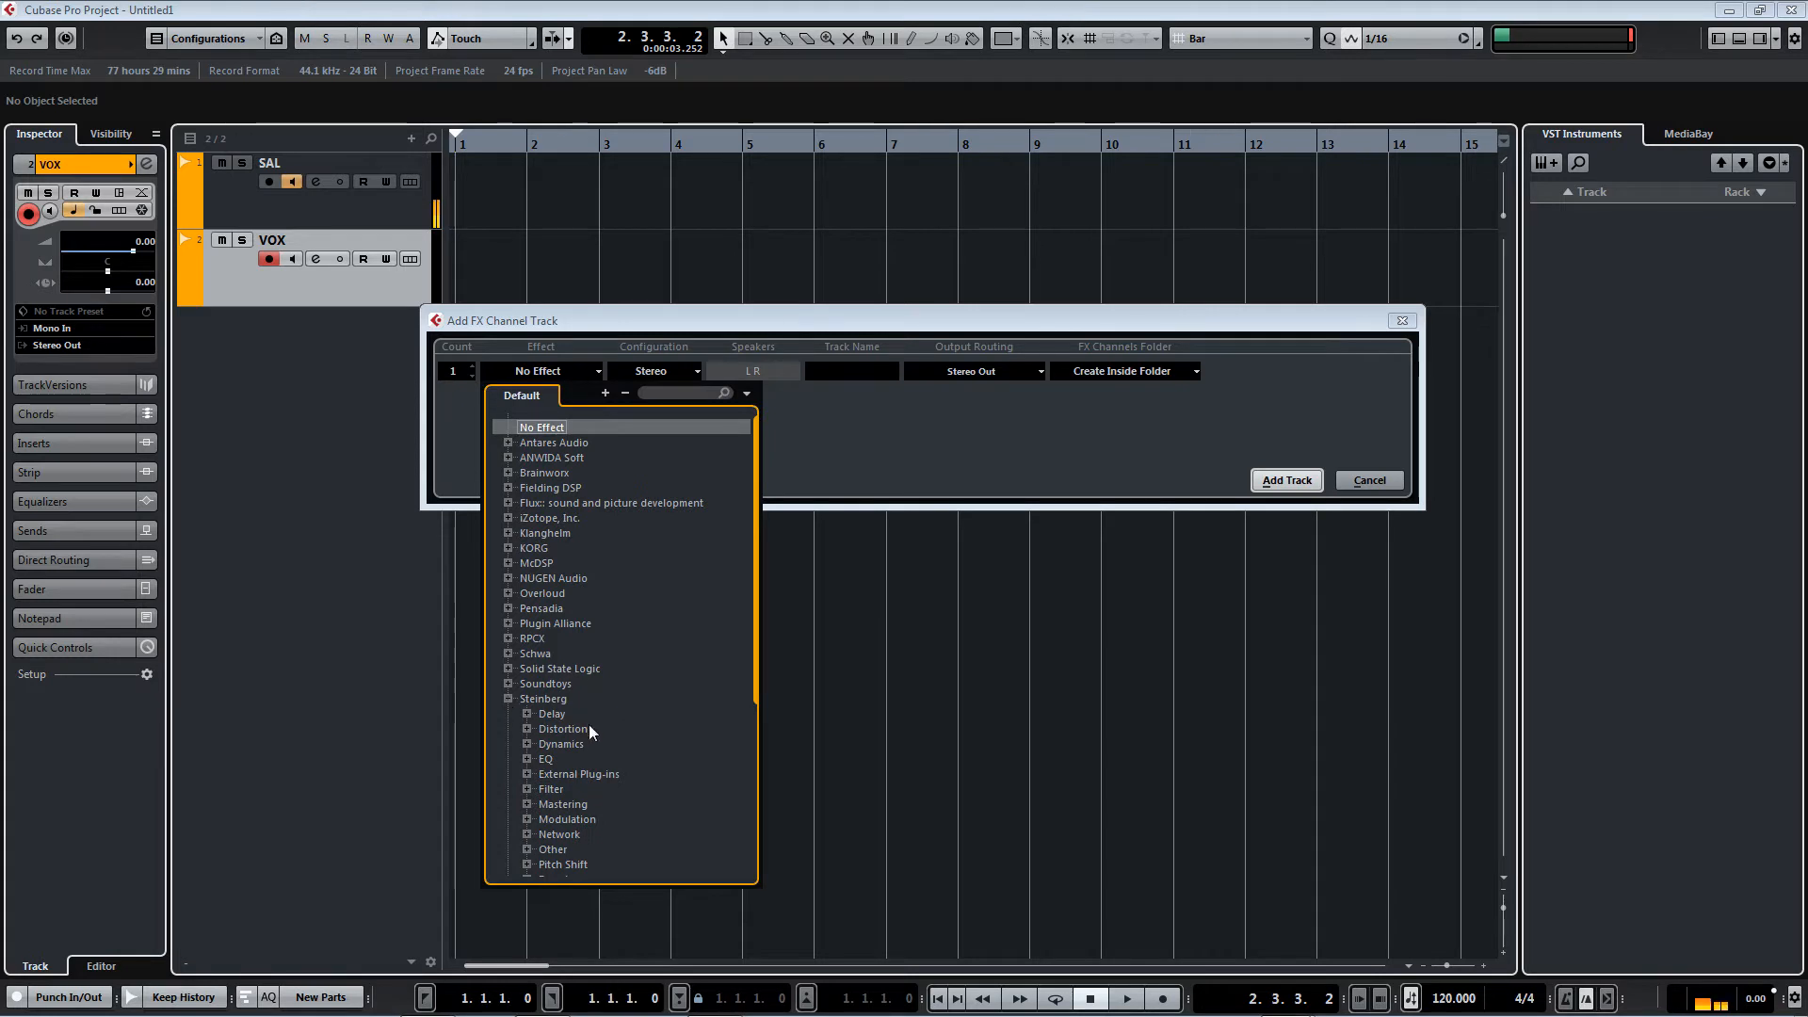
click(527, 695)
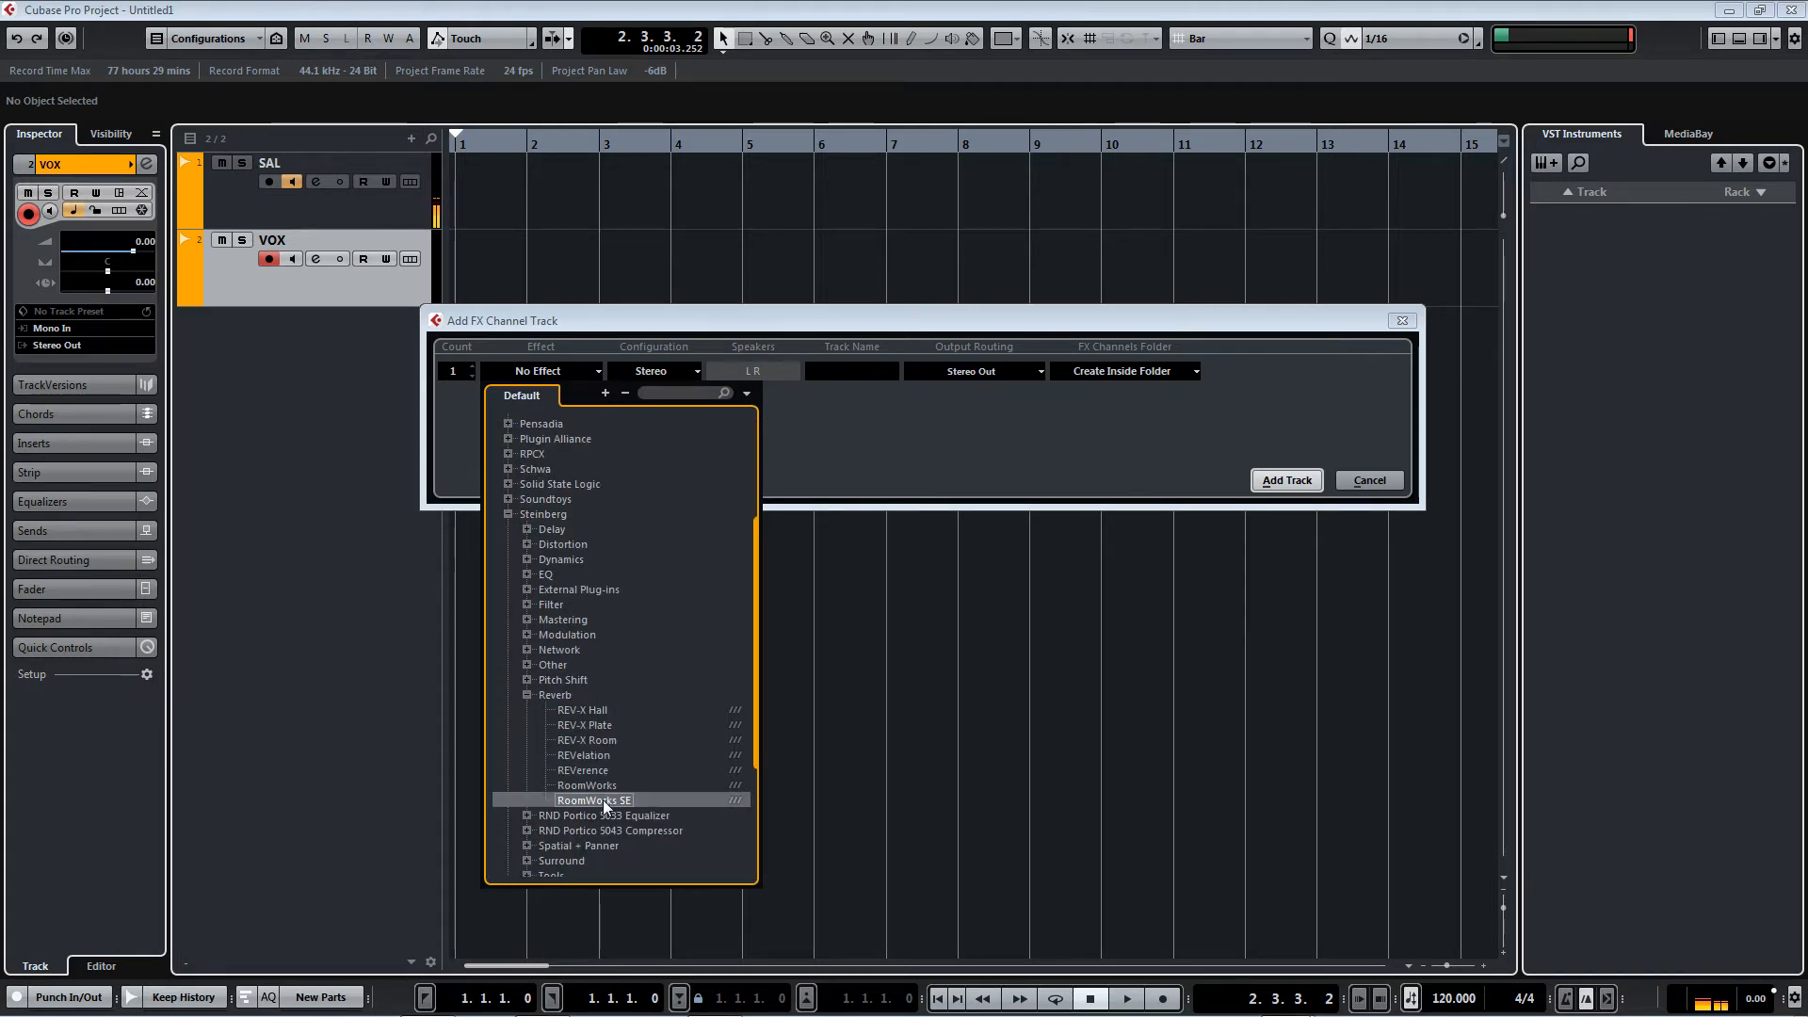
click(594, 799)
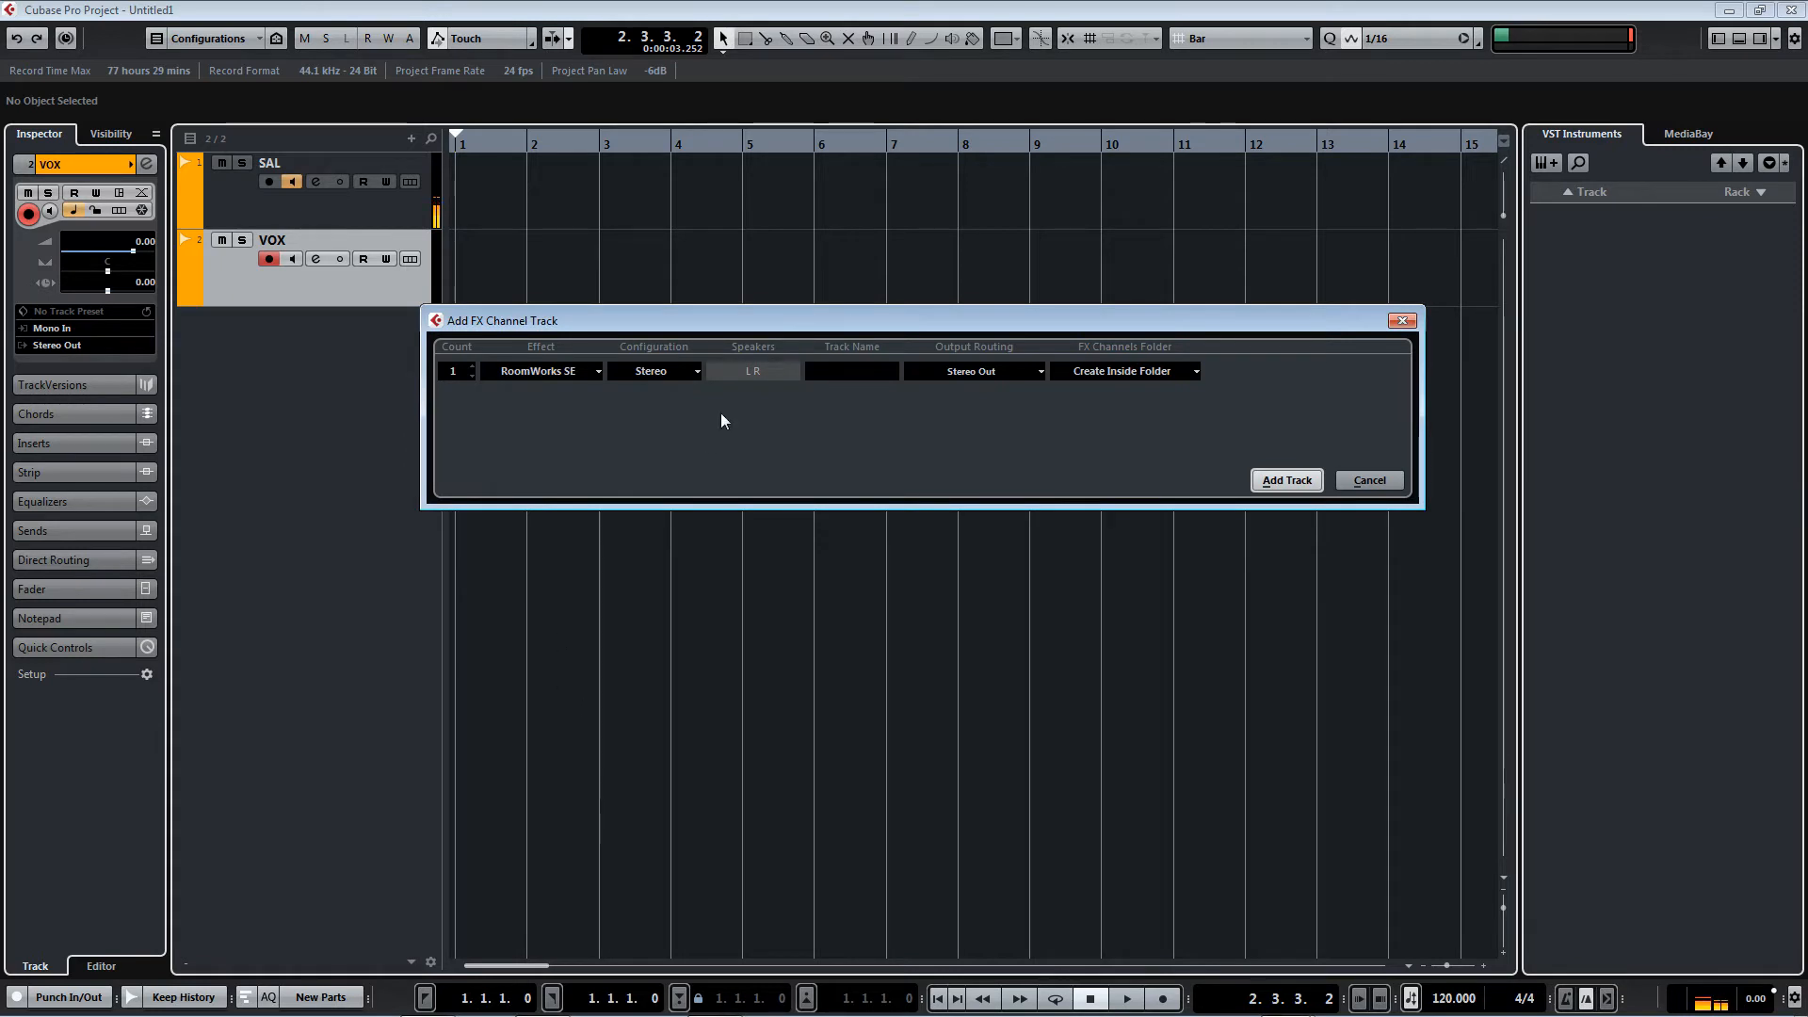
mouse_move(706, 427)
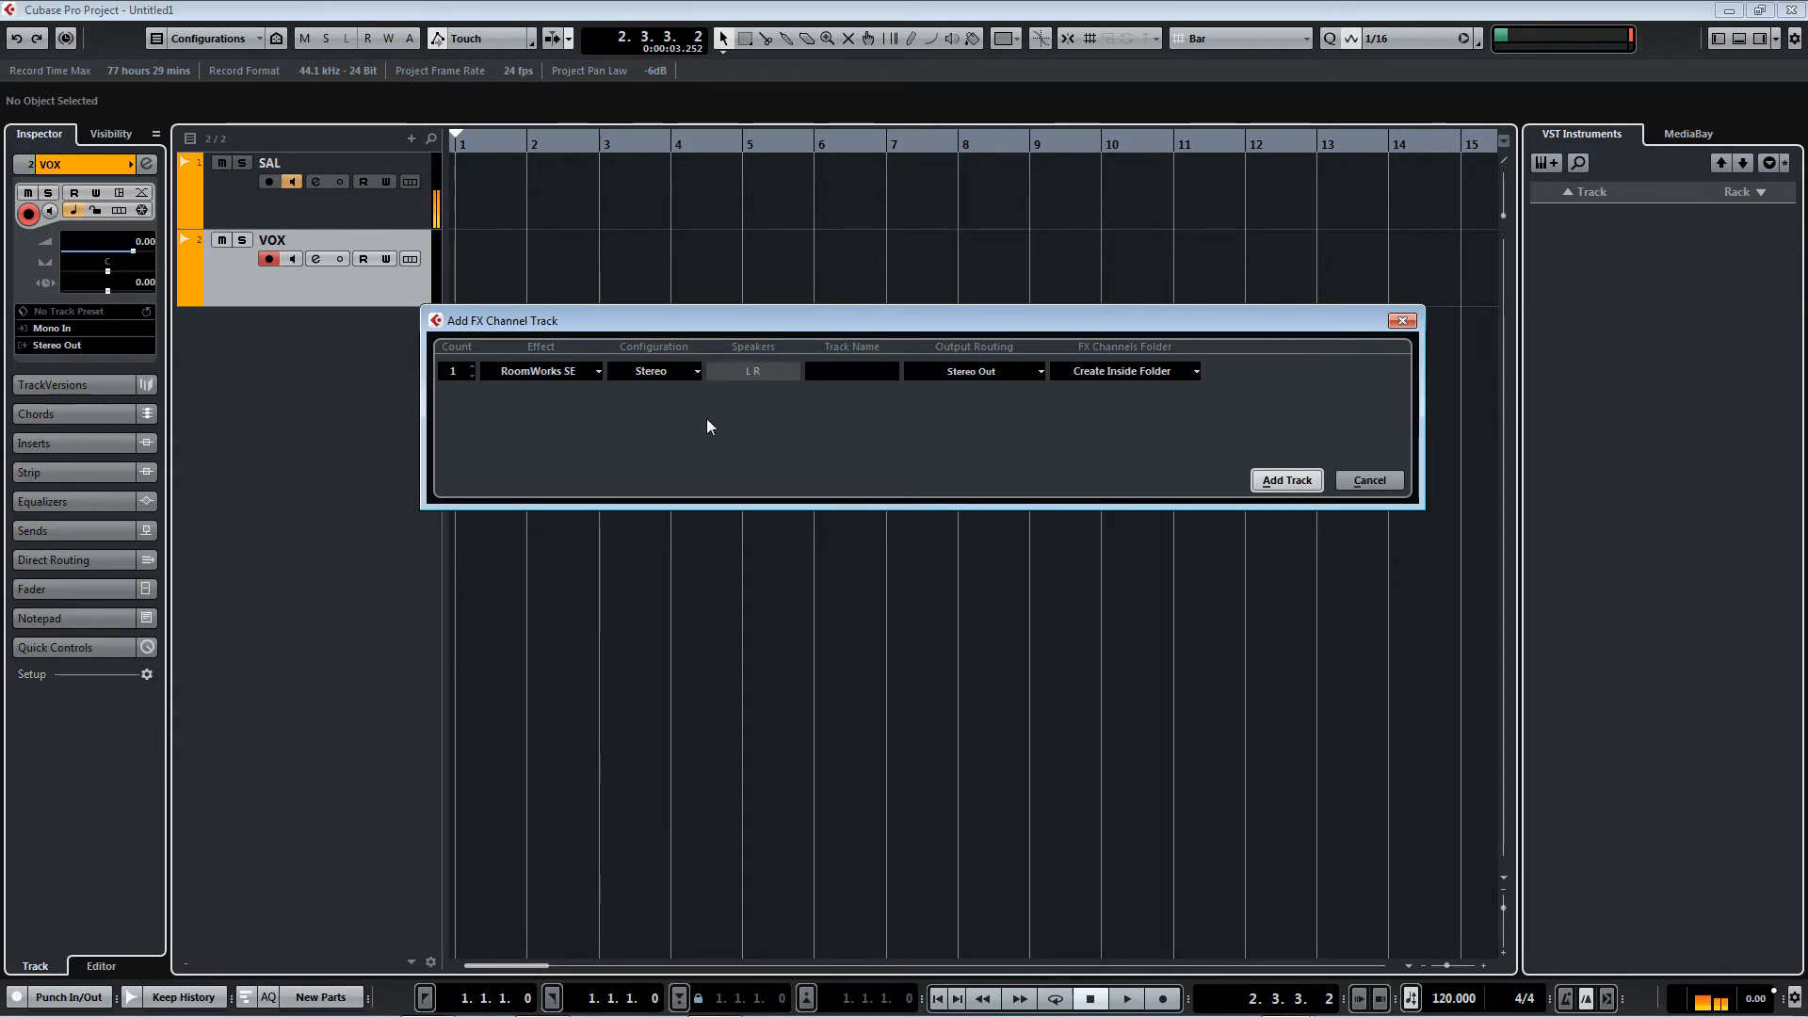
click(851, 371)
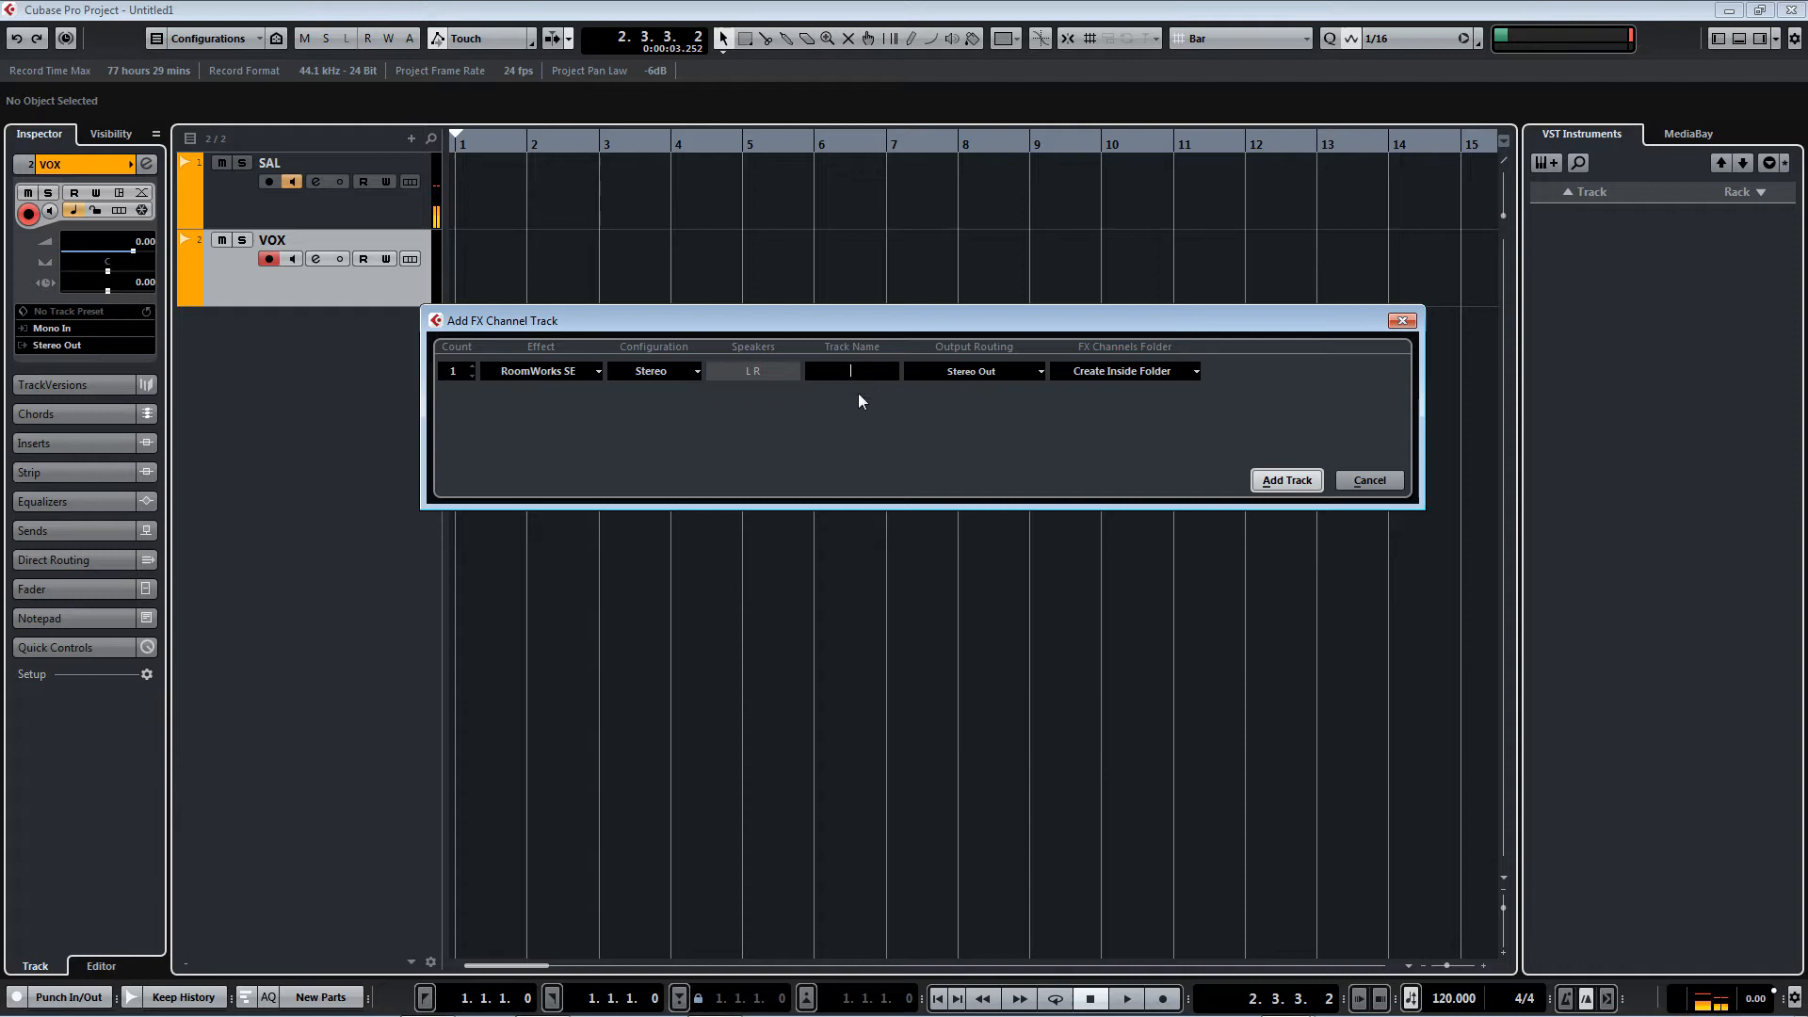
text(REV)
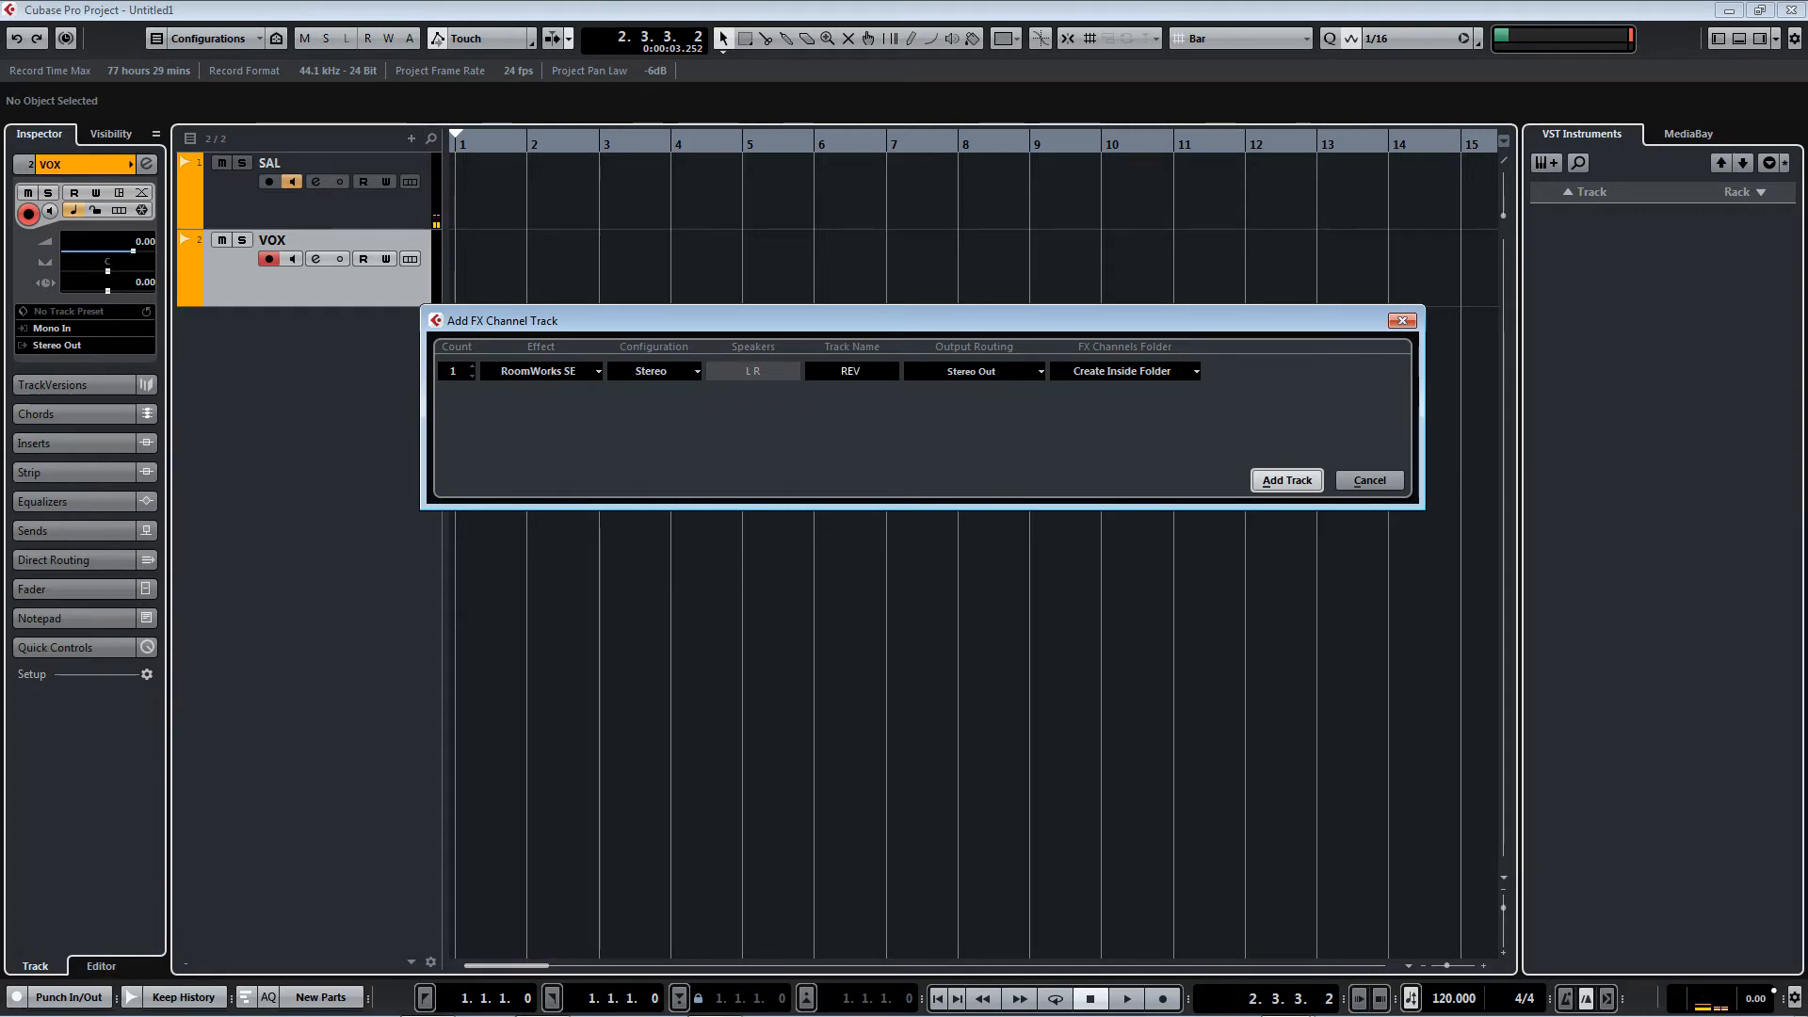
click(1284, 480)
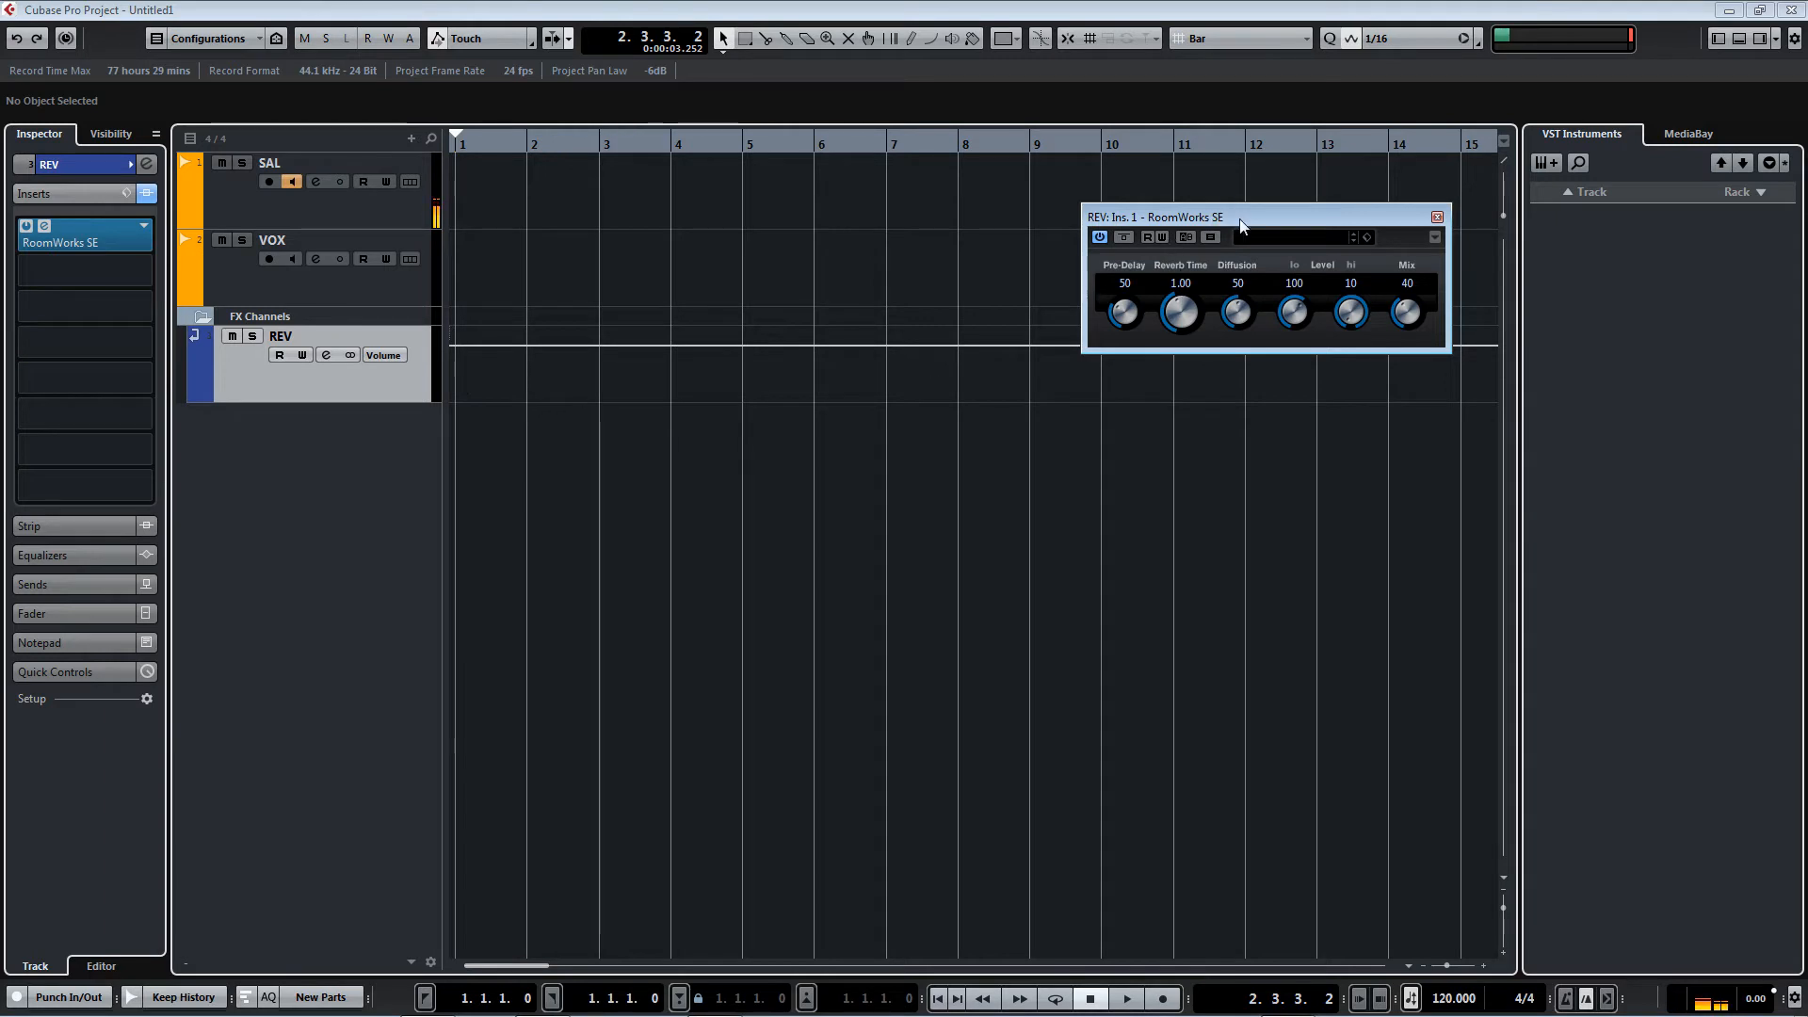
Raise the RoomWorks SE reverb time to 3.66 and Lo to 112, then select VOX.
drag(1157, 217, 881, 501)
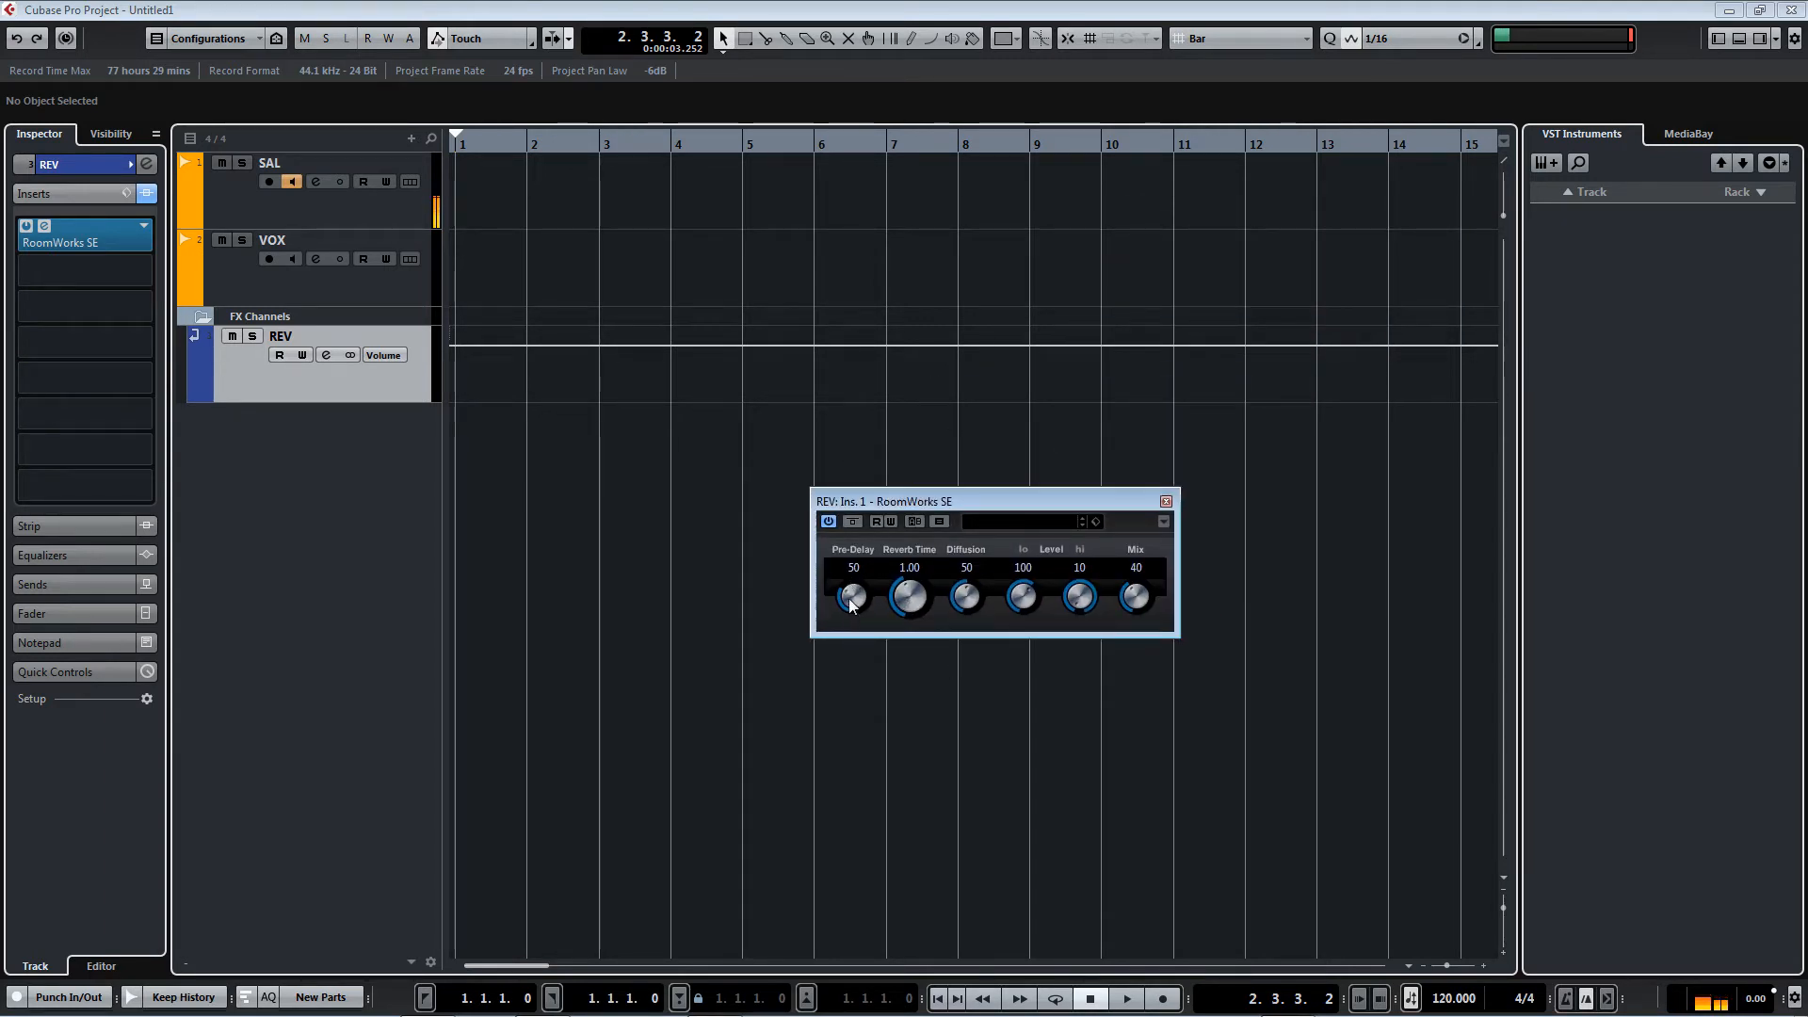
drag(908, 597, 908, 582)
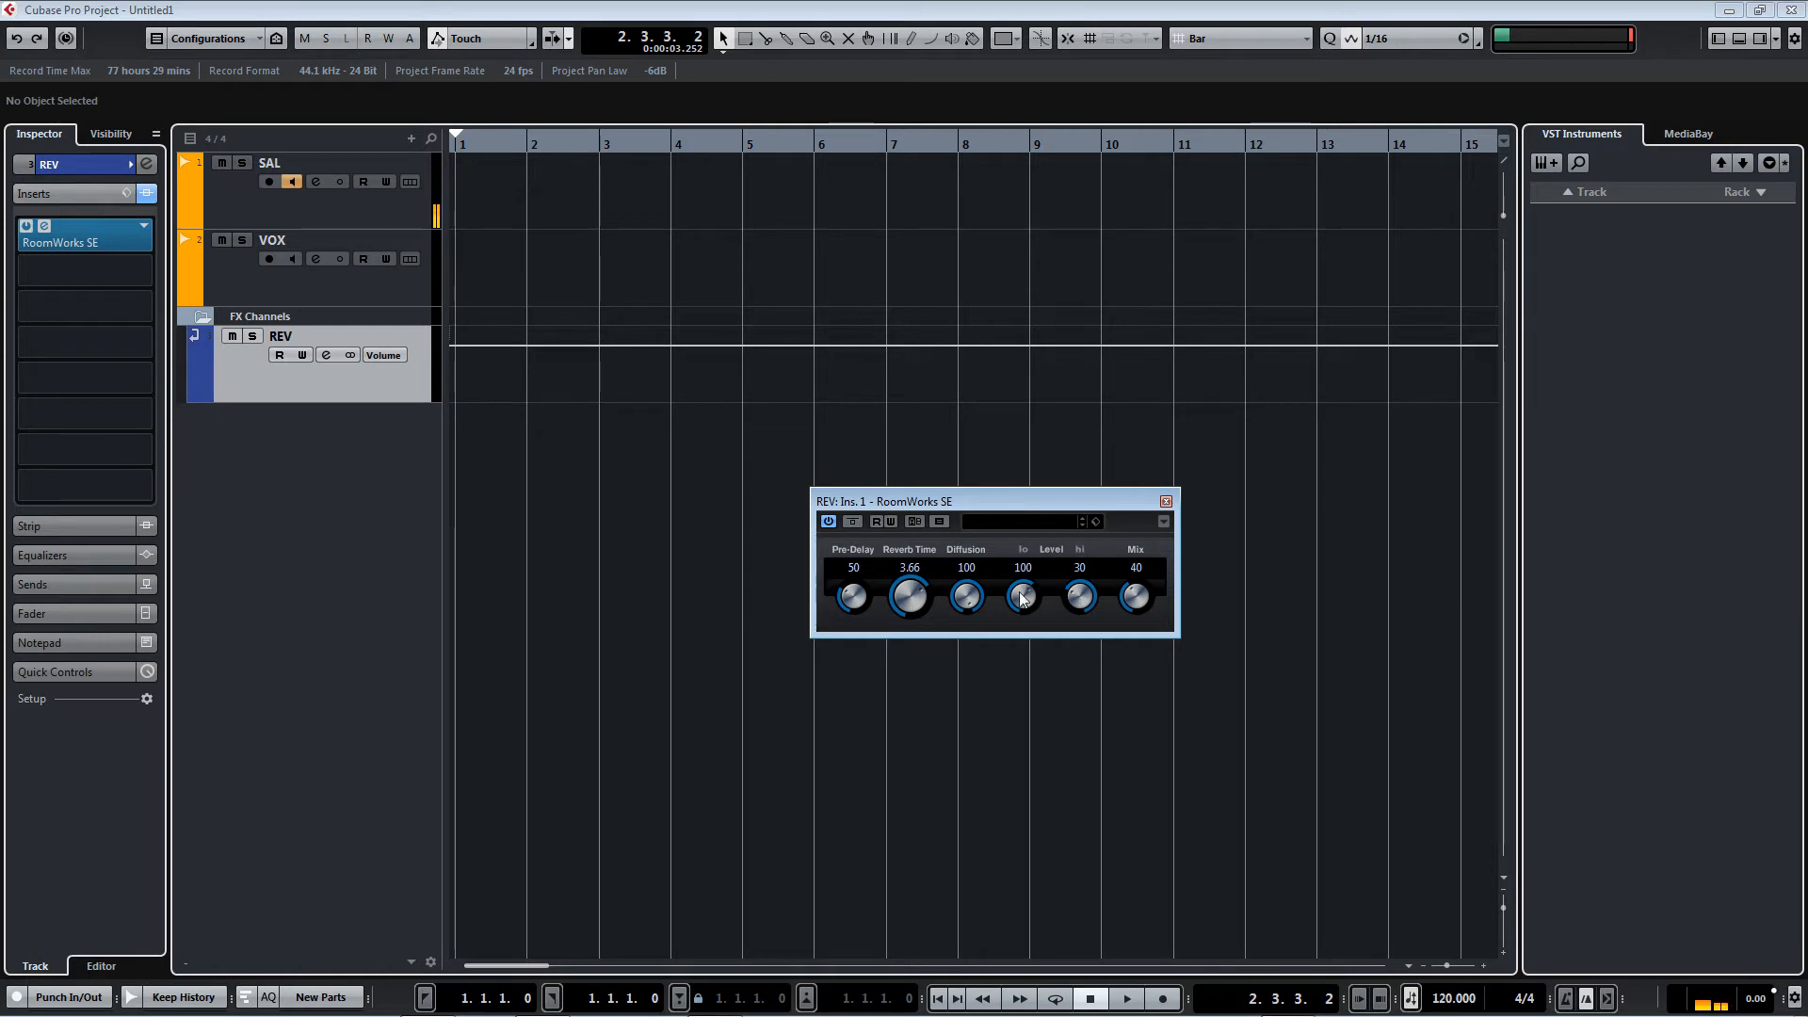
drag(1022, 597, 1024, 582)
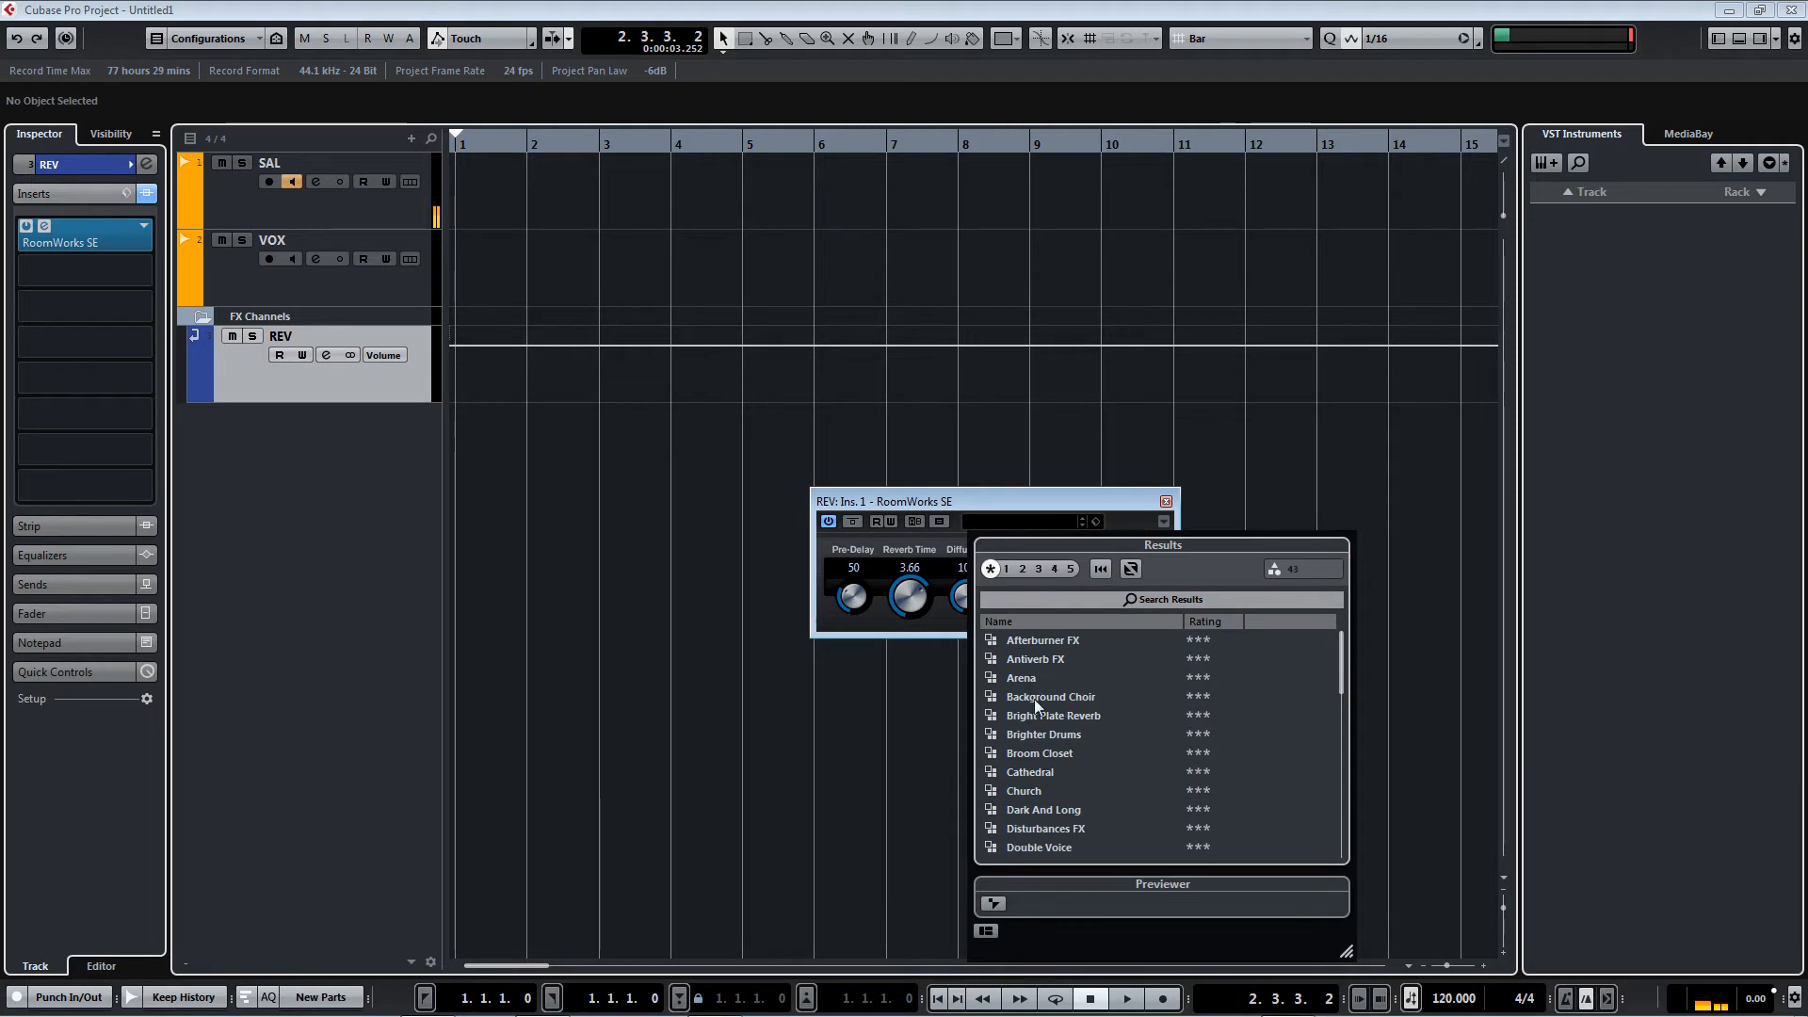
scroll(down, 3)
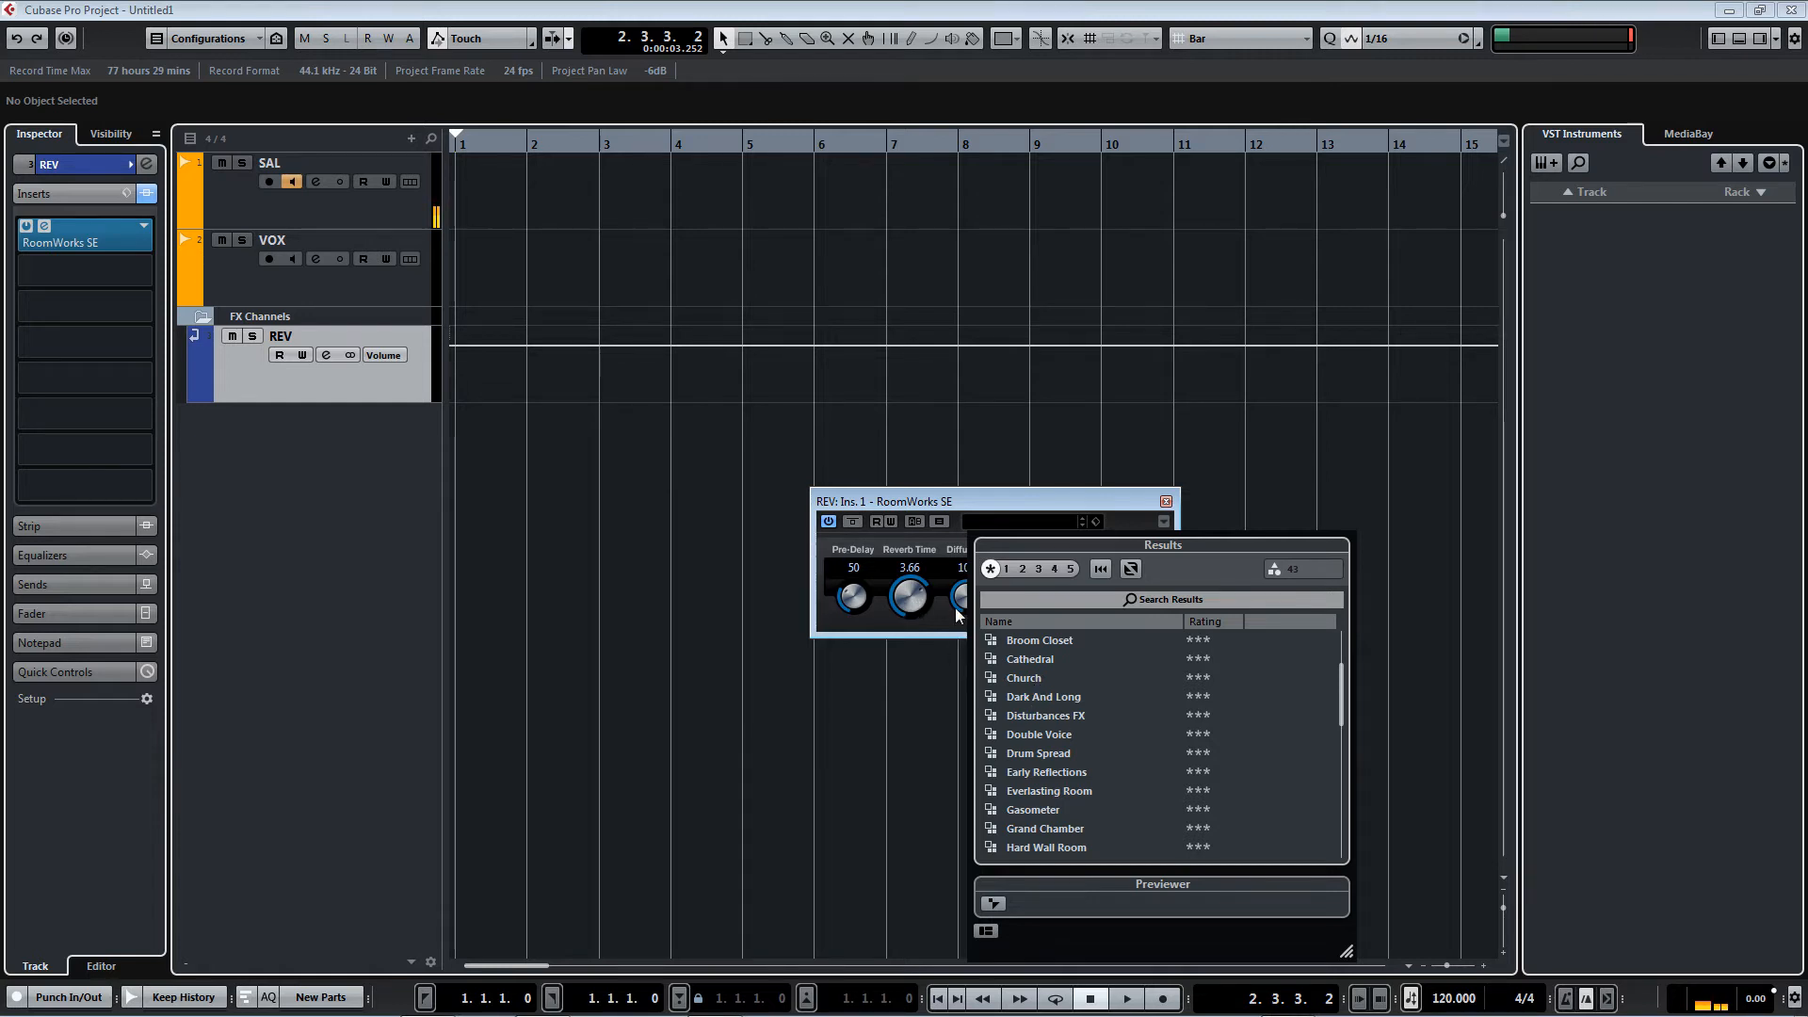
mouse_move(1019, 503)
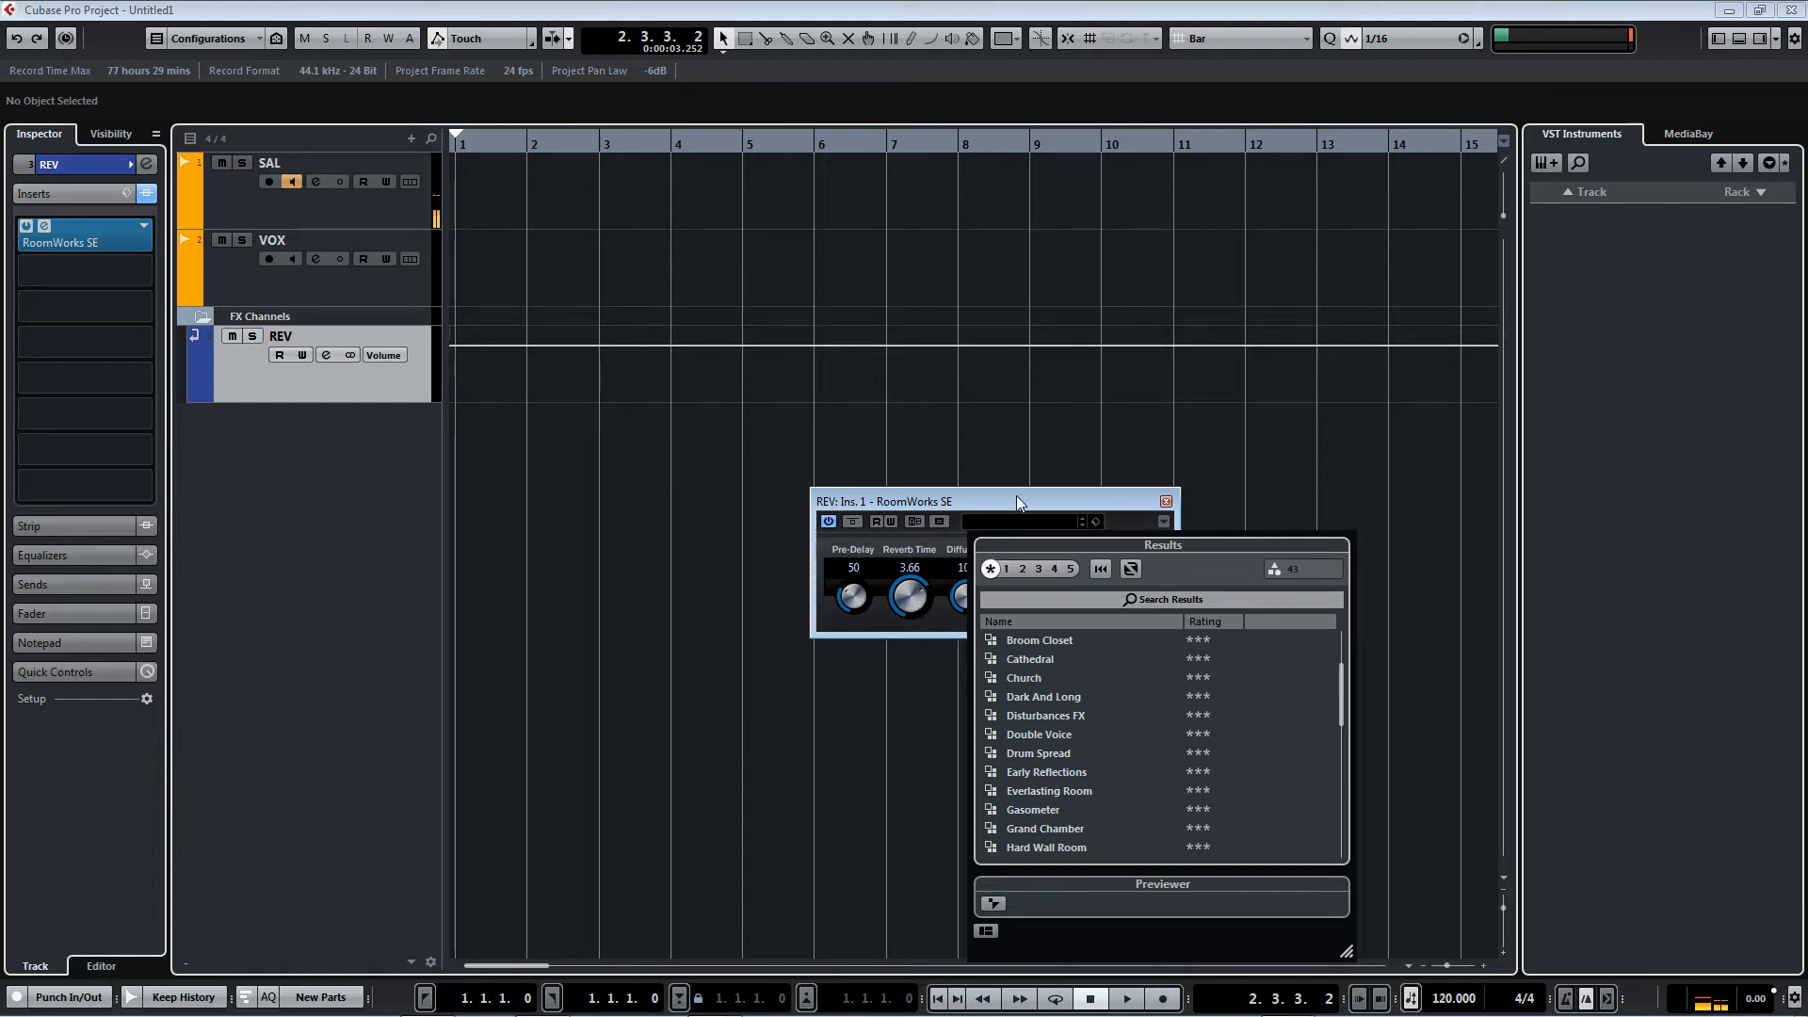
click(1163, 522)
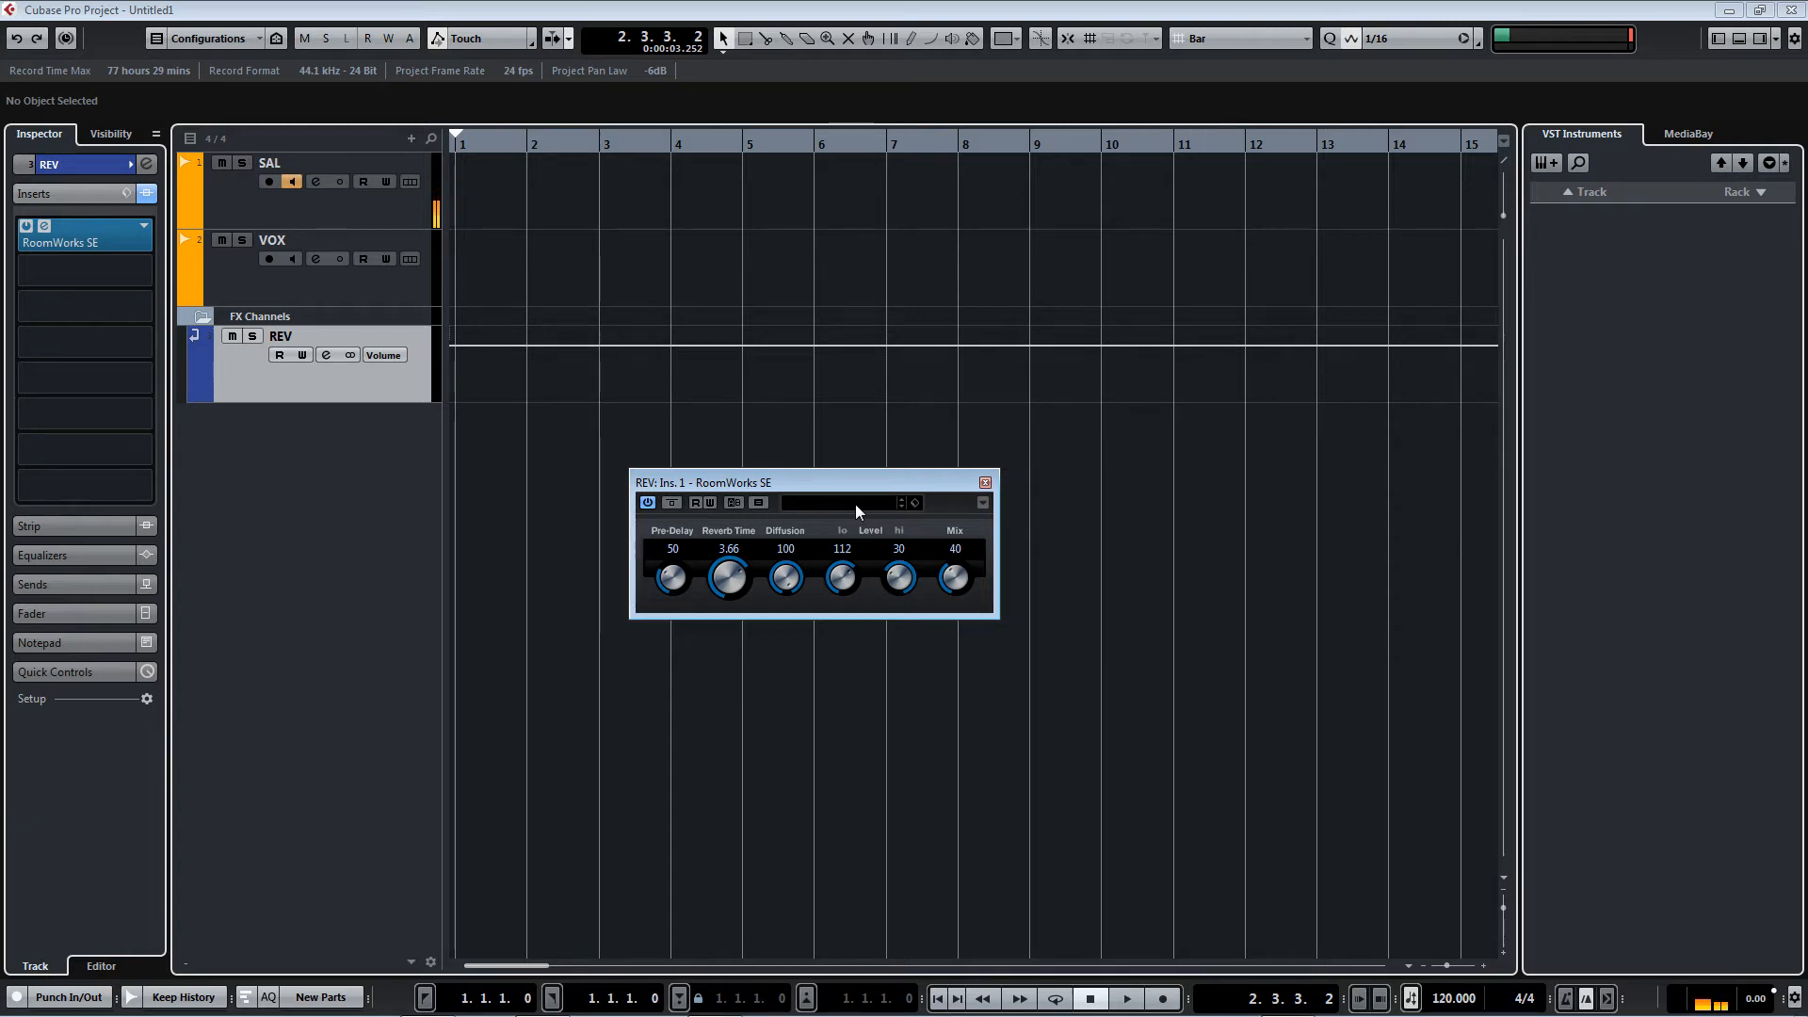
mouse_move(848, 490)
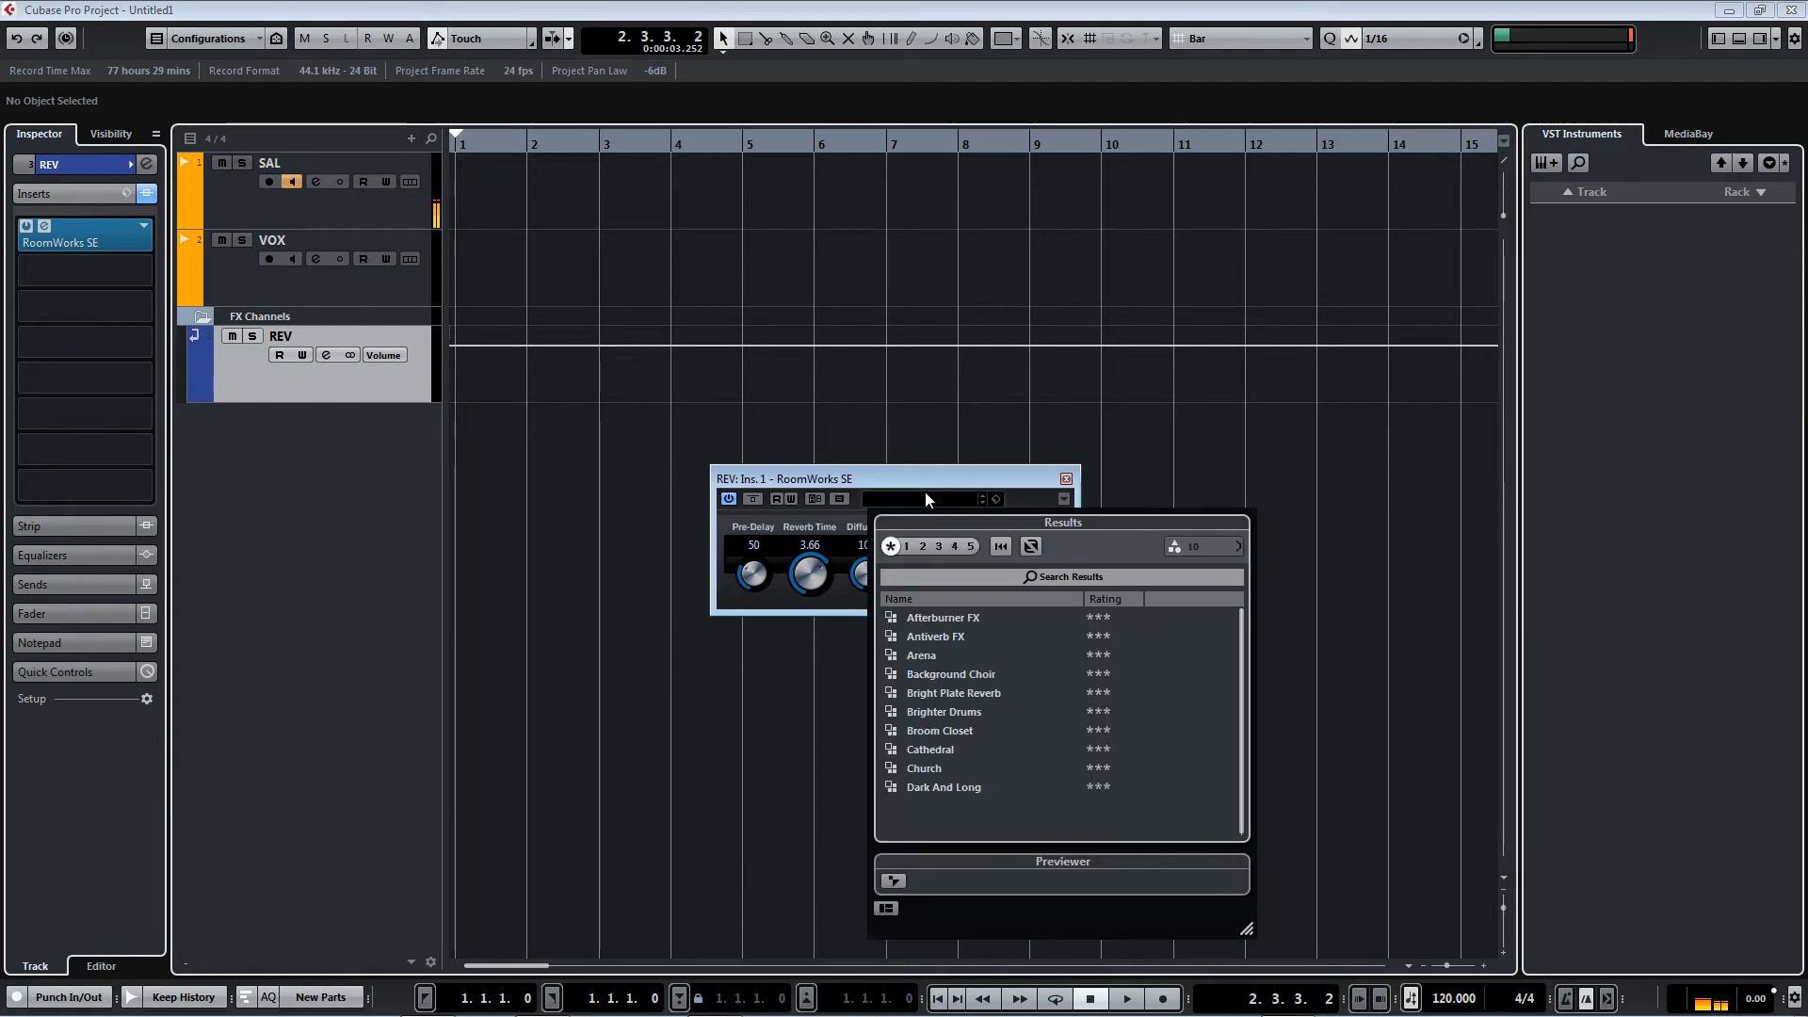
scroll(down, 3)
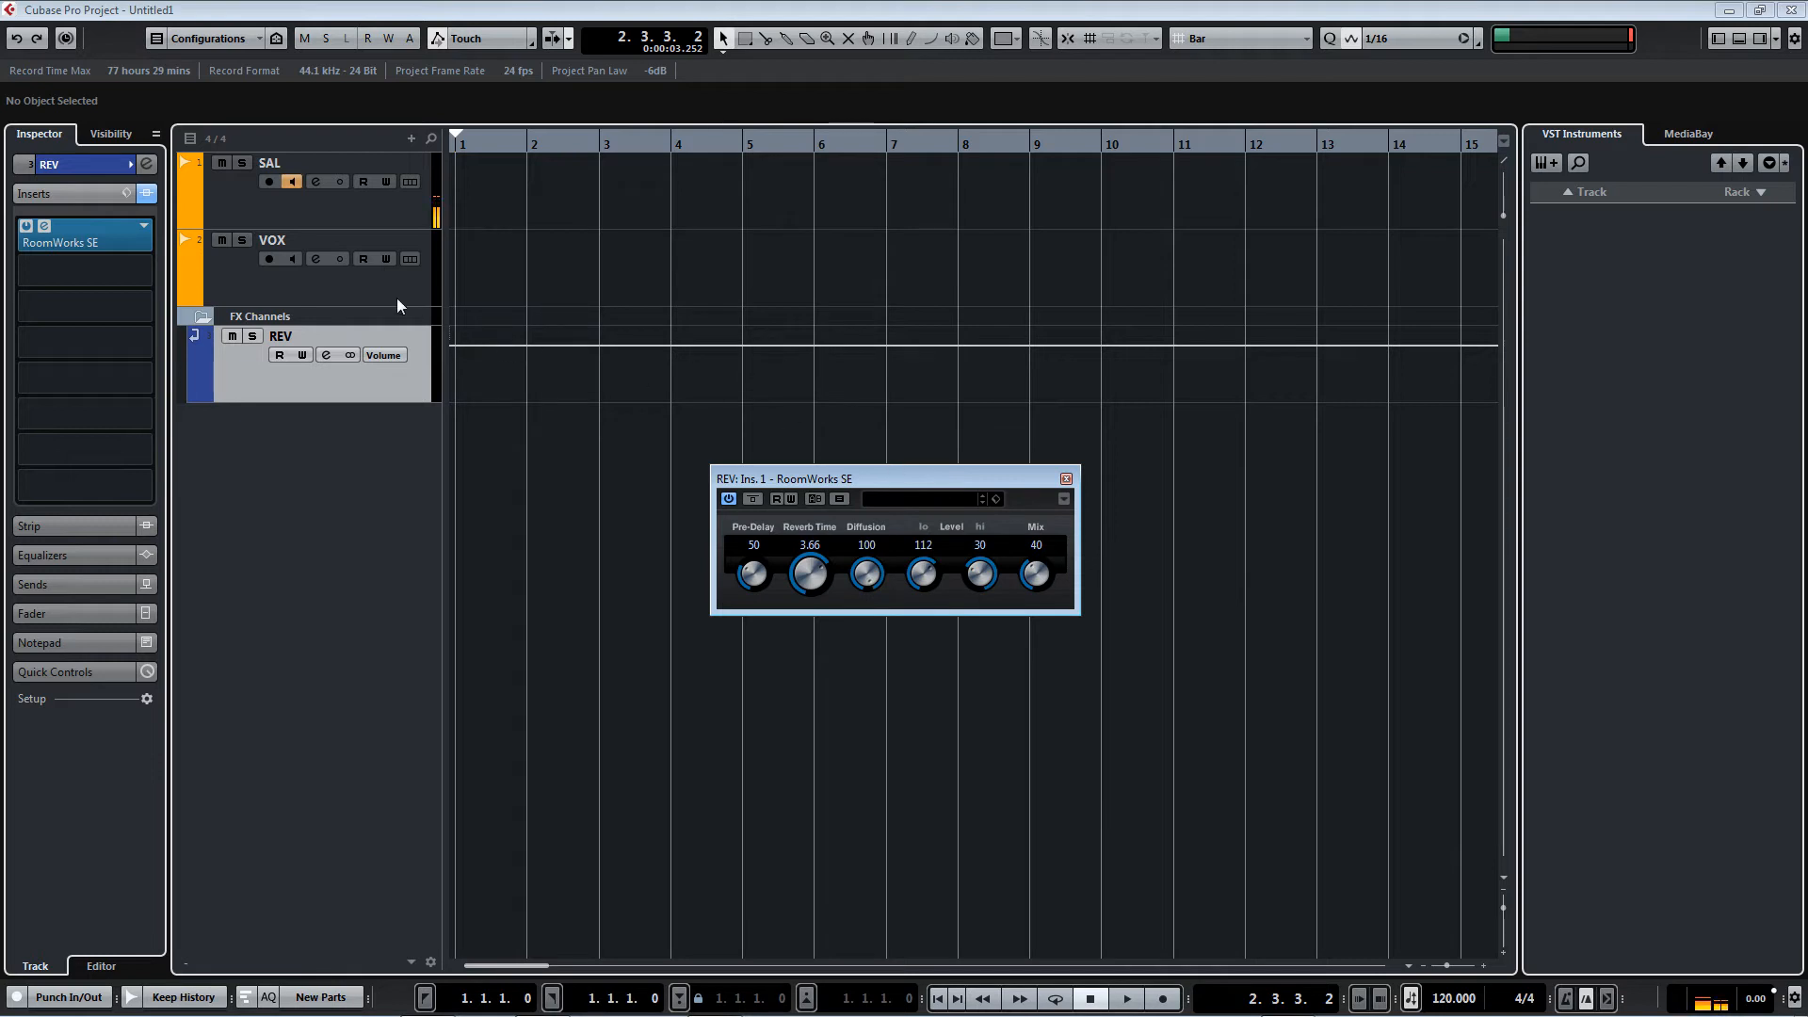
click(274, 239)
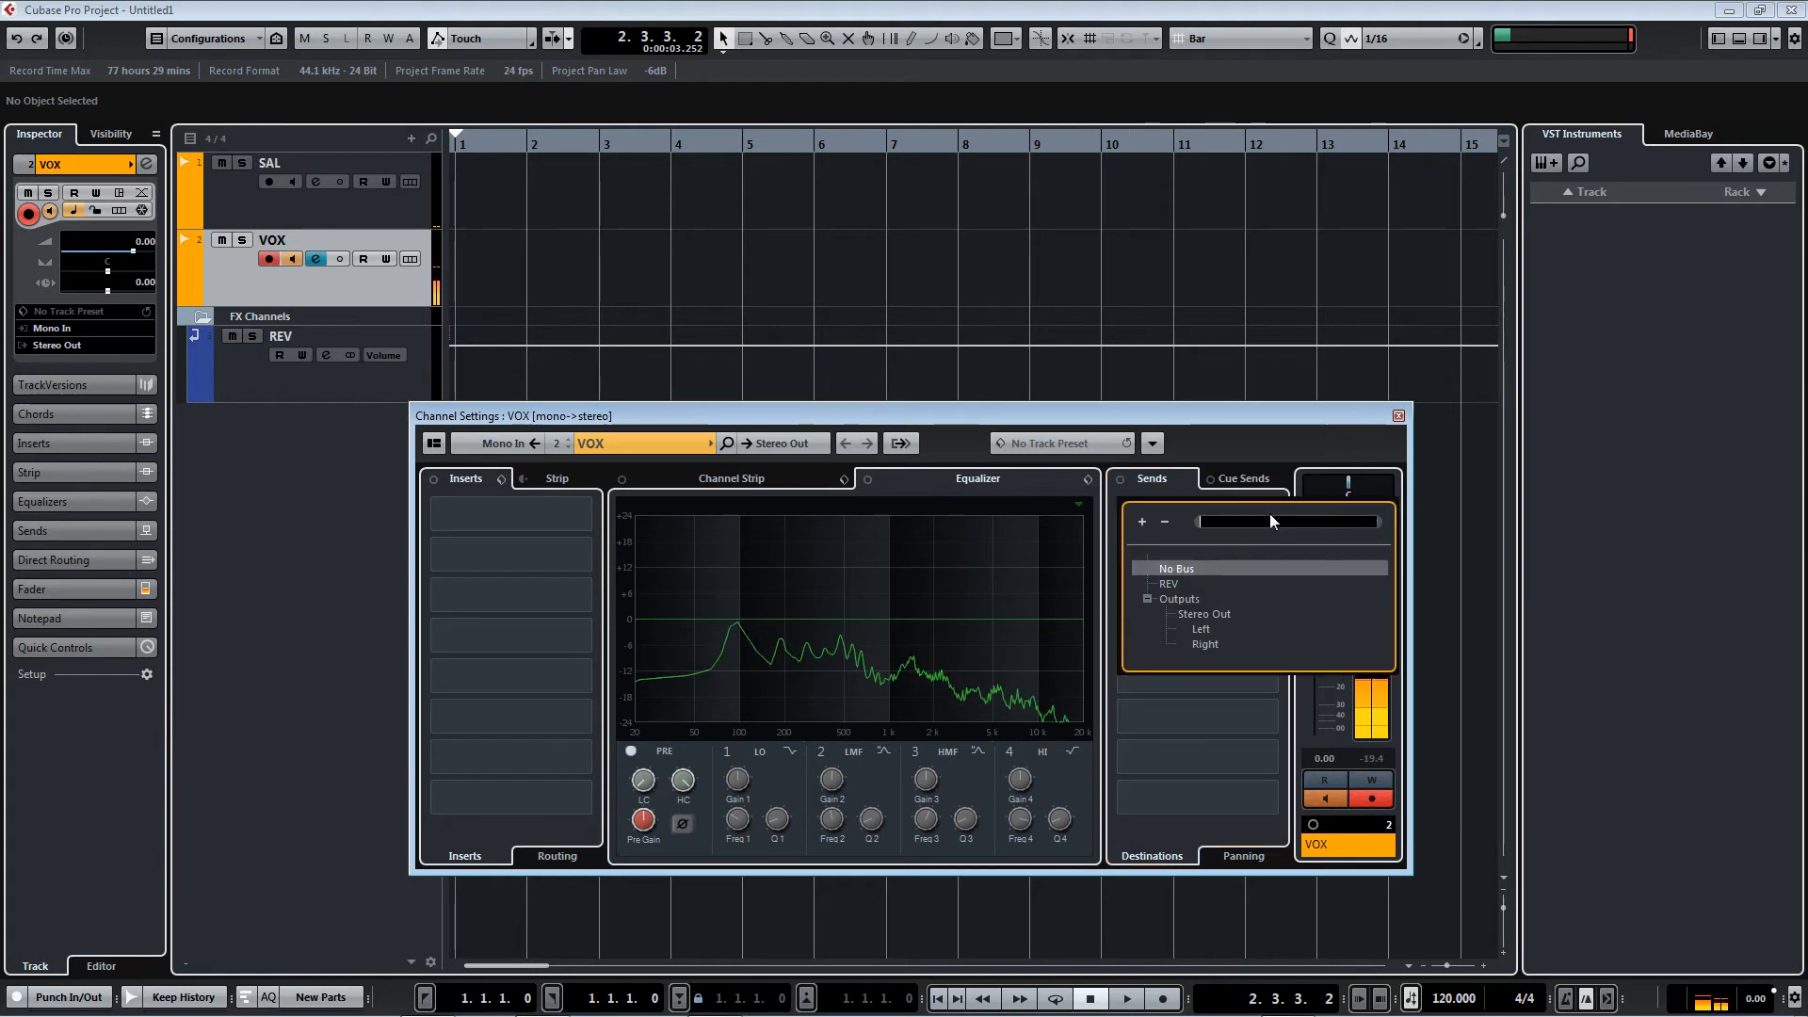
Route an active VOX send to REV at about -2.3 dB.
click(1168, 584)
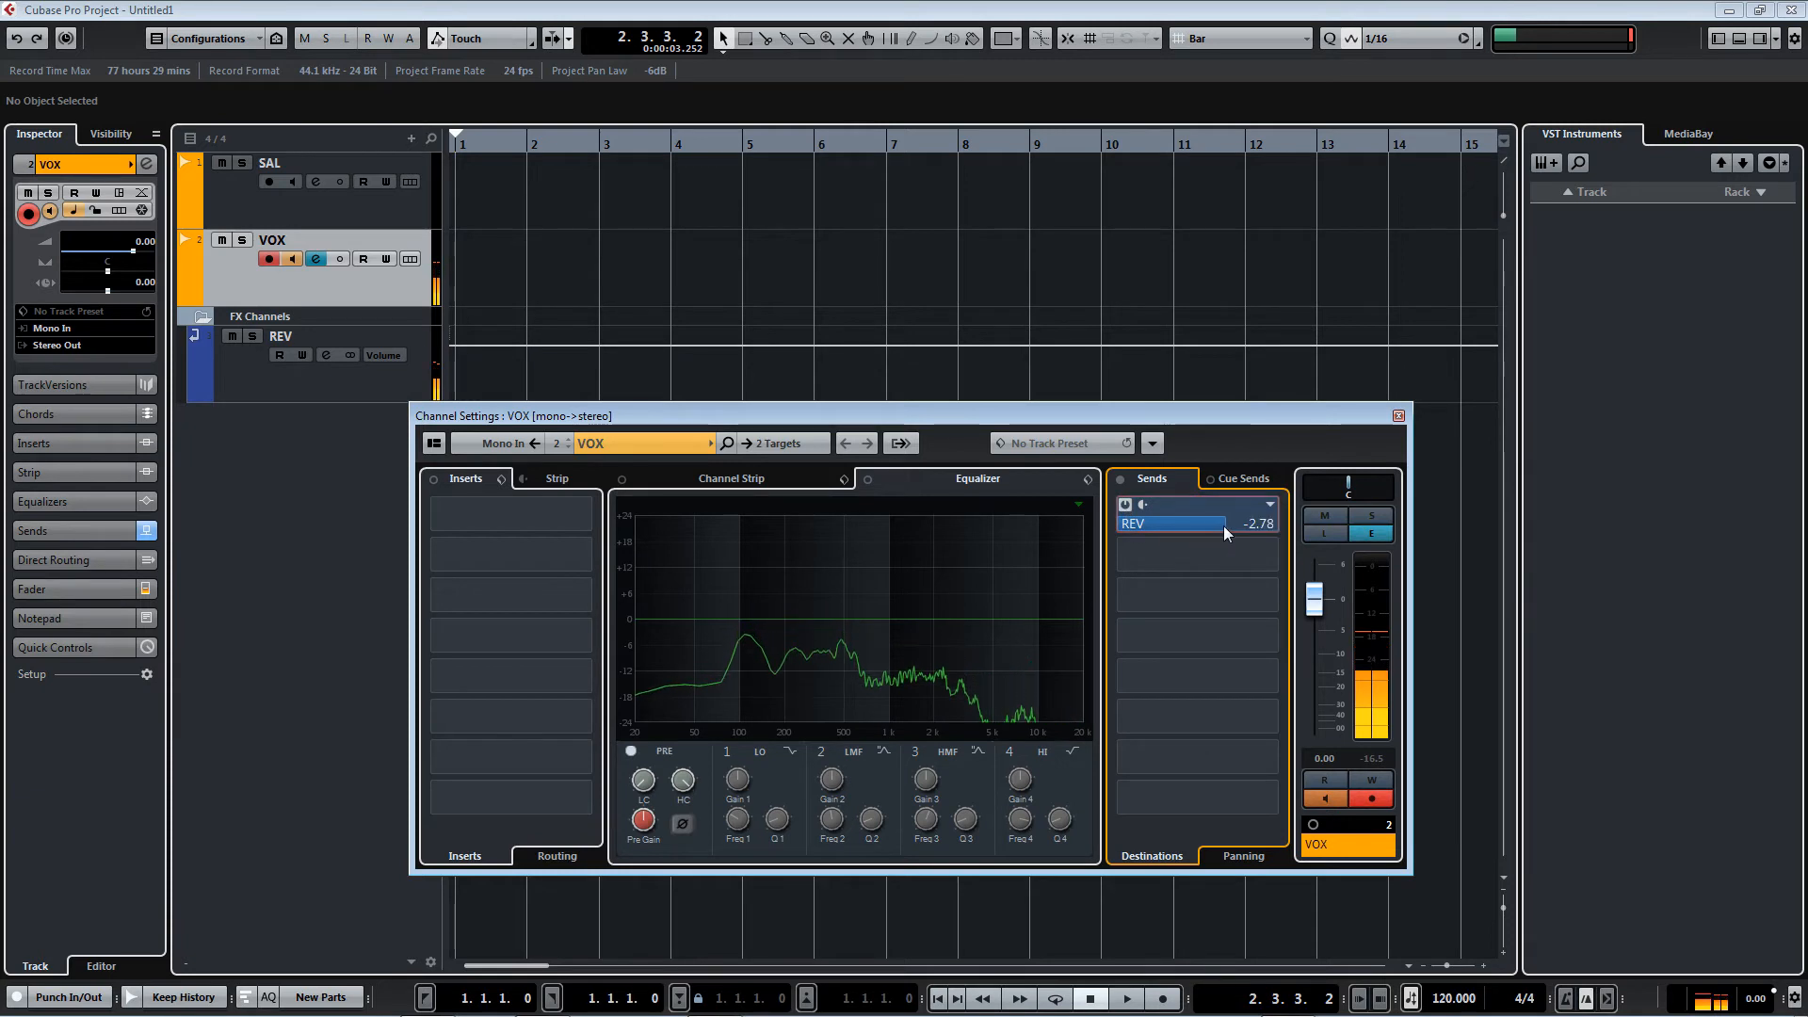
drag(1228, 533, 1240, 526)
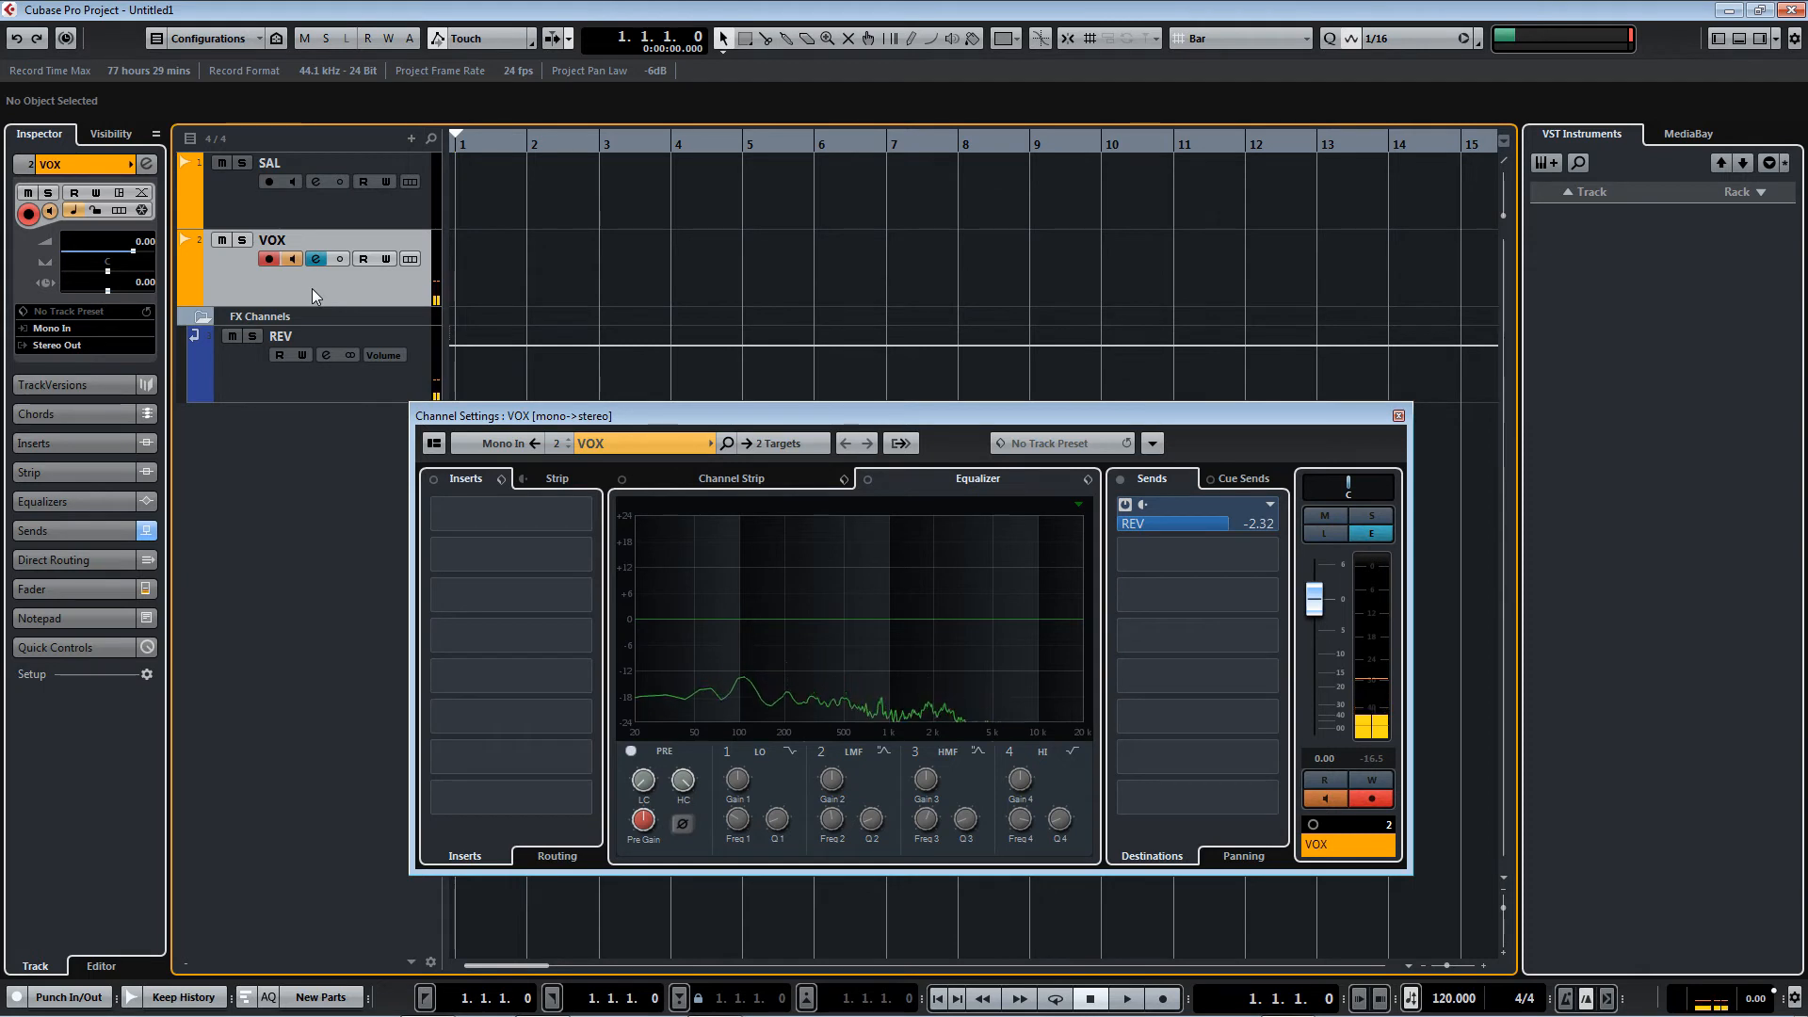
Record a vocal take onto VOX from about bar 2 to bar 13, then select SAL.
click(1124, 998)
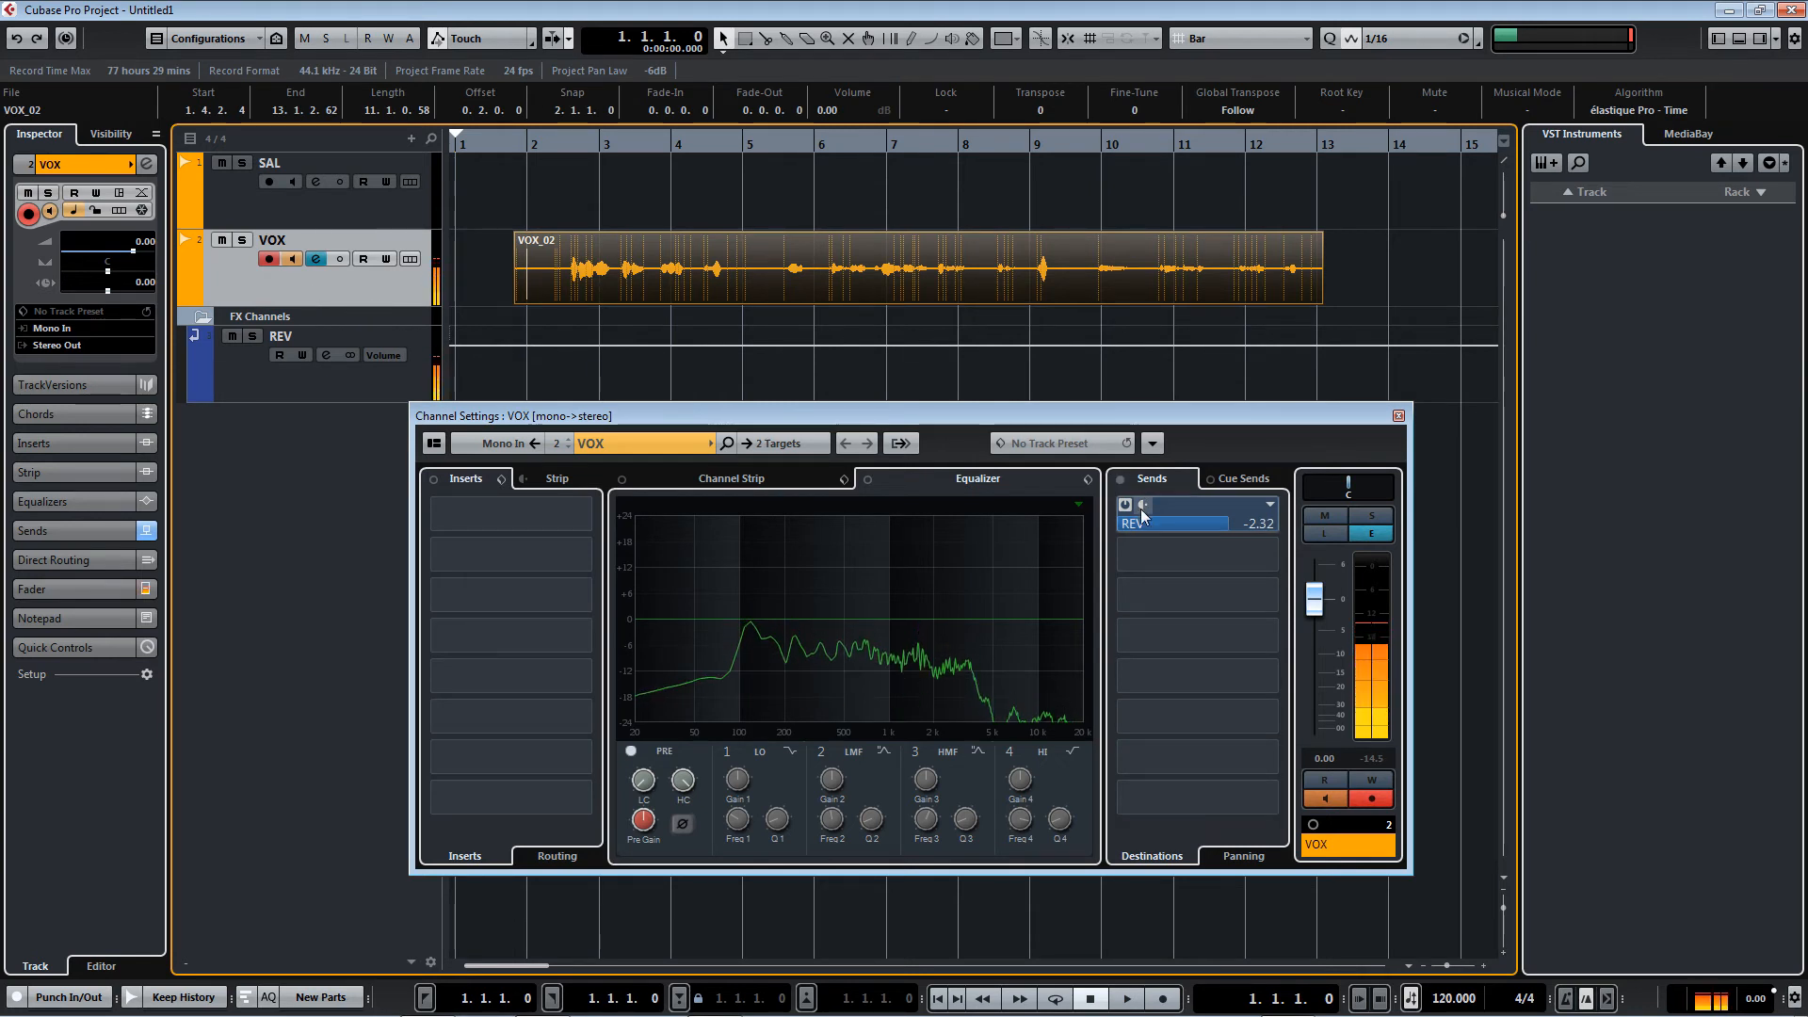
click(294, 186)
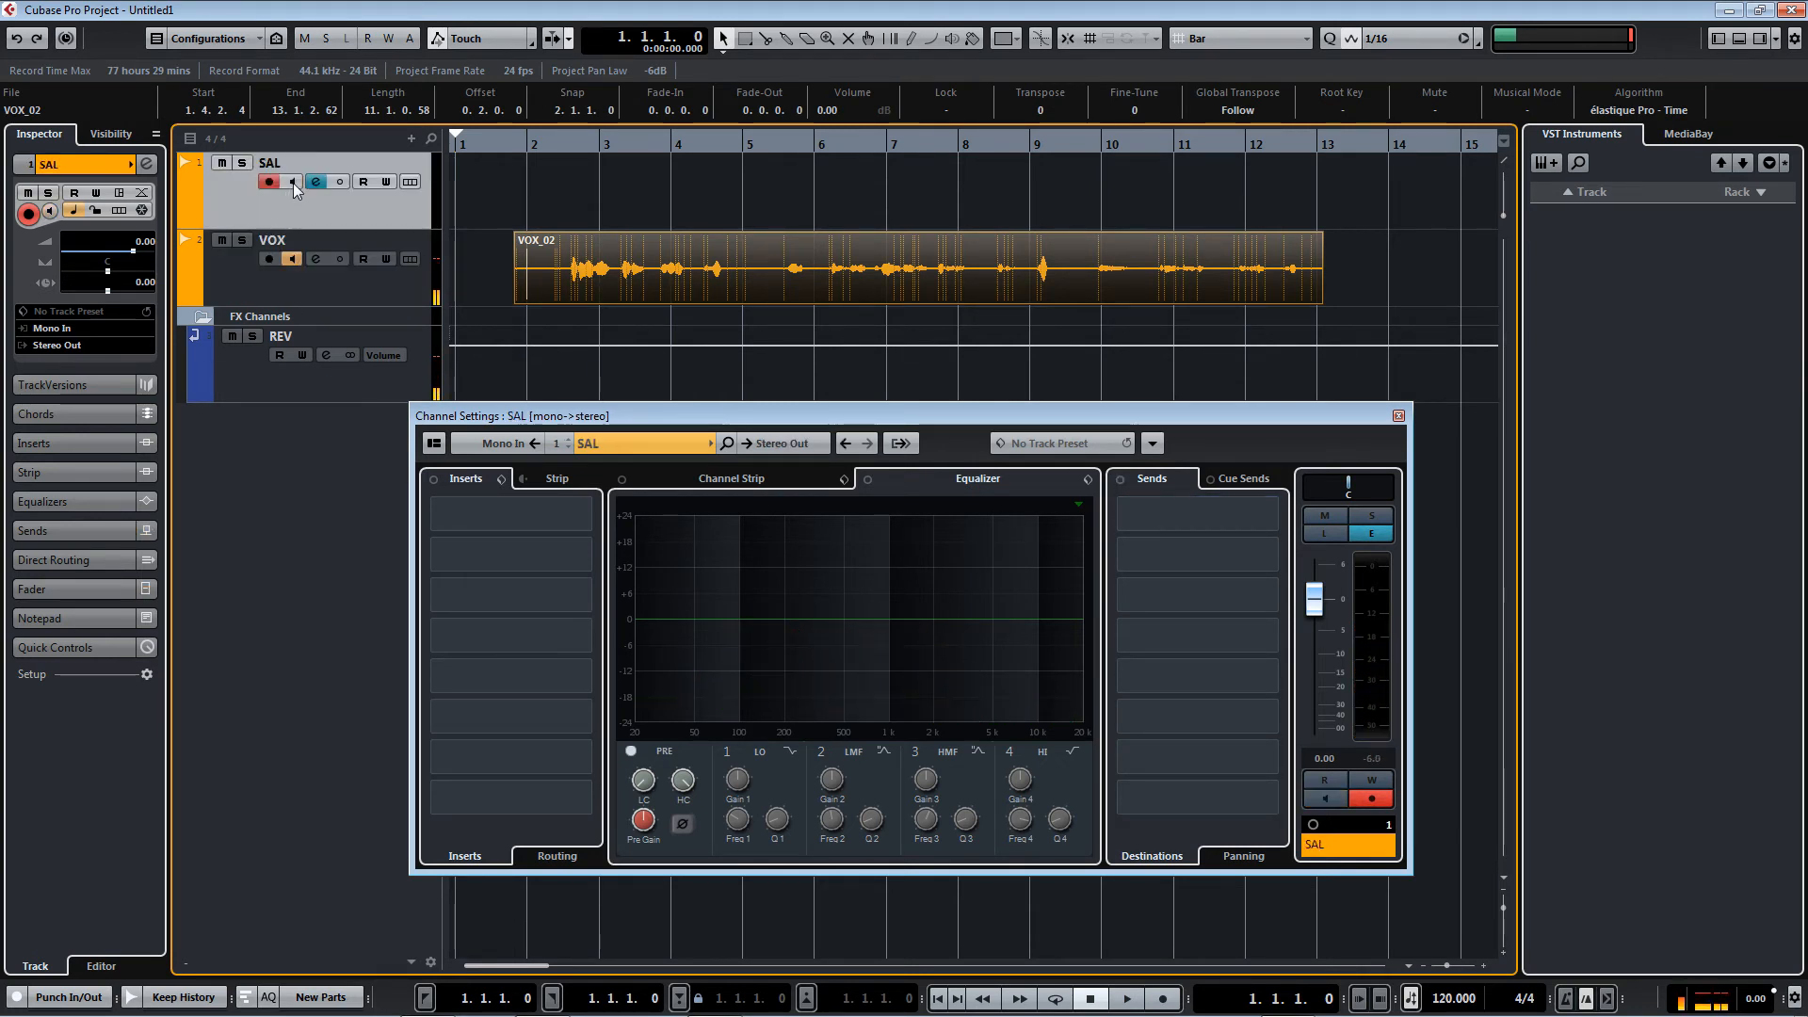
Audition VOX with the REV send bypassed and enabled, leaving the level near -1.9.
click(271, 239)
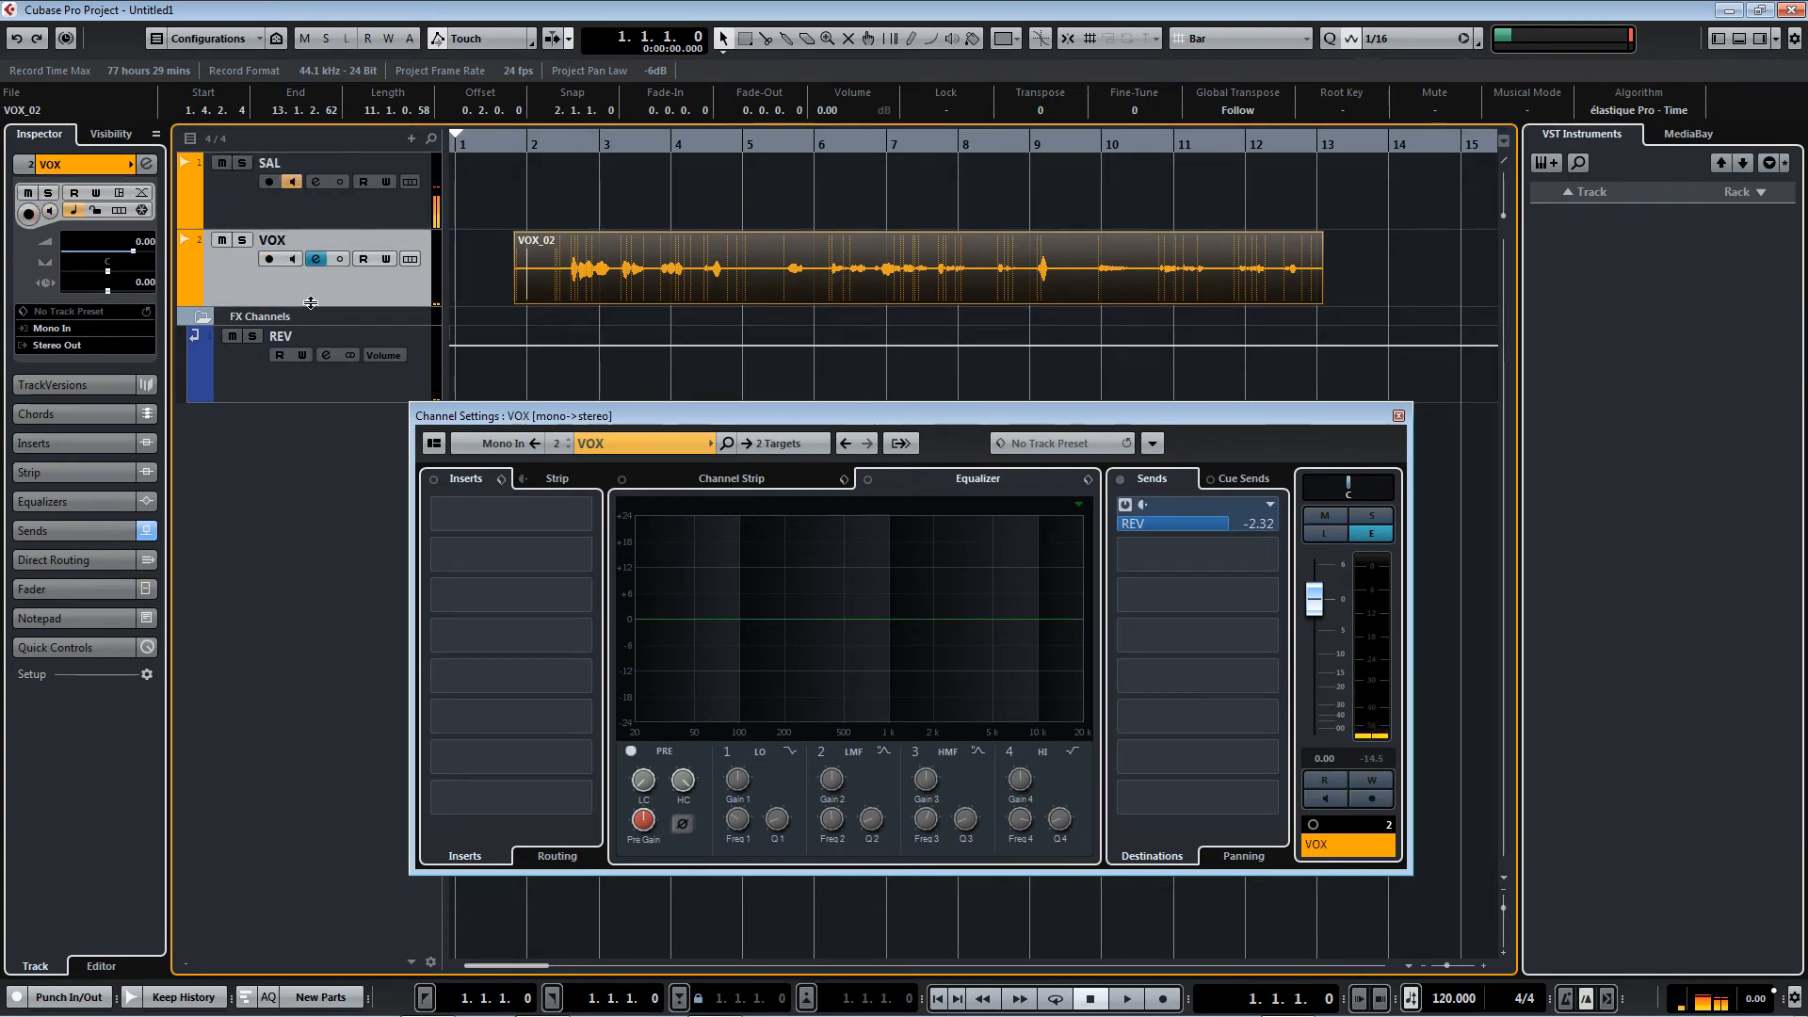
mouse_move(1085, 450)
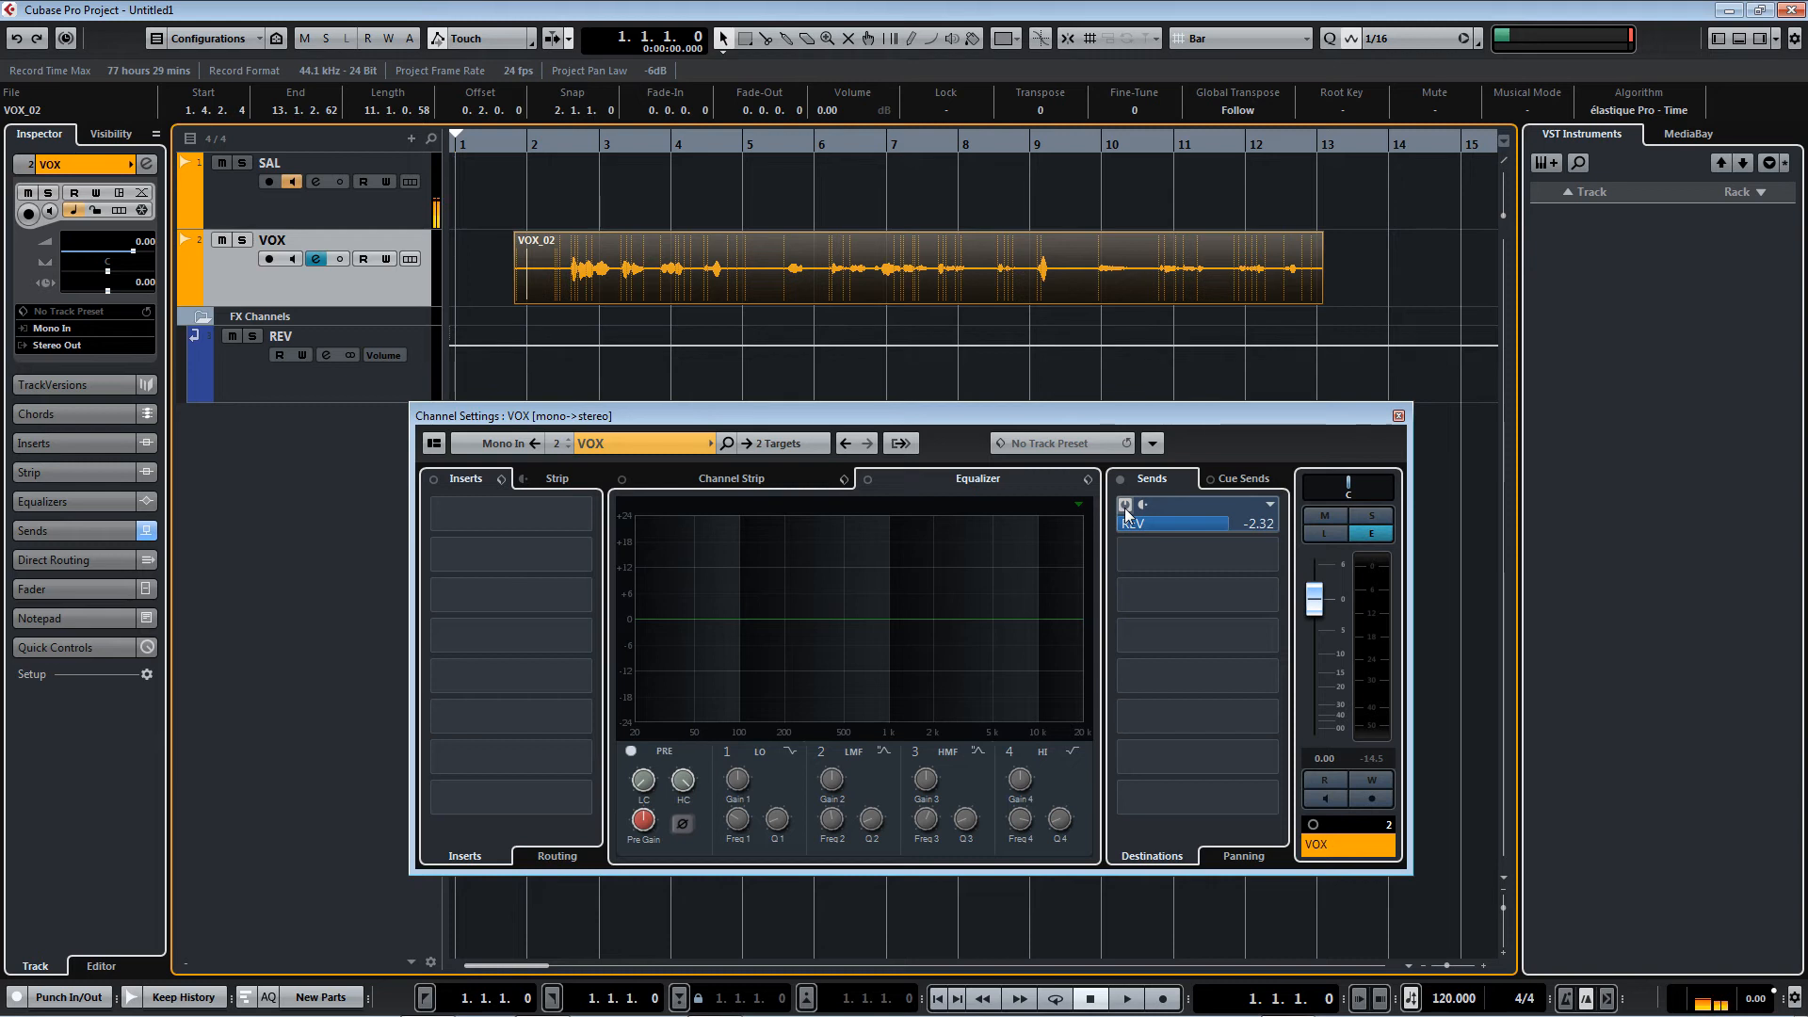
click(1170, 522)
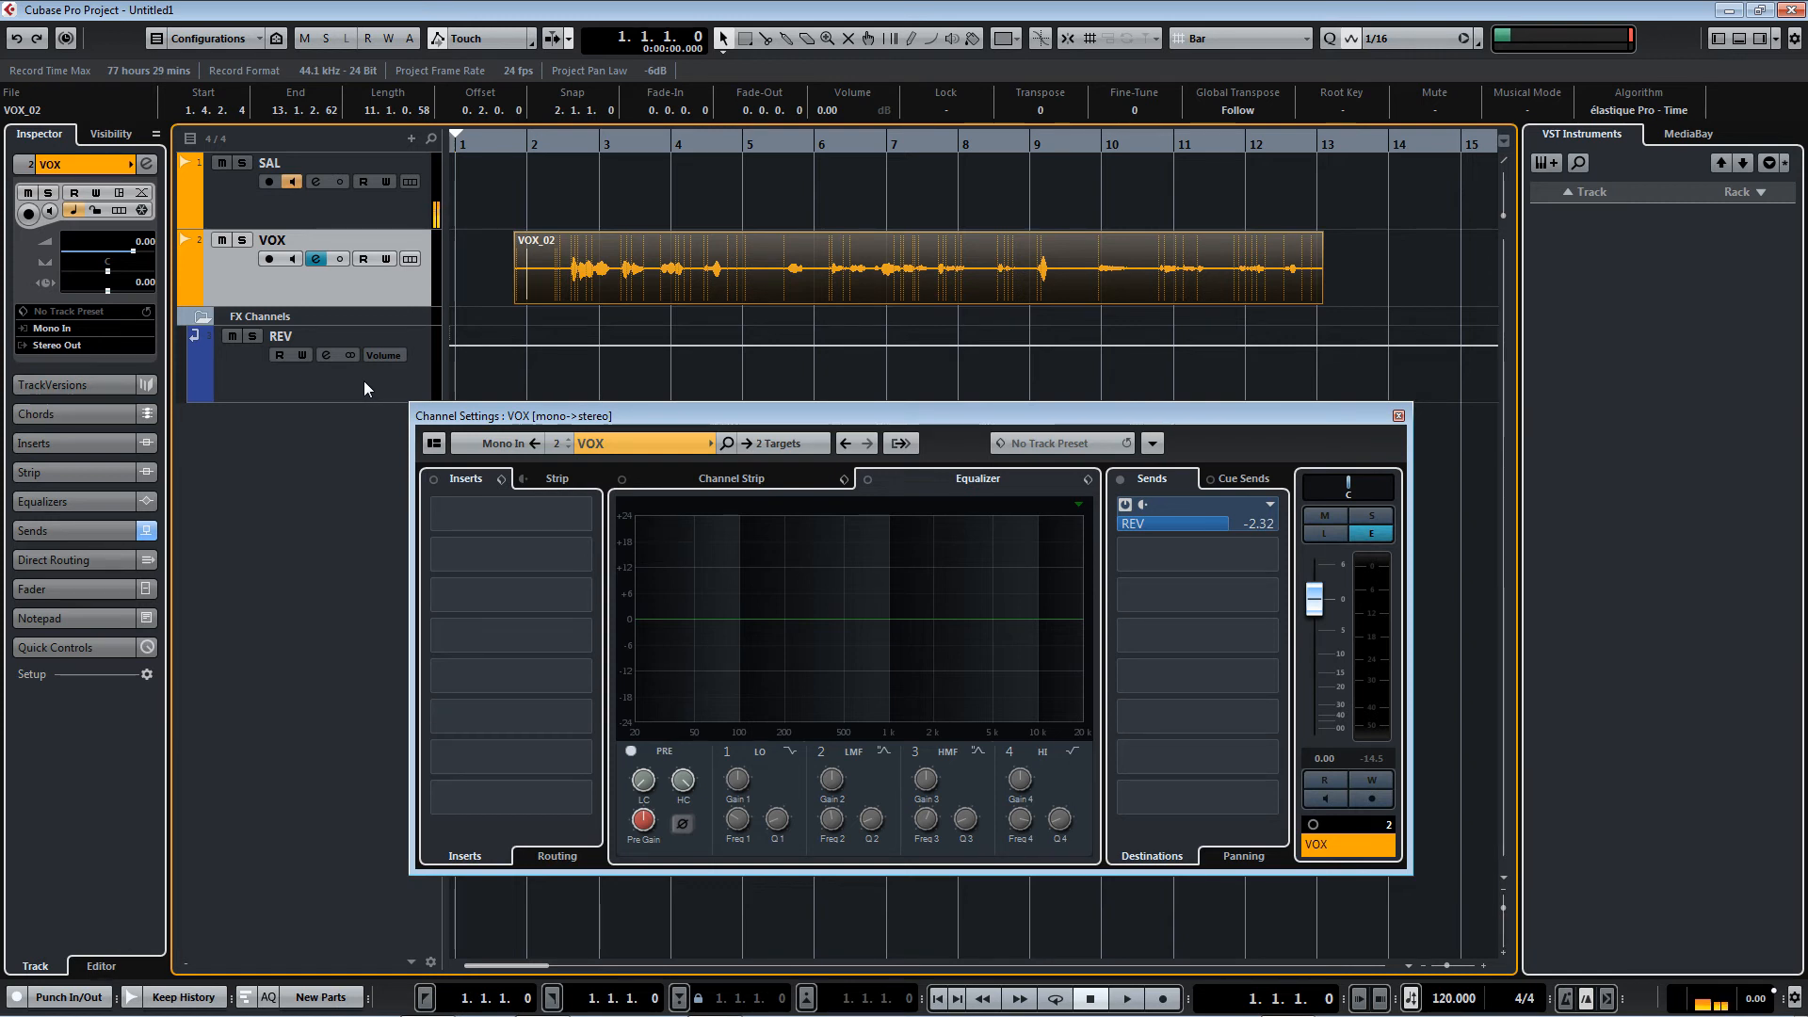
mouse_move(358, 294)
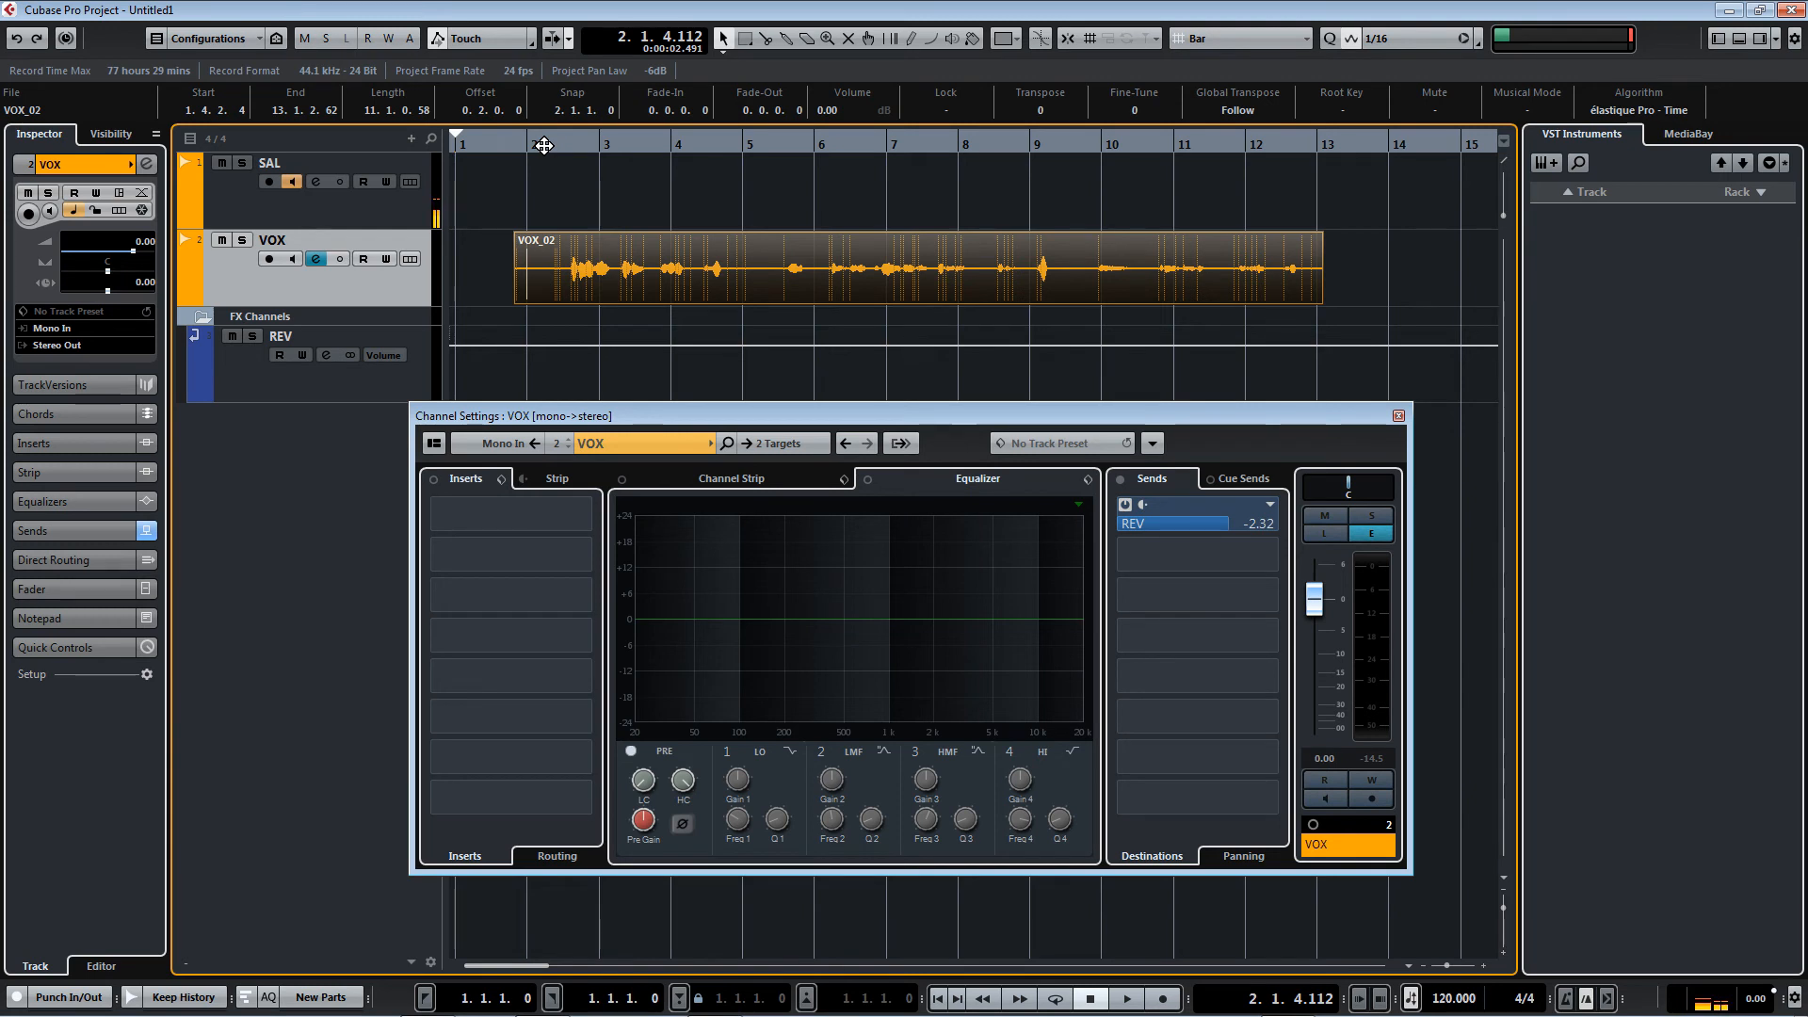
click(1124, 999)
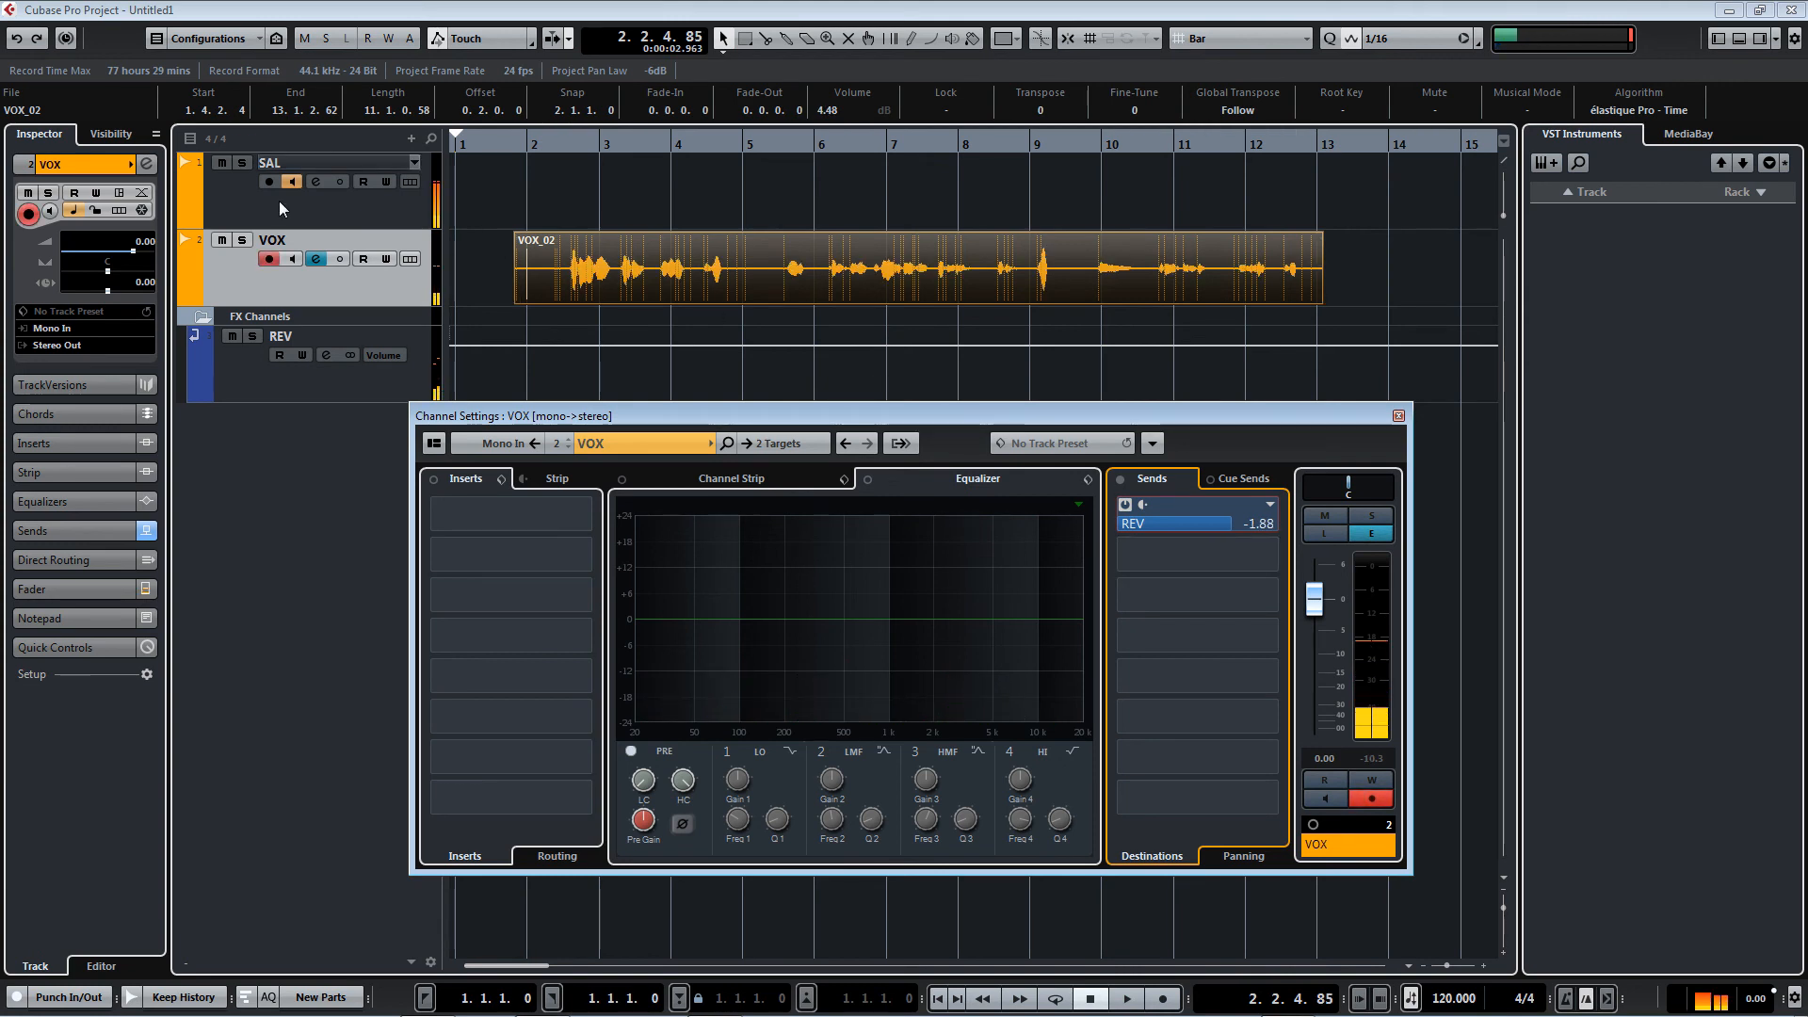
click(314, 180)
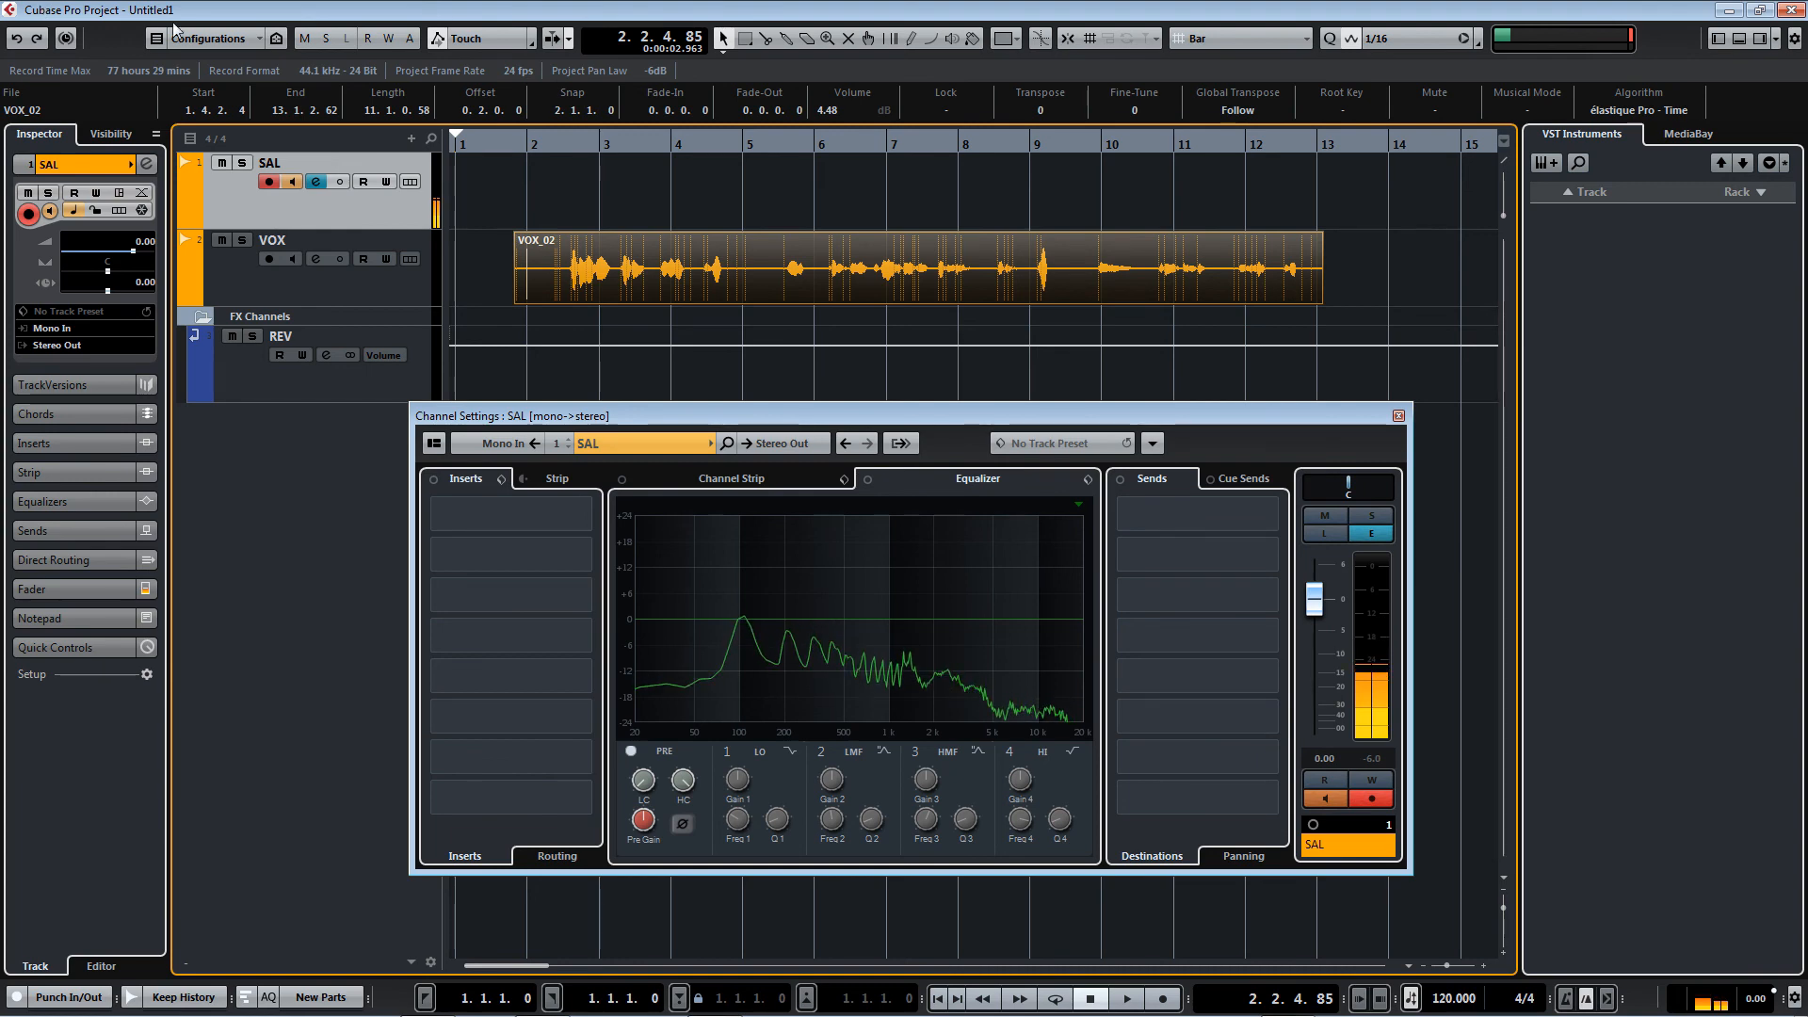
click(219, 10)
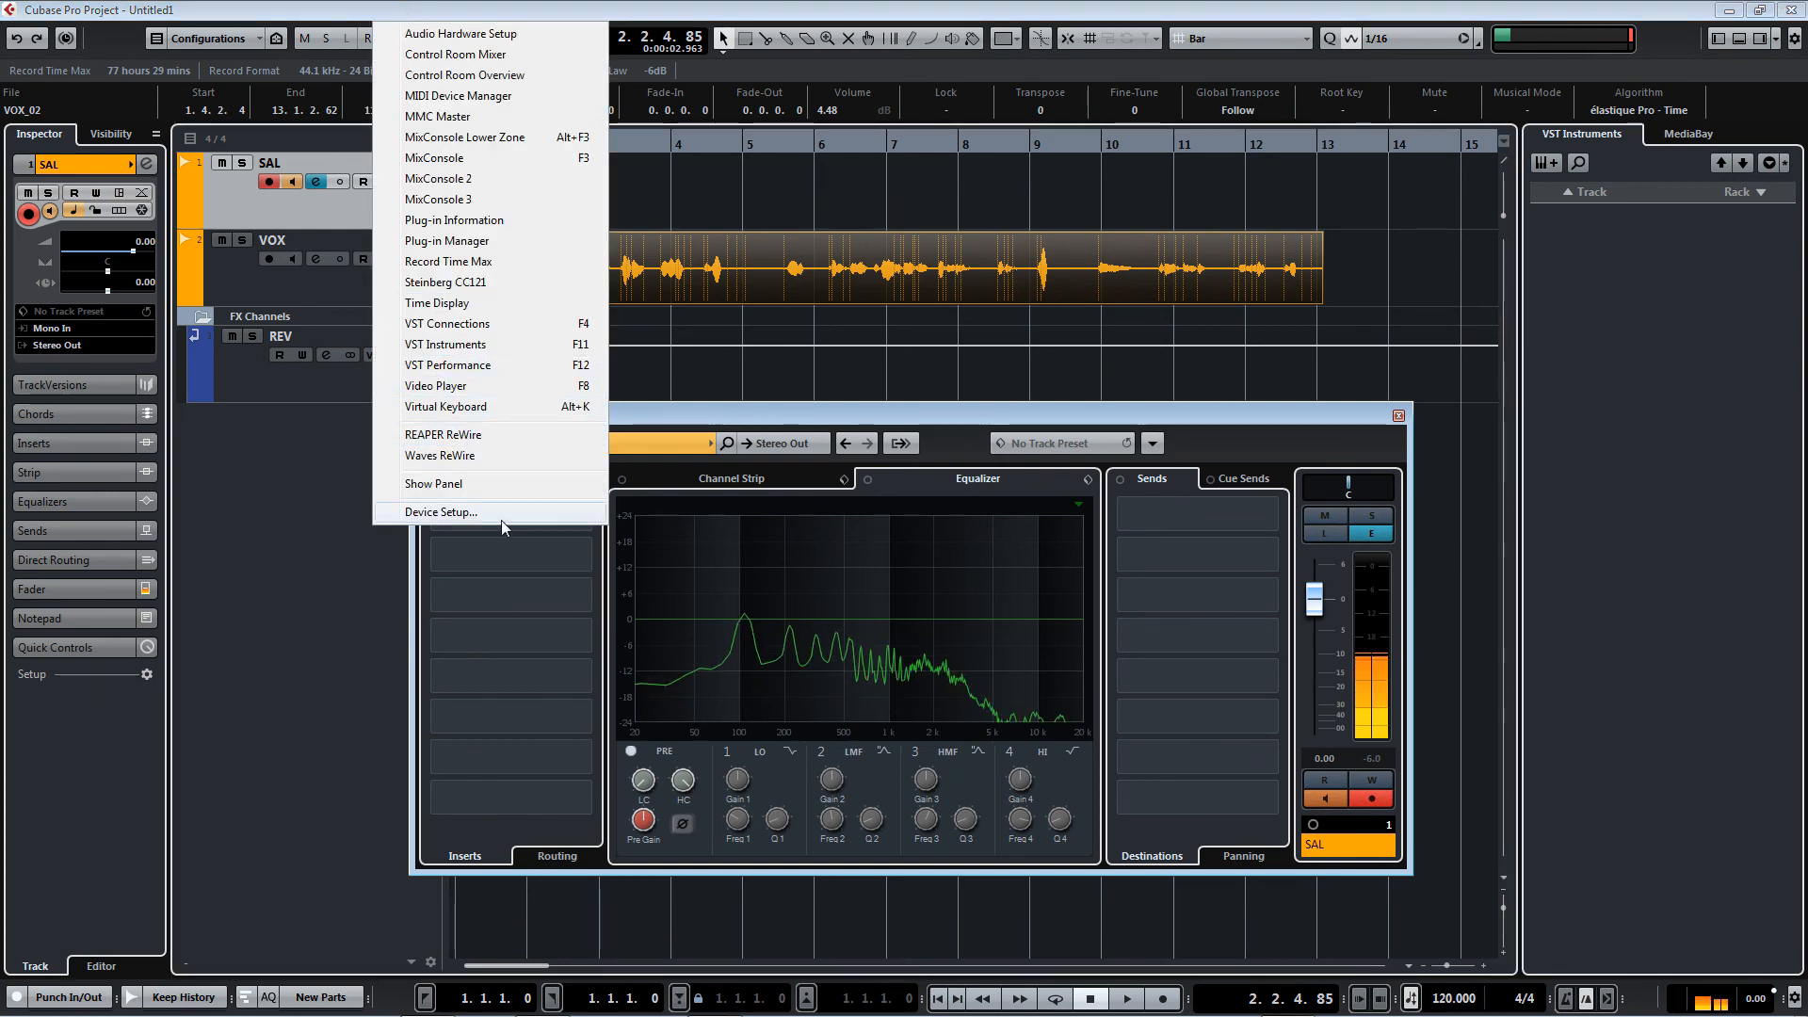
click(439, 512)
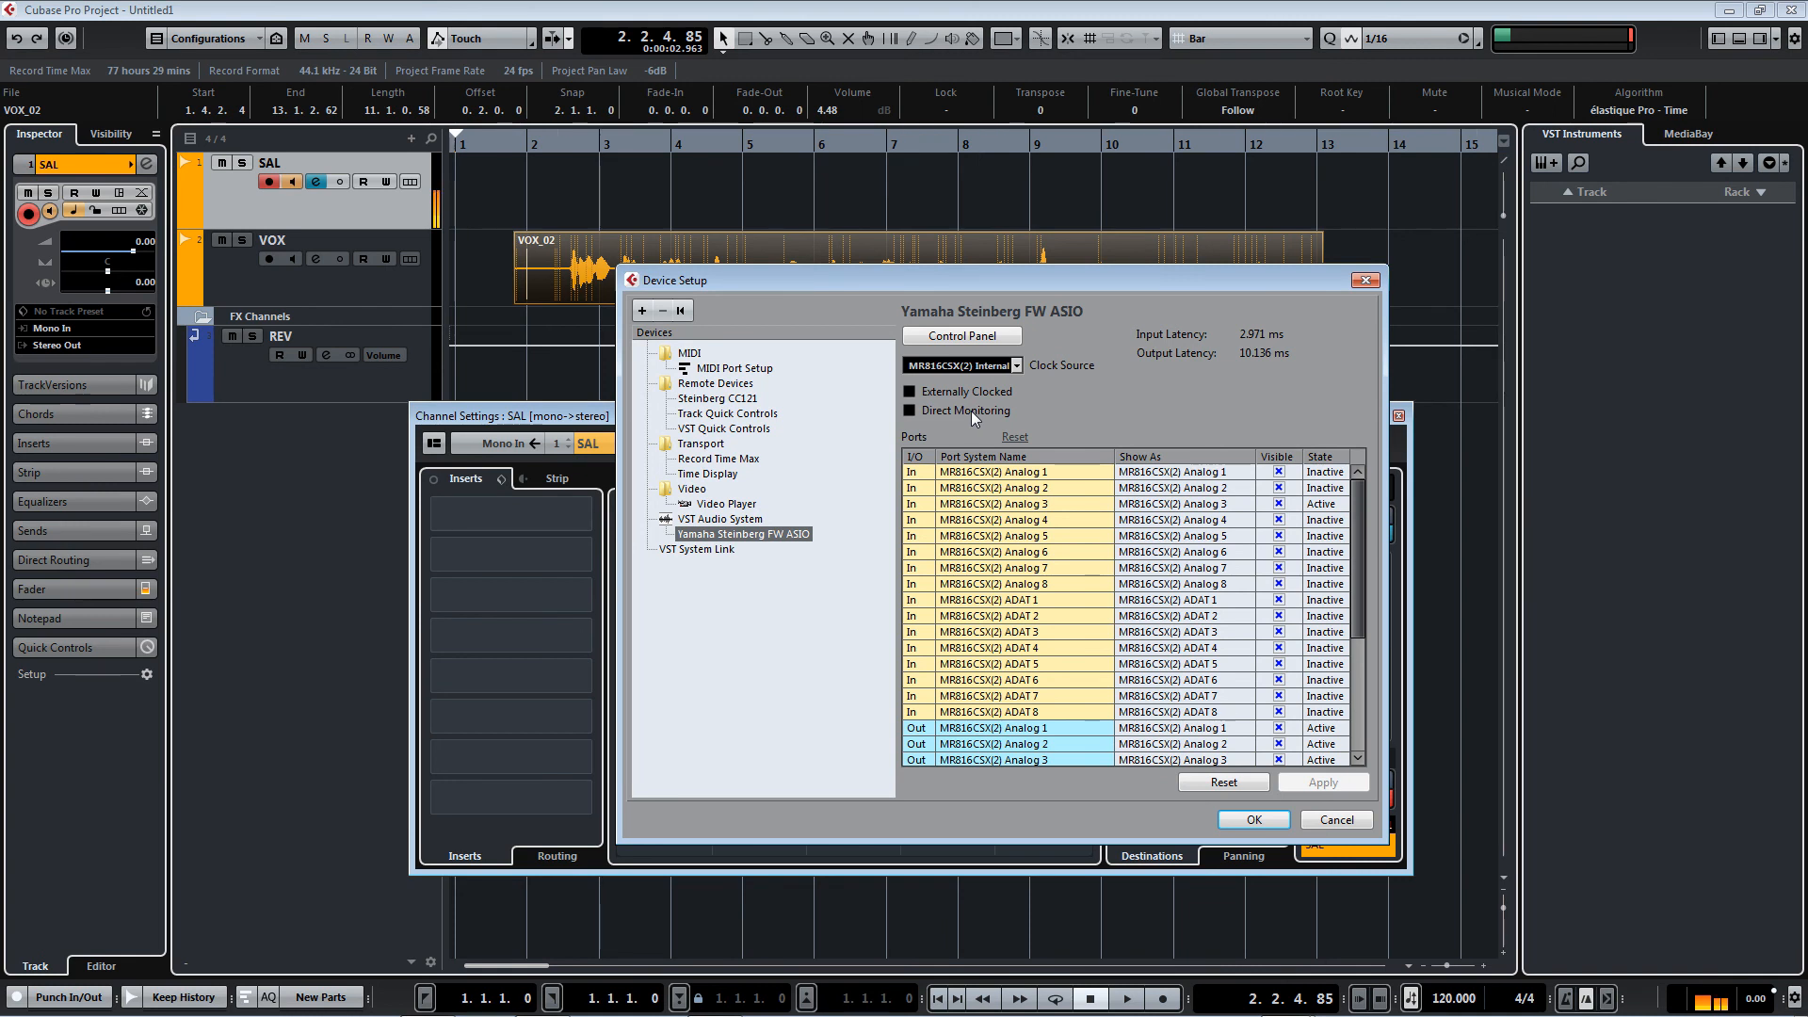
click(910, 410)
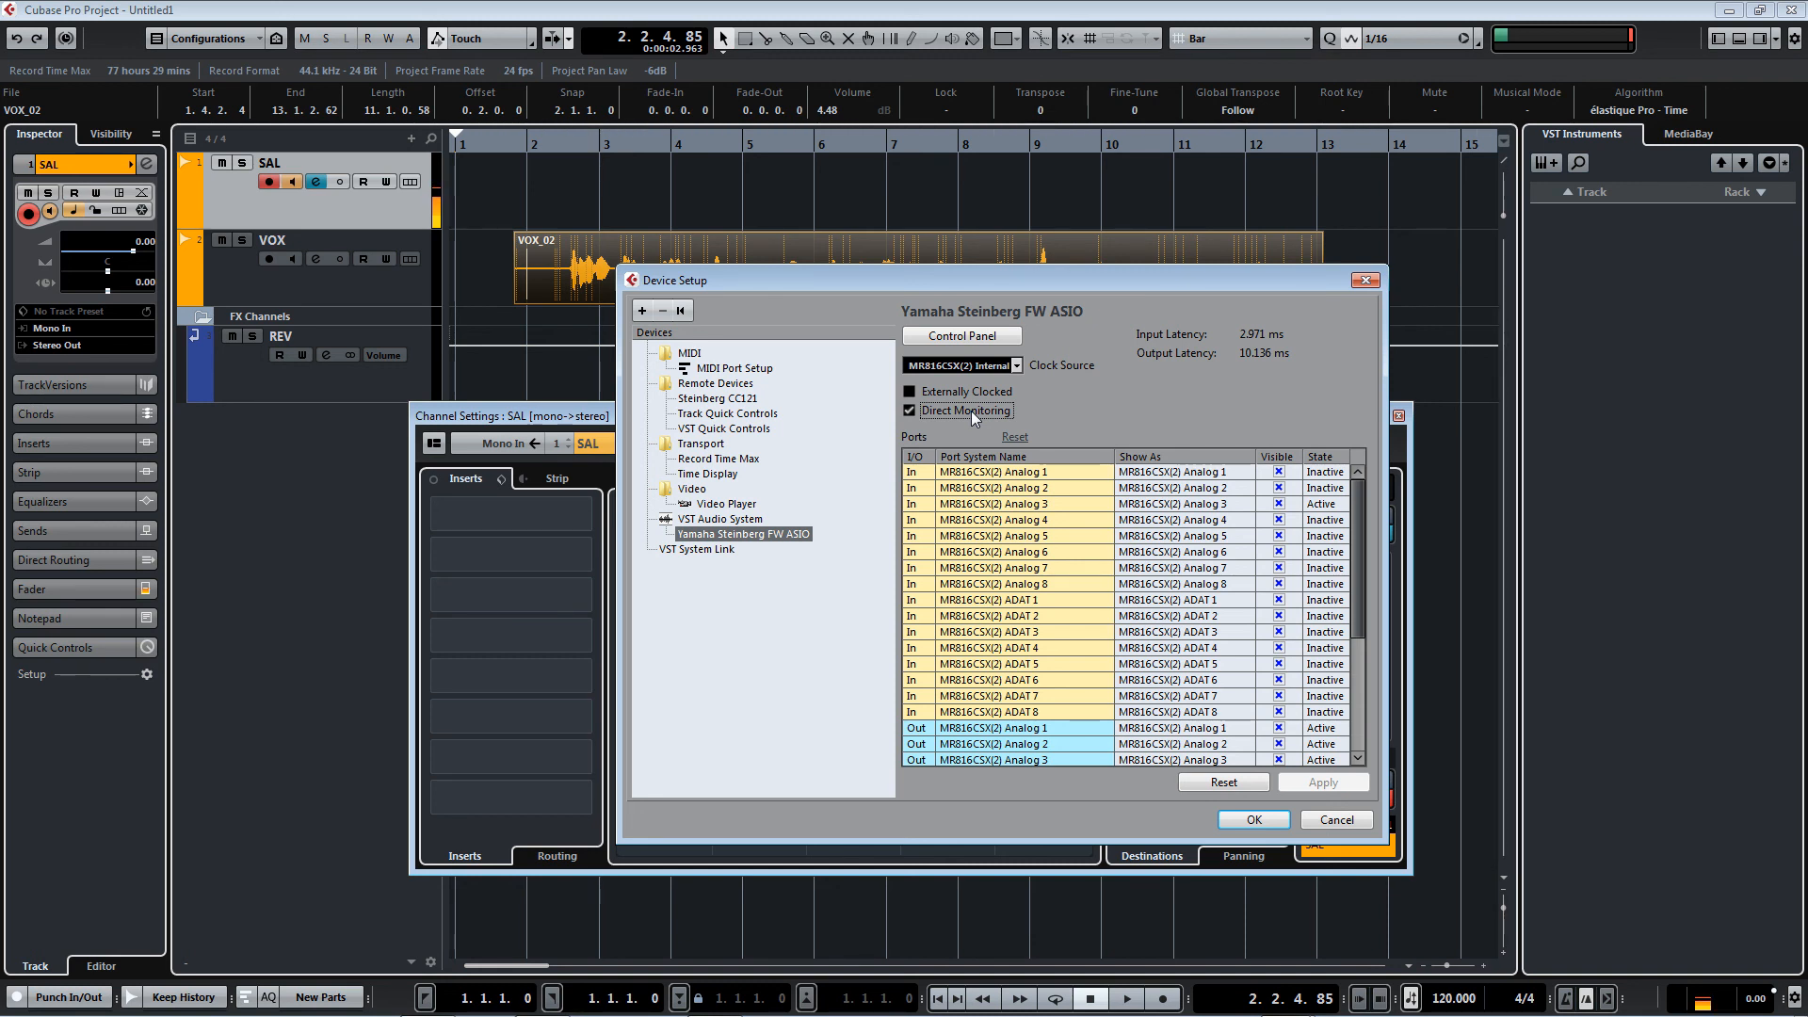
click(910, 410)
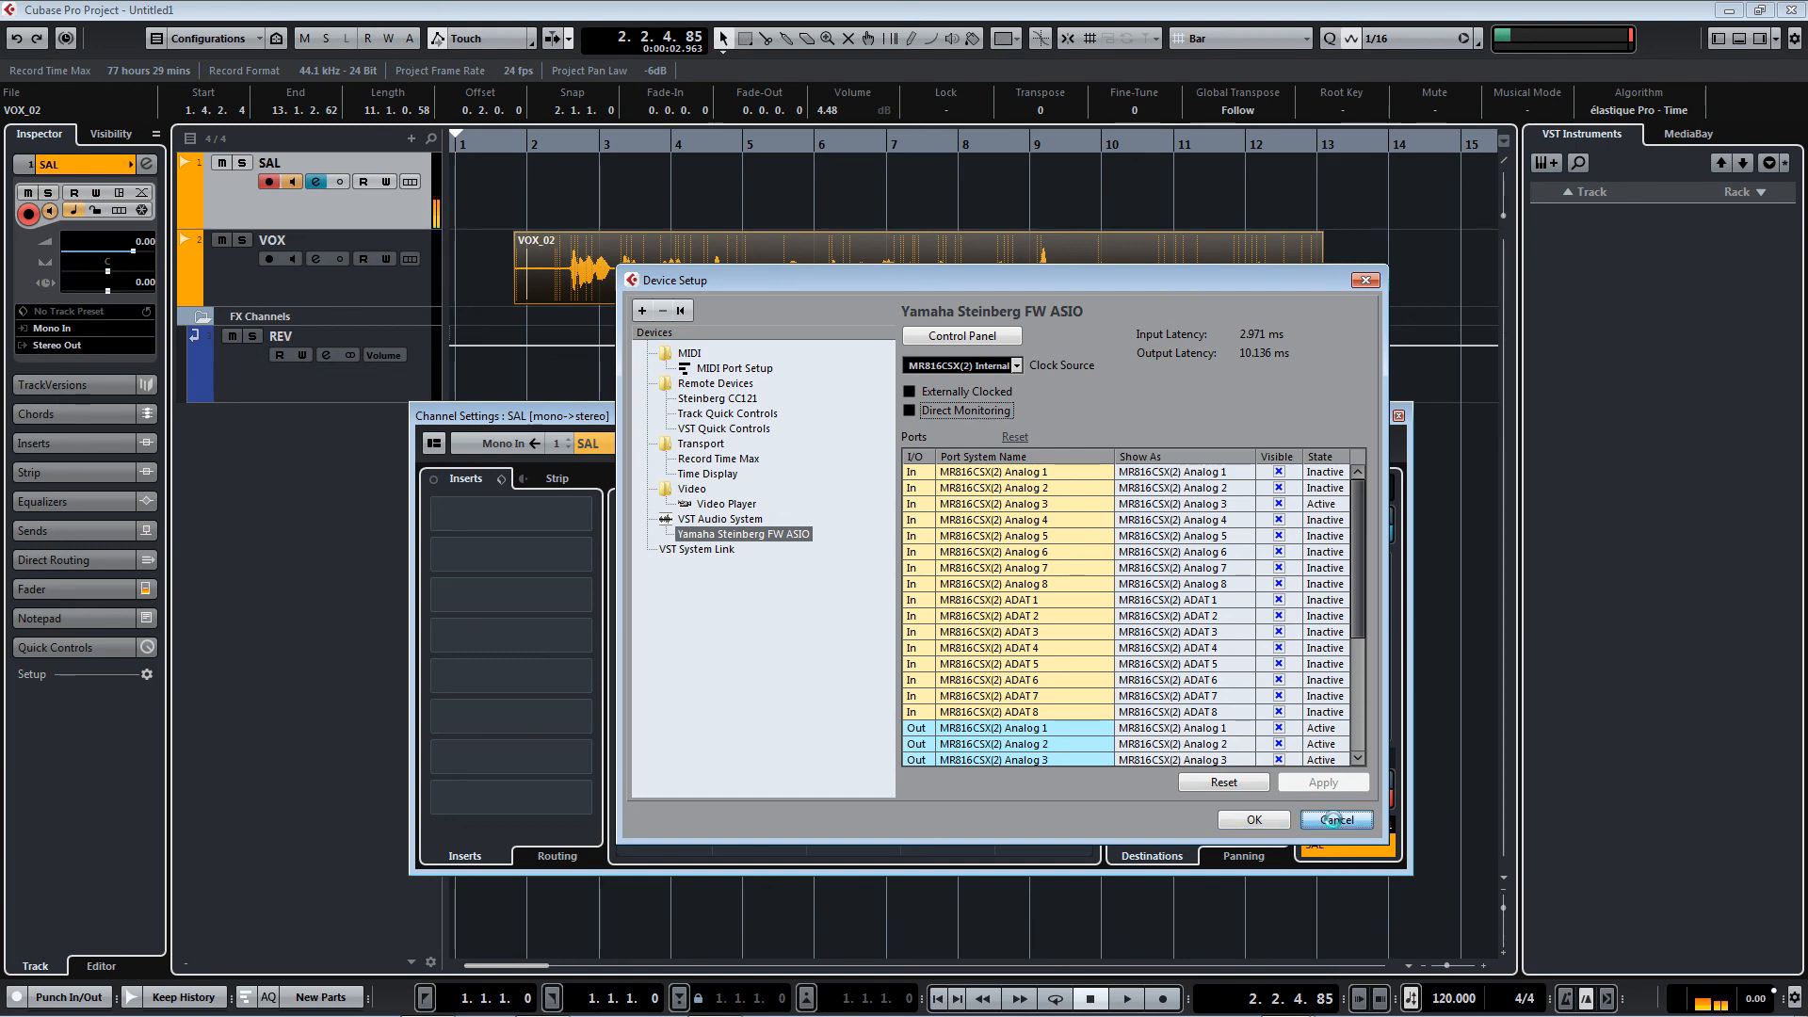
click(1333, 820)
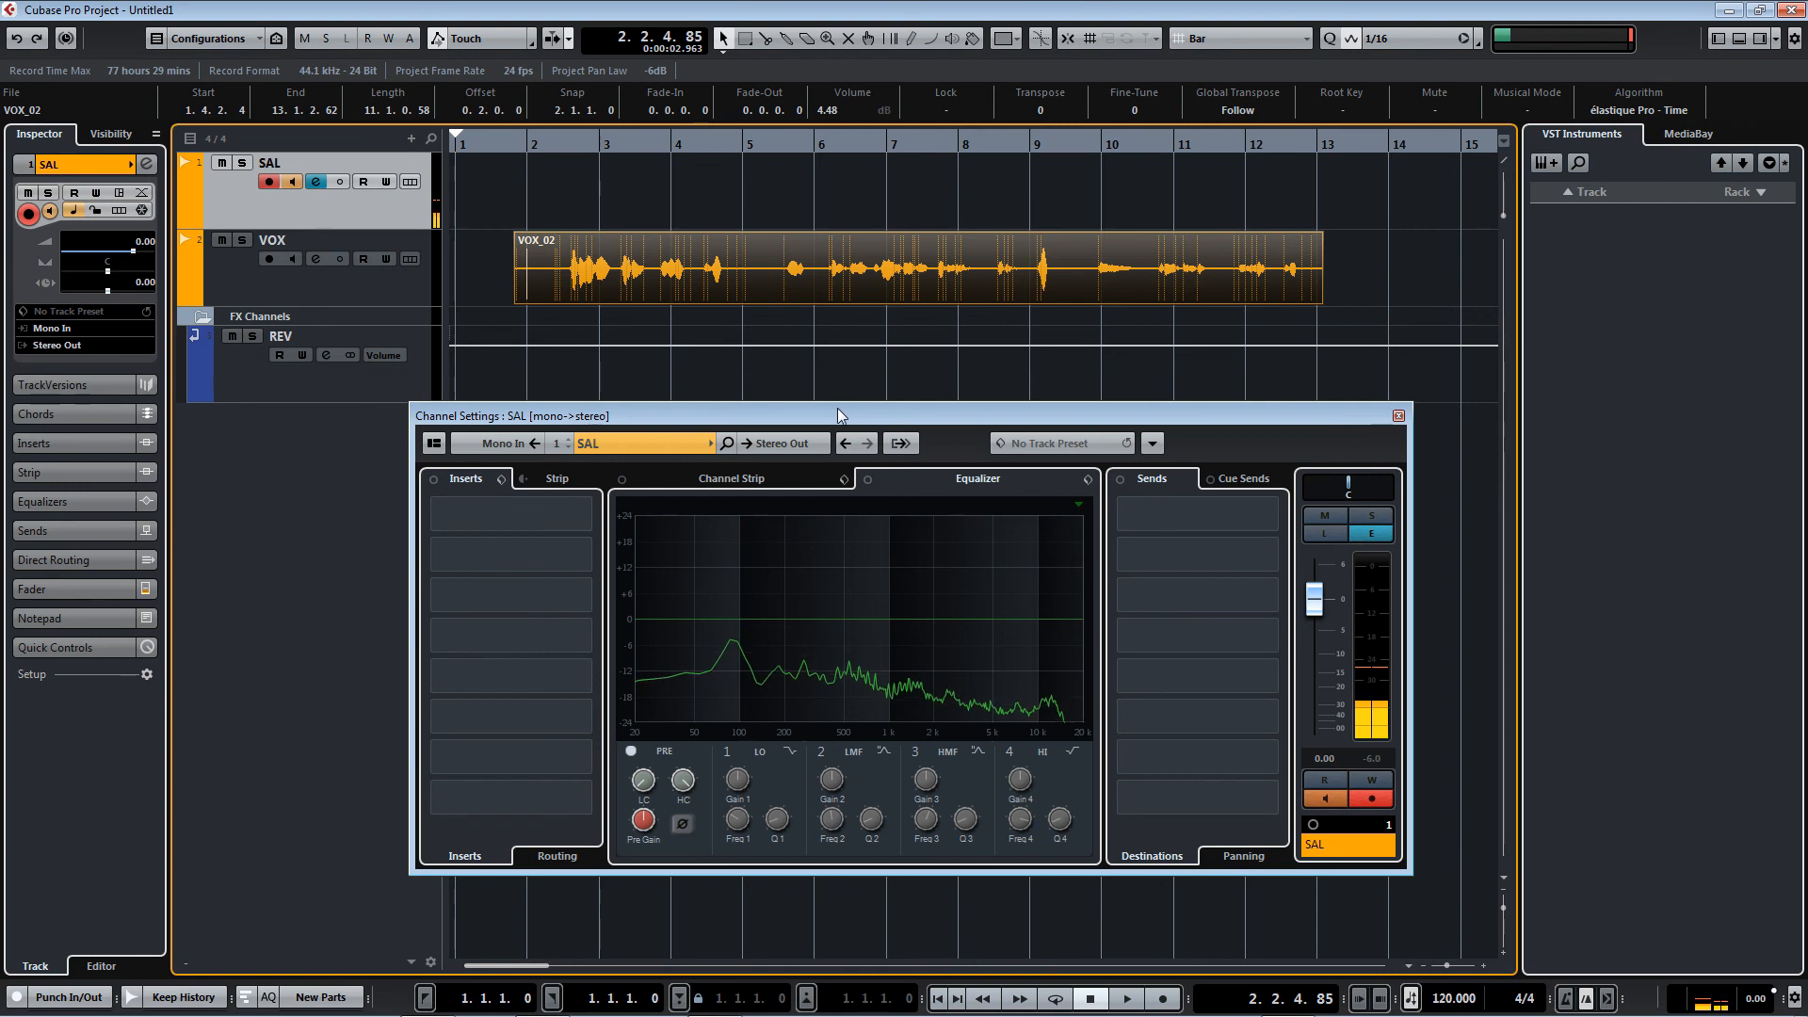
drag(840, 414, 771, 430)
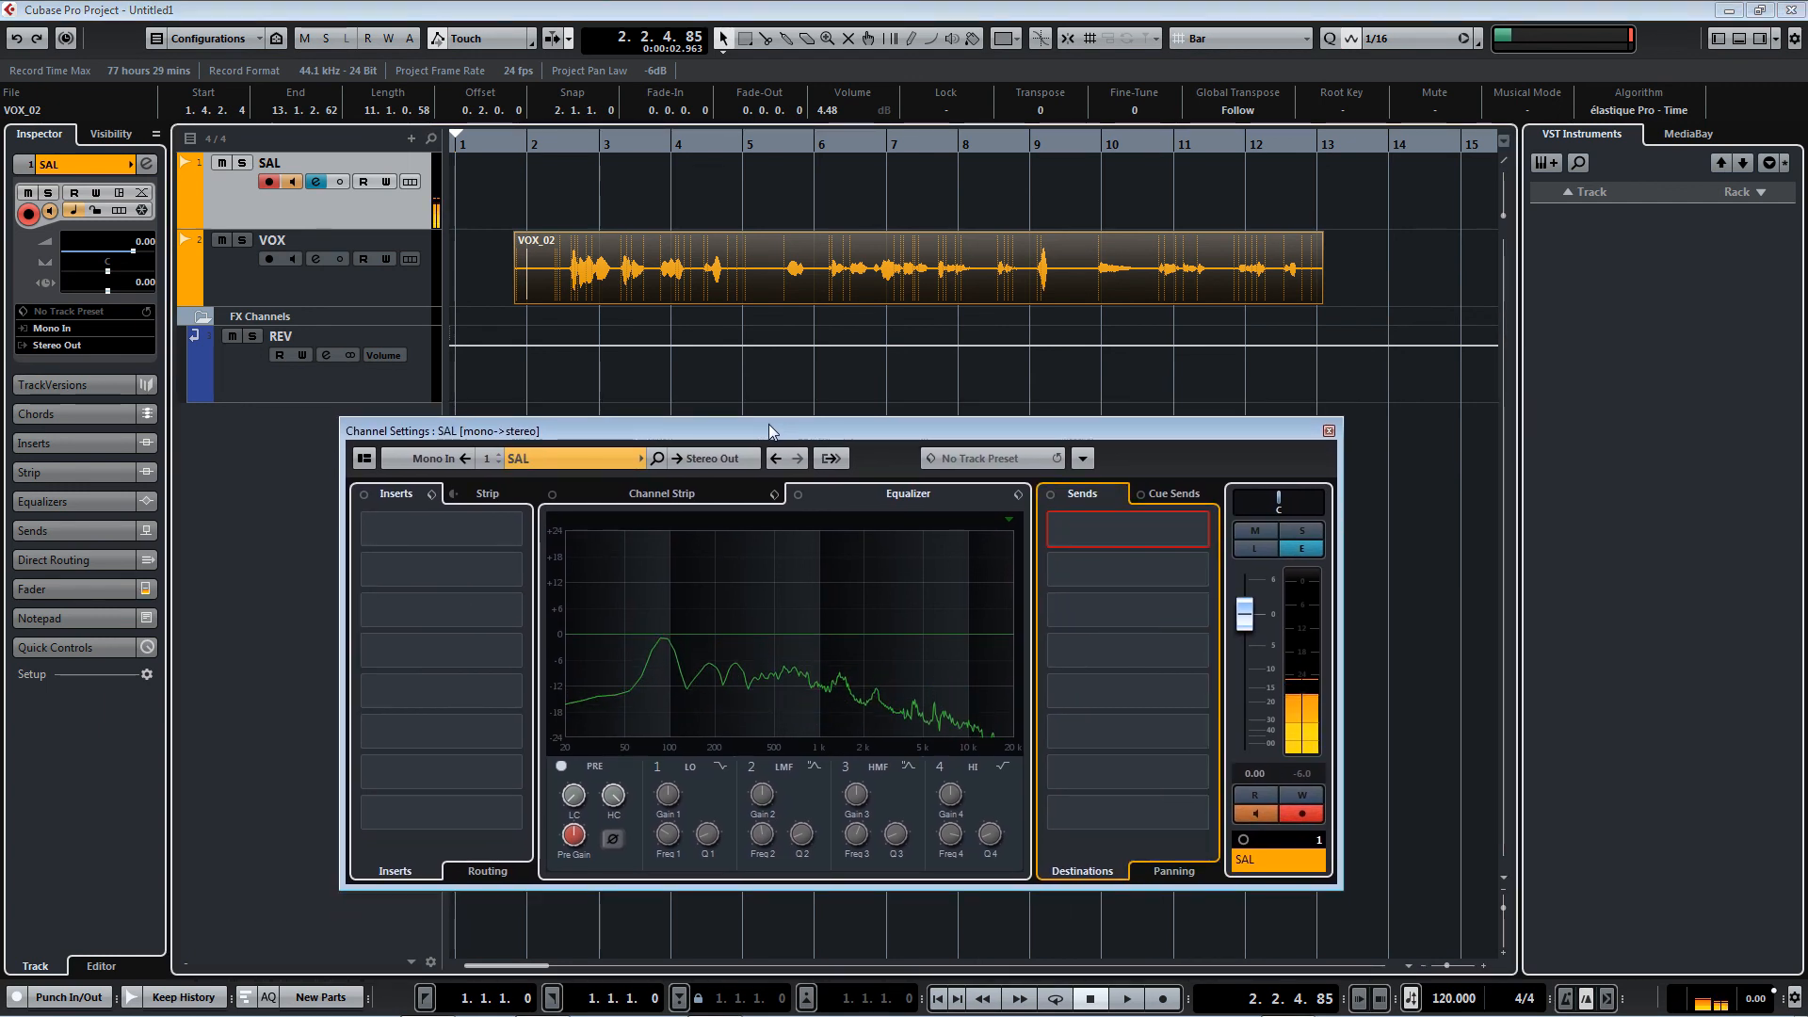